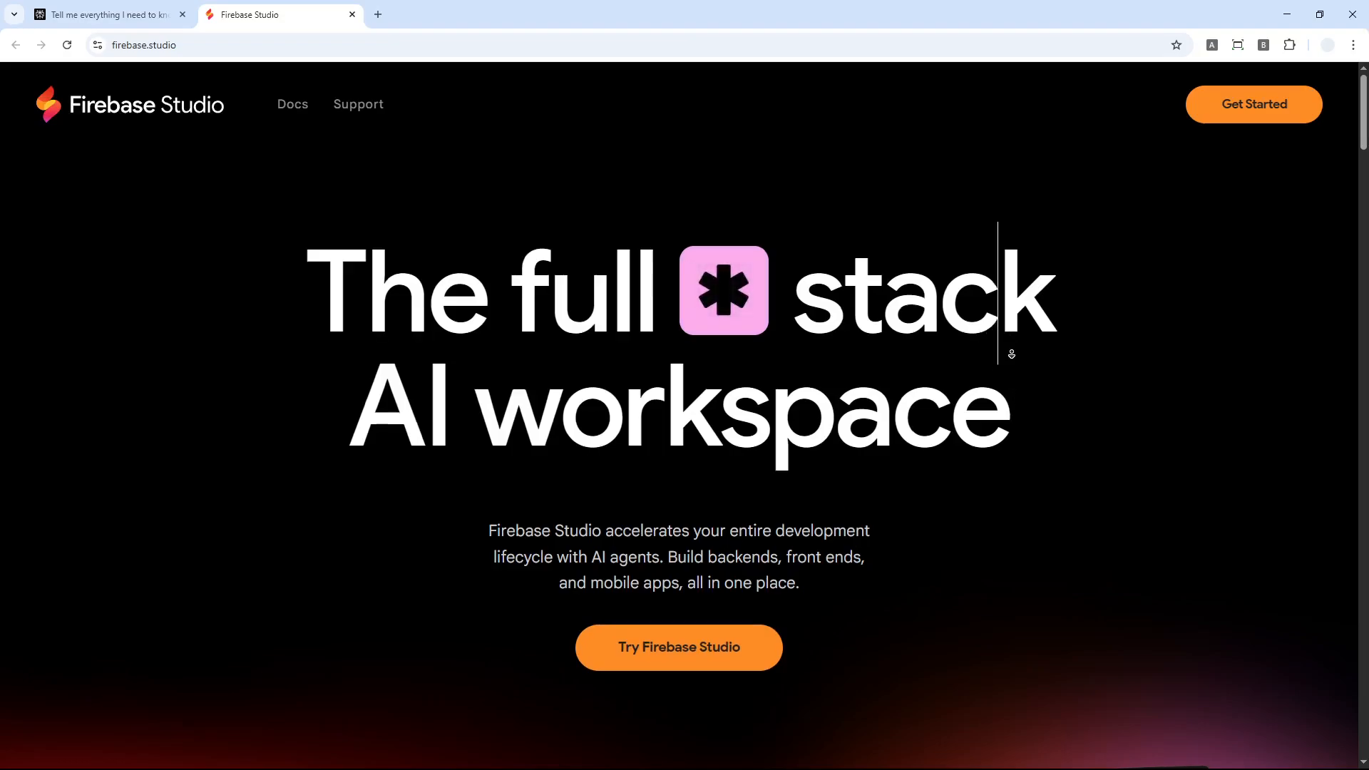
# Step: Scroll down the firebase.studio landing page to view the workspace showcase
pyautogui.scroll(-3)
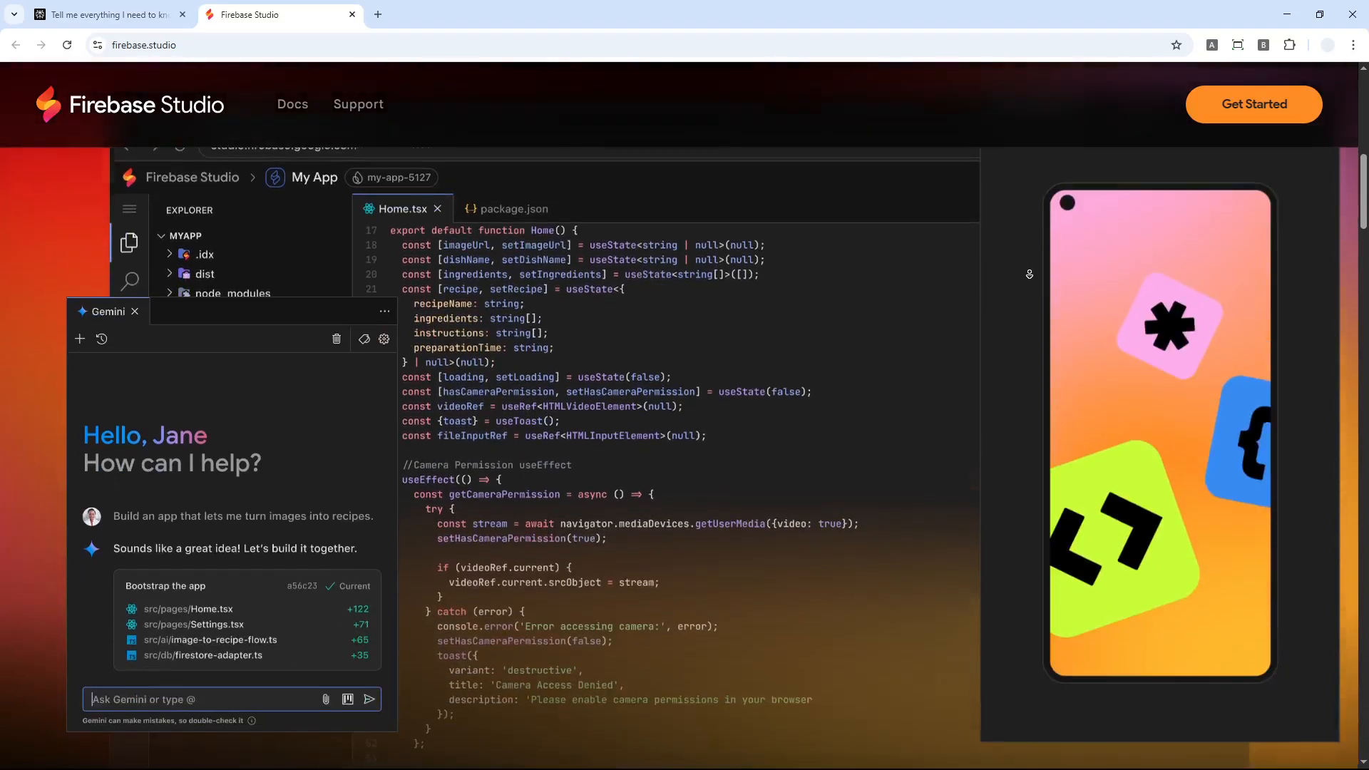
pyautogui.scroll(-3)
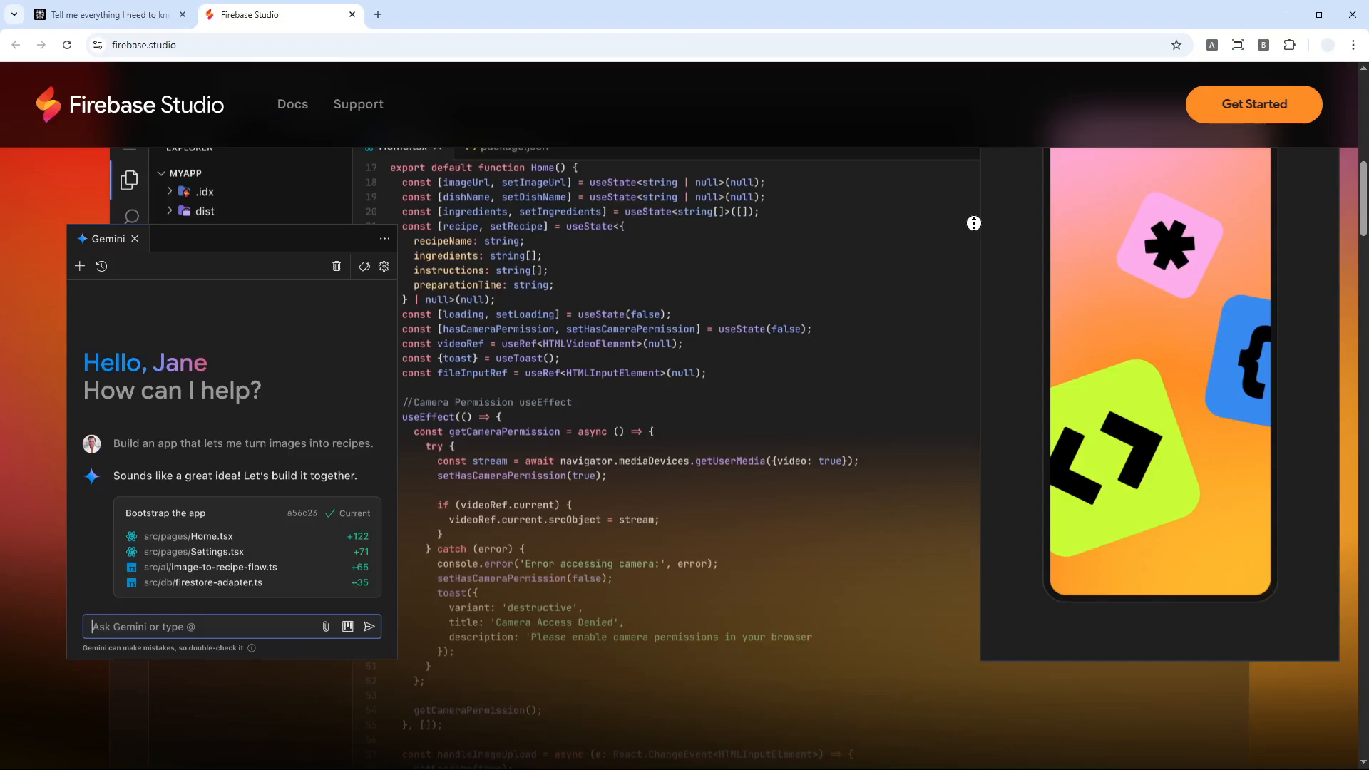
pyautogui.moveTo(925, 290)
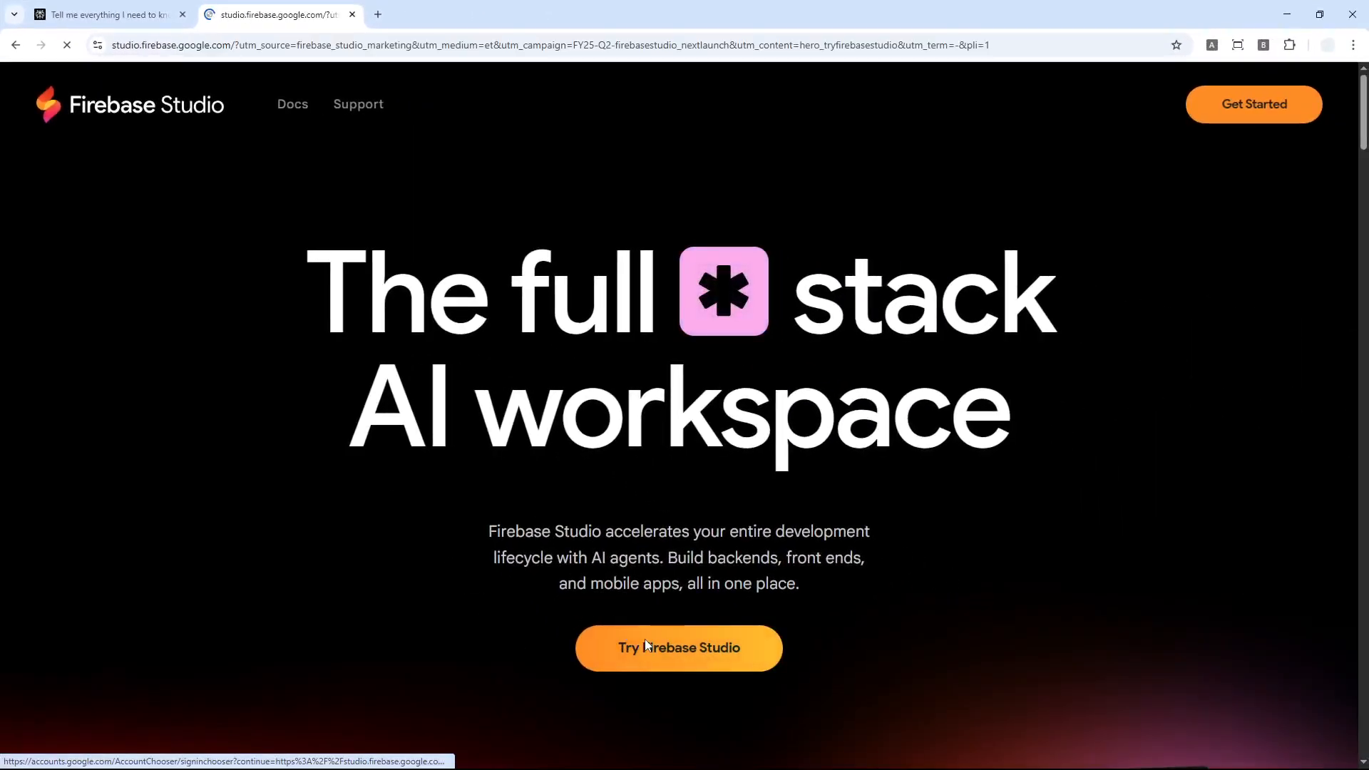
# Step: Enter Firebase Studio, tick the terms checkbox and confirm the welcome dialog
pyautogui.click(679, 647)
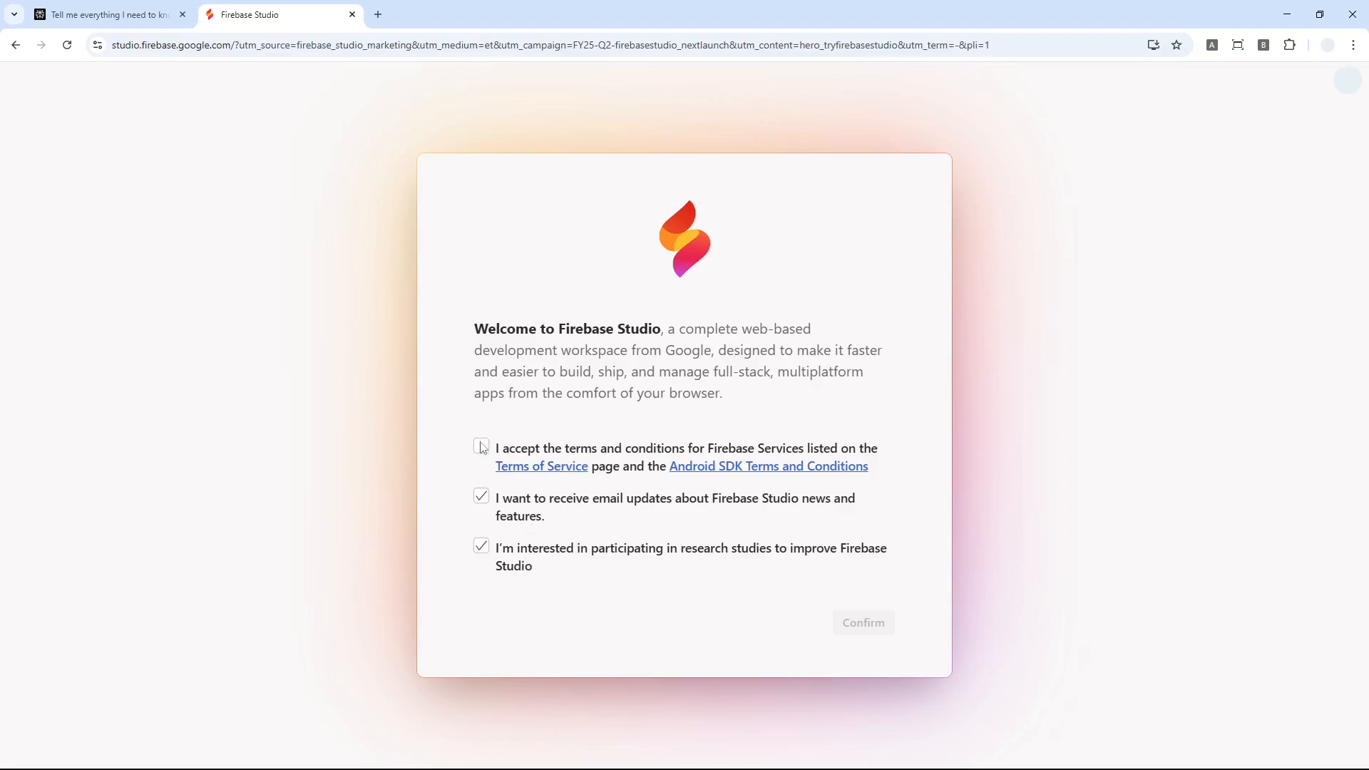
pyautogui.click(481, 447)
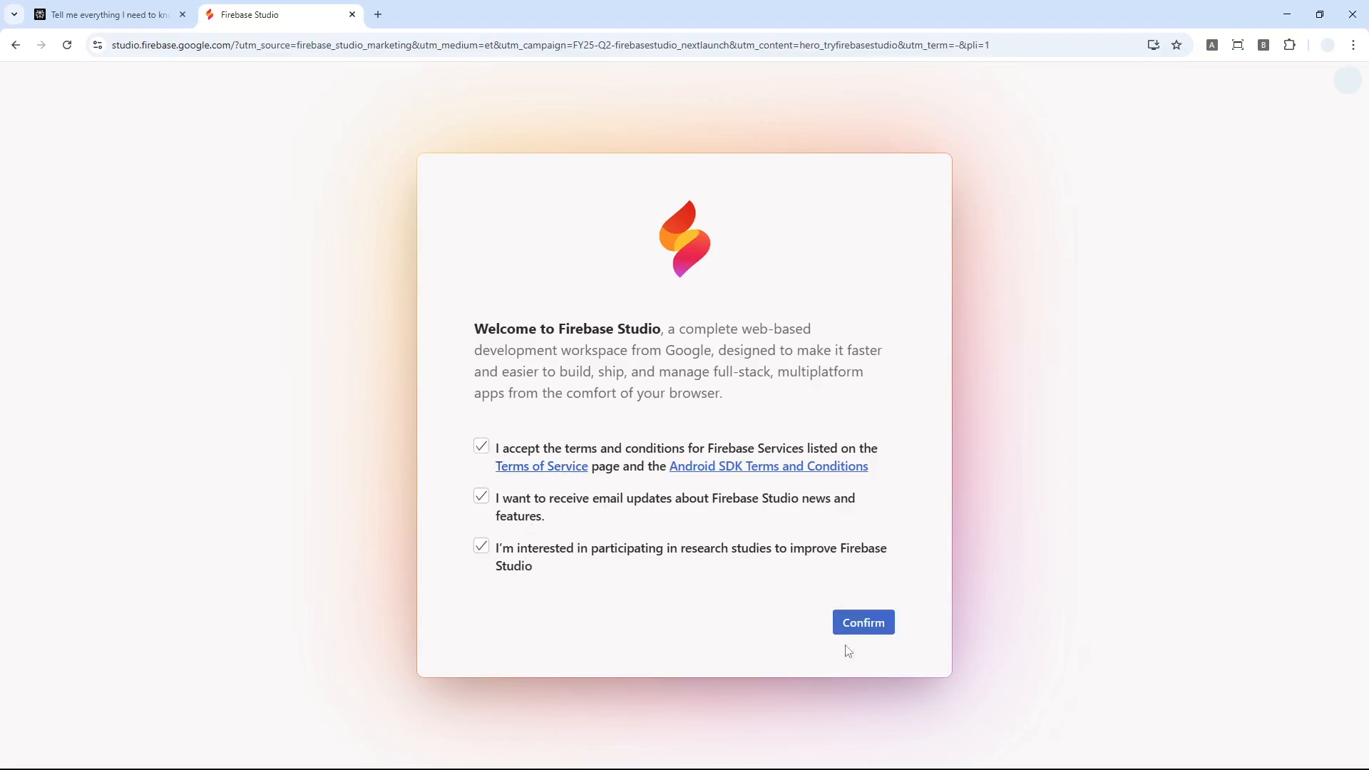
pyautogui.click(861, 621)
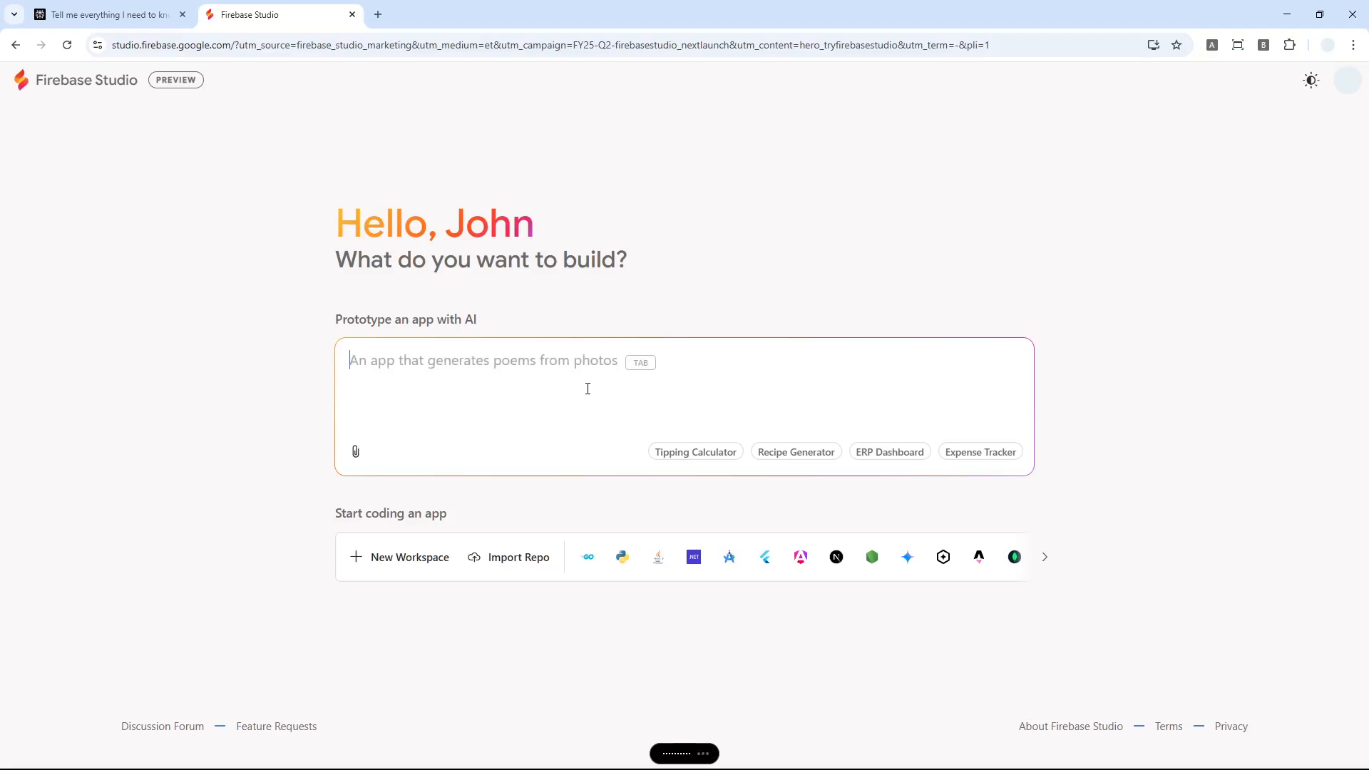
# Step: Submit the prompt 'I want to create a web-based video game of Flappy Bird.' for AI prototyping
pyautogui.write('I want to create a web-based video game of Flappy Bird.')
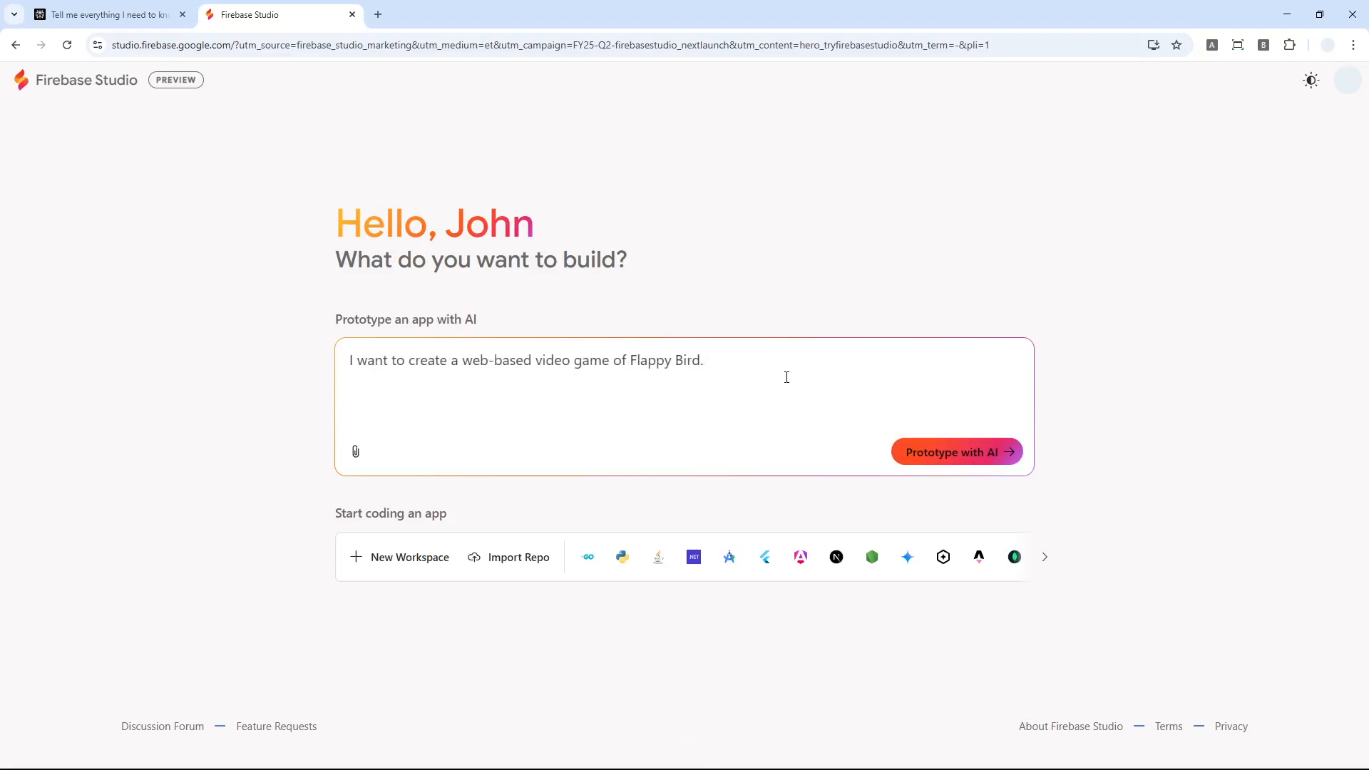
pyautogui.moveTo(958, 458)
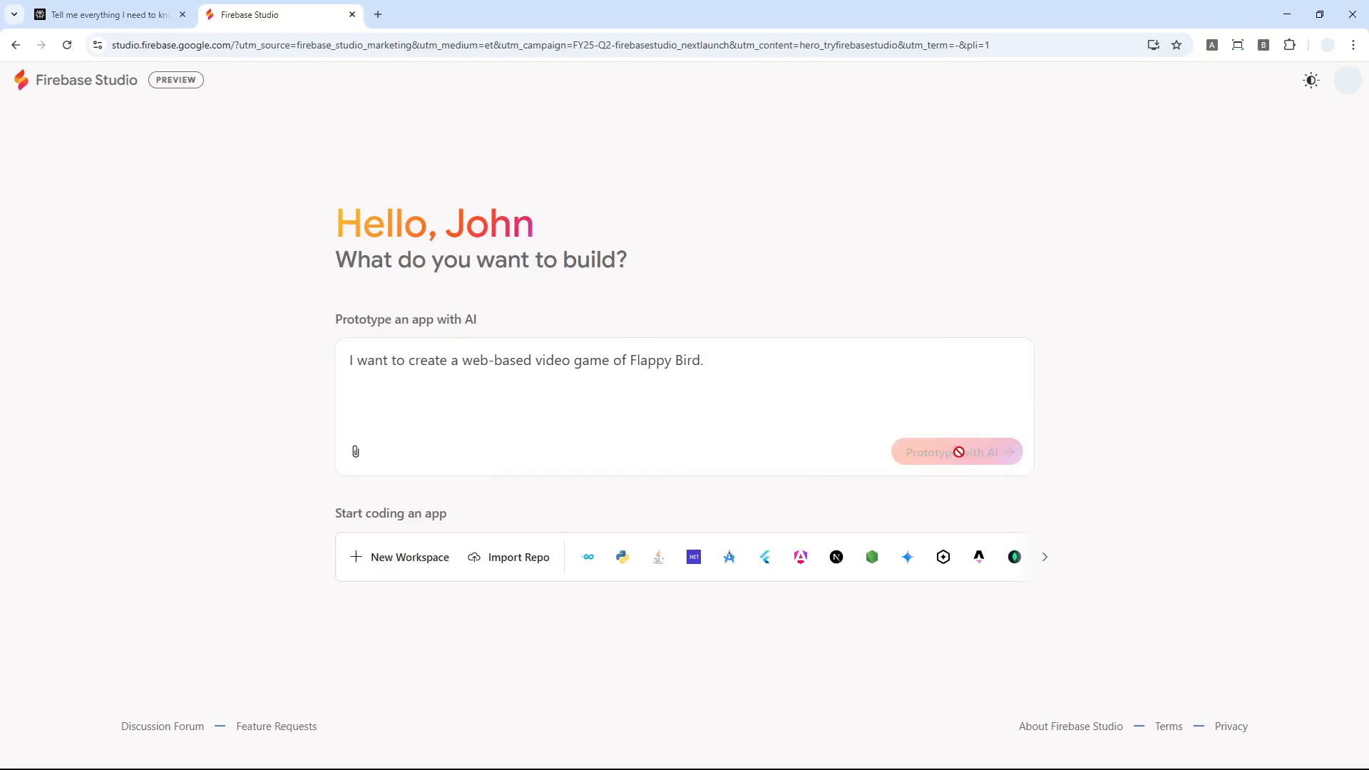
pyautogui.moveTo(510, 558)
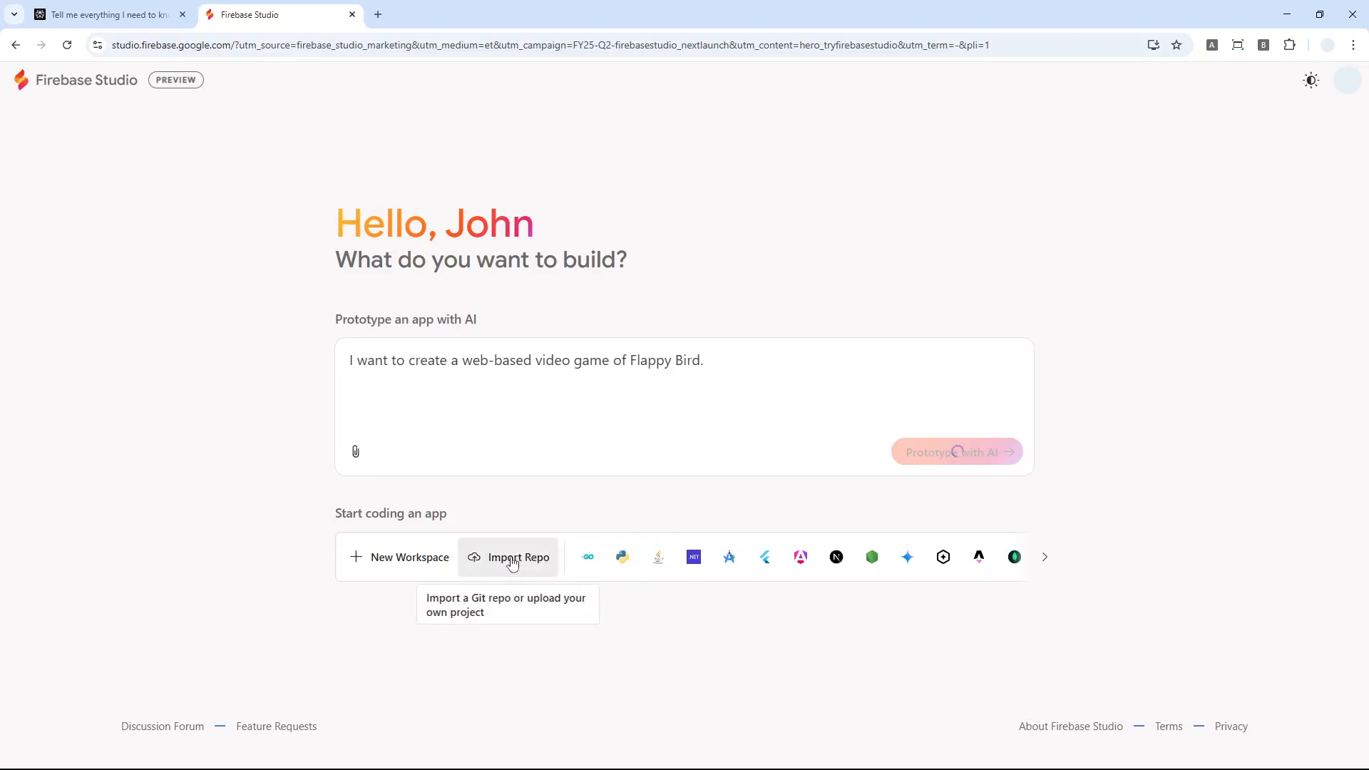
pyautogui.click(955, 452)
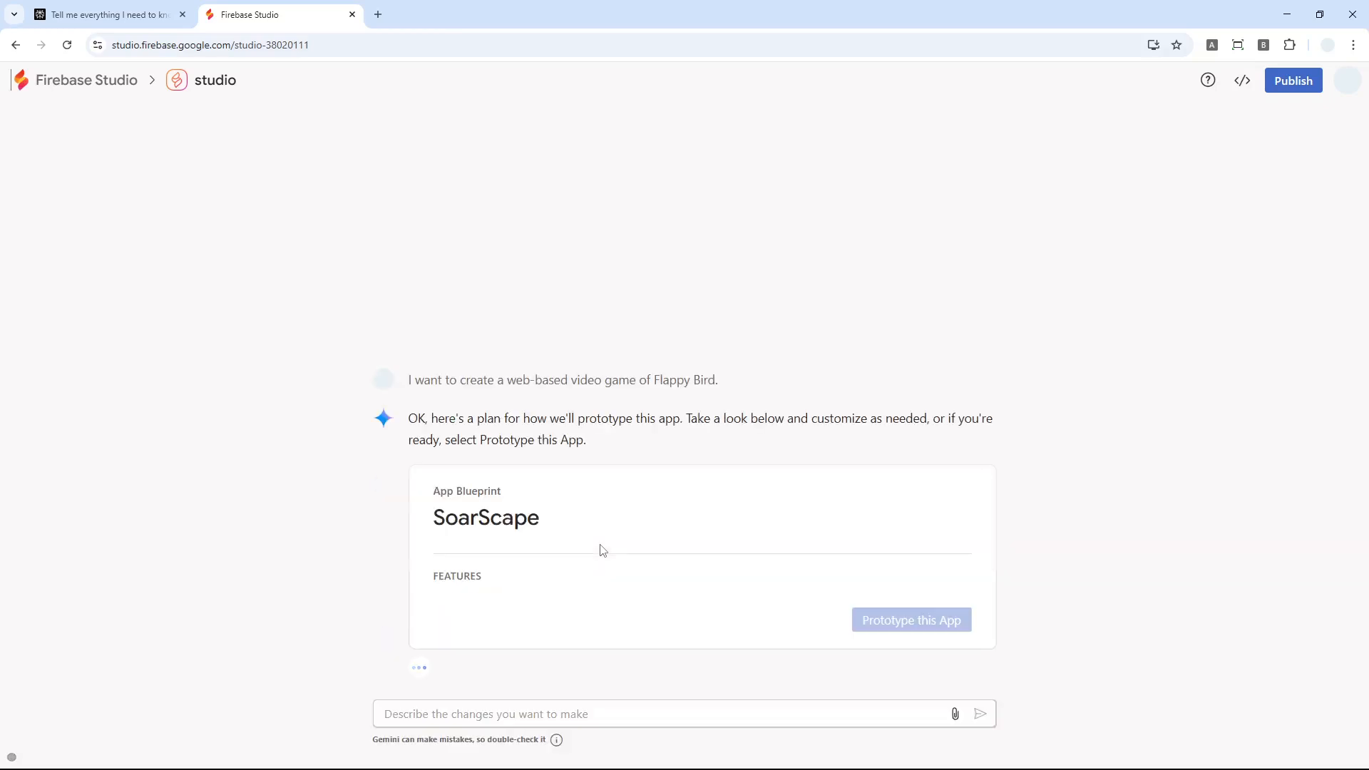
# Step: Review the SoarScape blueprint's features and style guidelines, then start Prototype this App
pyautogui.scroll(-3)
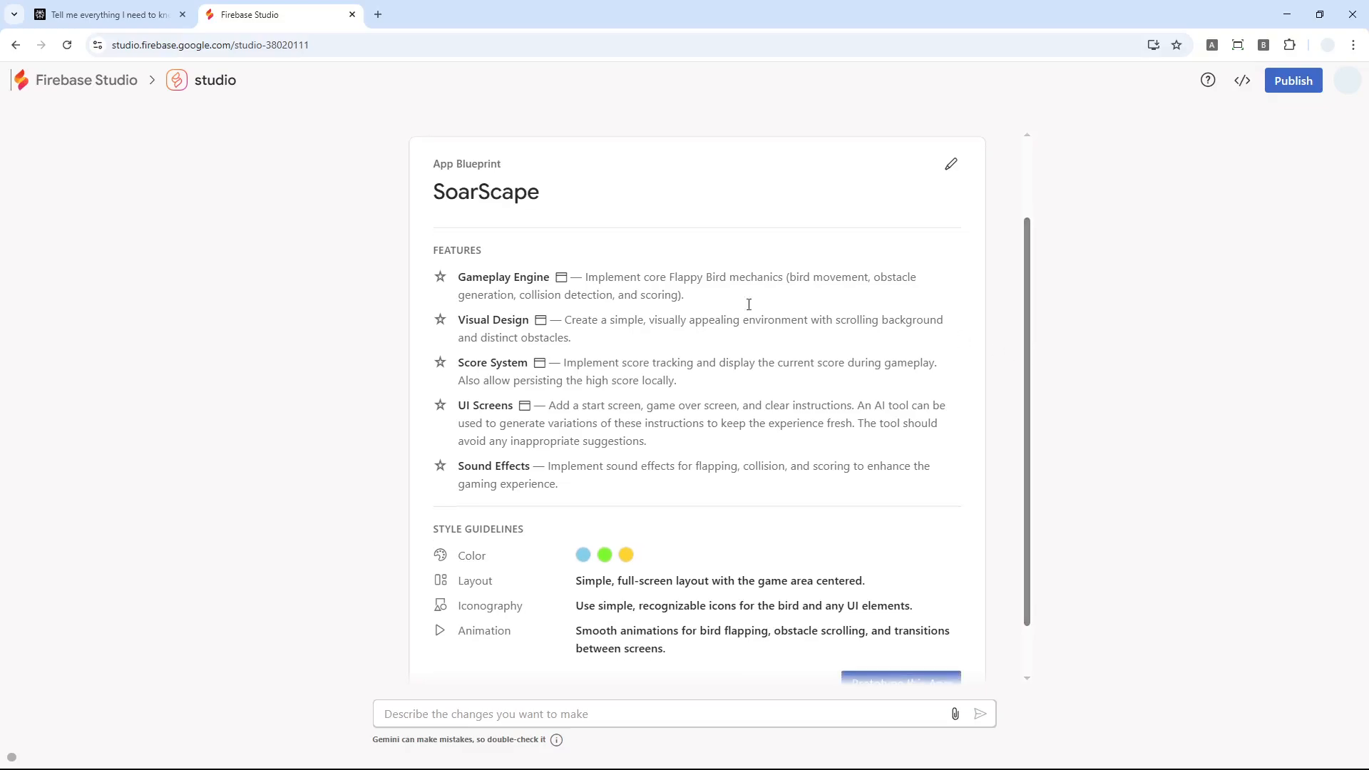
pyautogui.moveTo(589, 277); pyautogui.dragTo(695, 277)
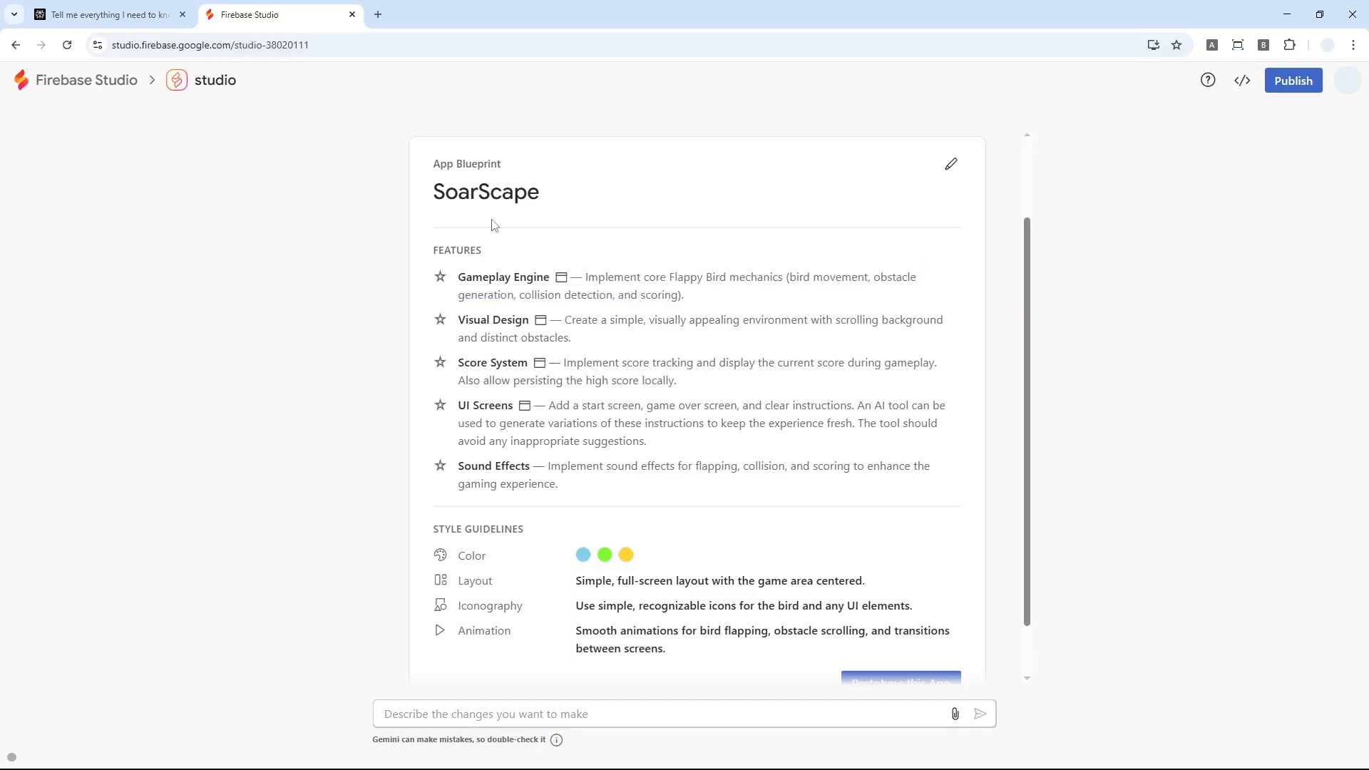
pyautogui.moveTo(533, 371)
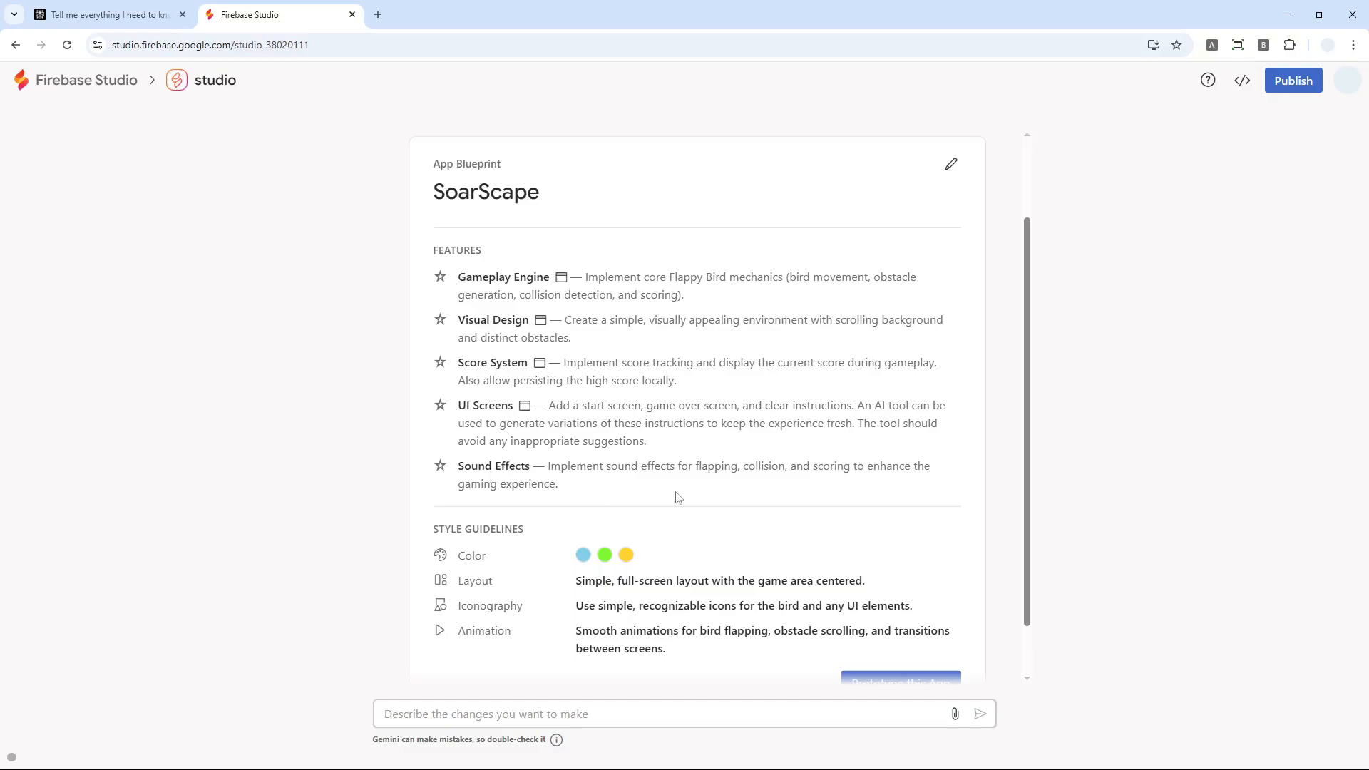
pyautogui.scroll(-3)
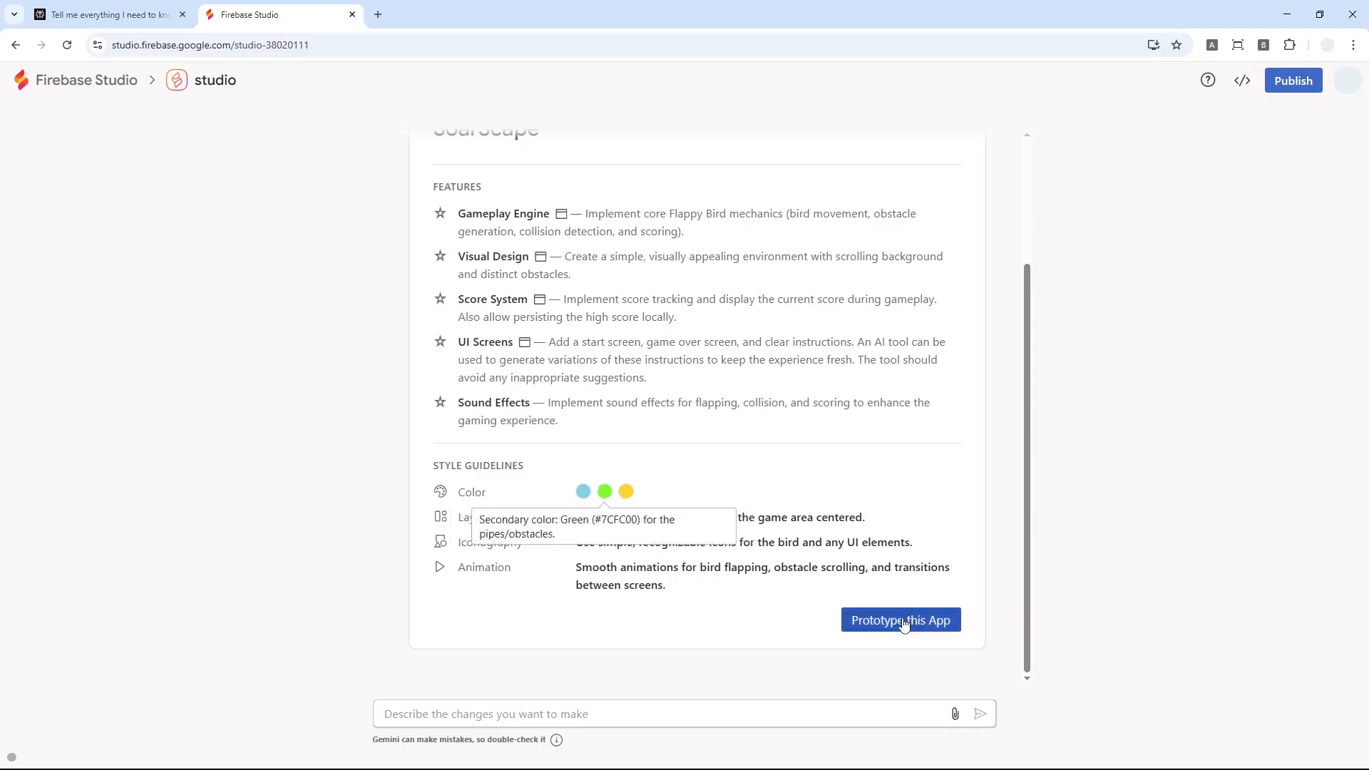
pyautogui.click(900, 621)
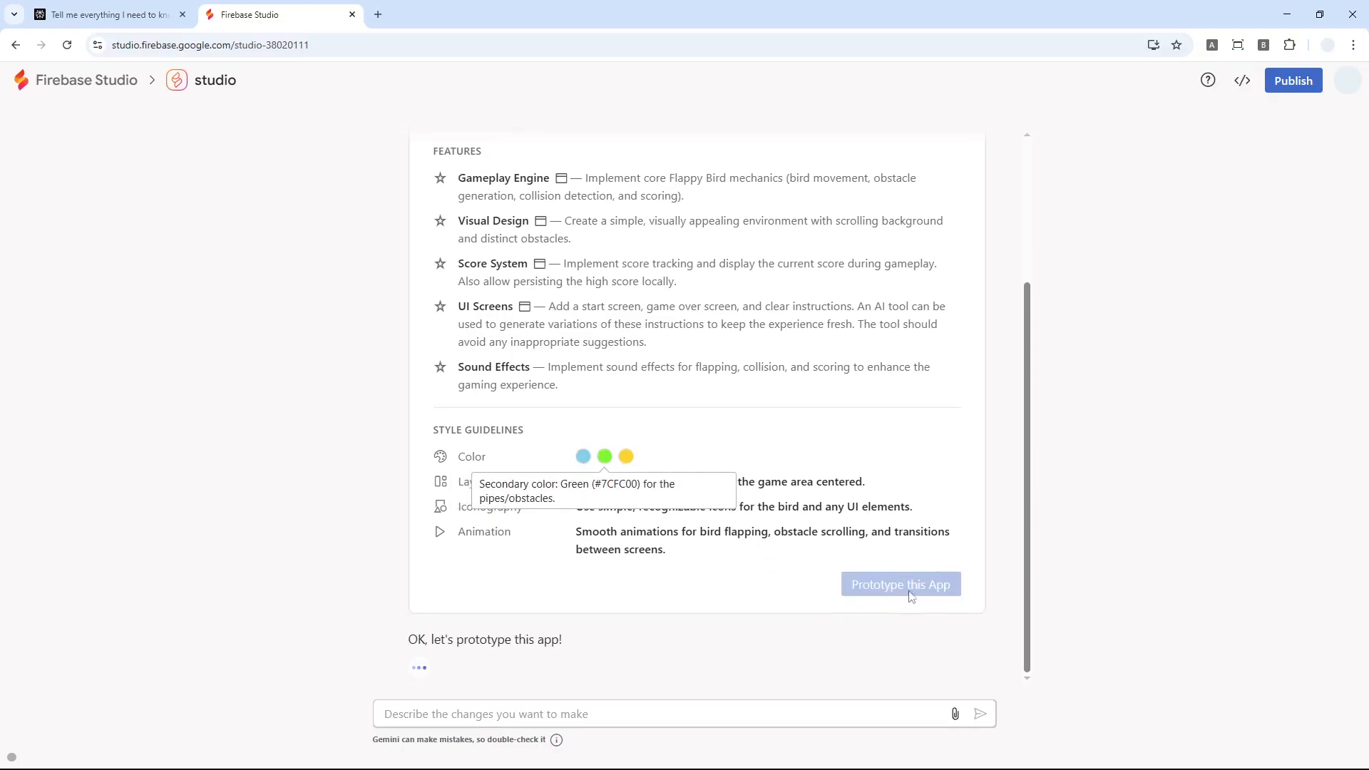
# Step: Follow Gemini writing globals.css and page.tsx until the SoarScape game loads in the preview
pyautogui.click(900, 585)
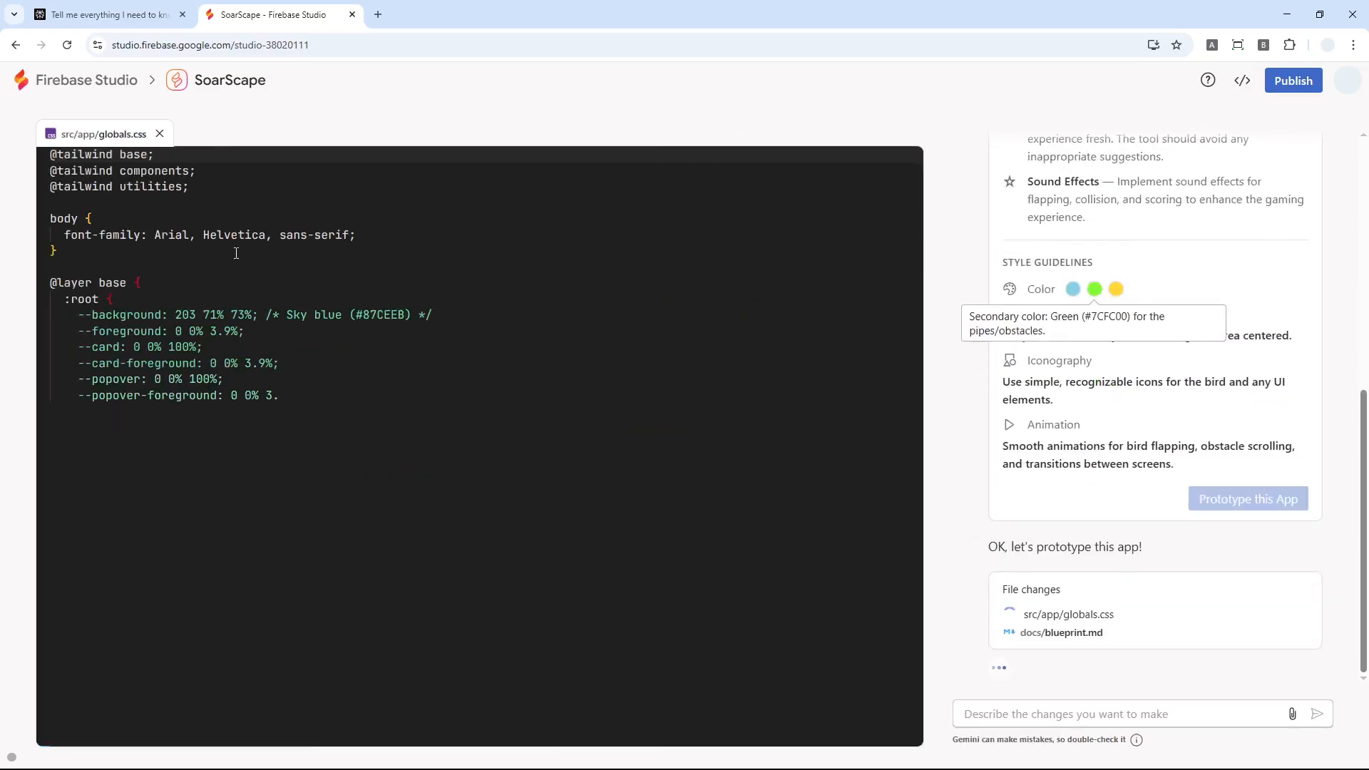
pyautogui.scroll(-3)
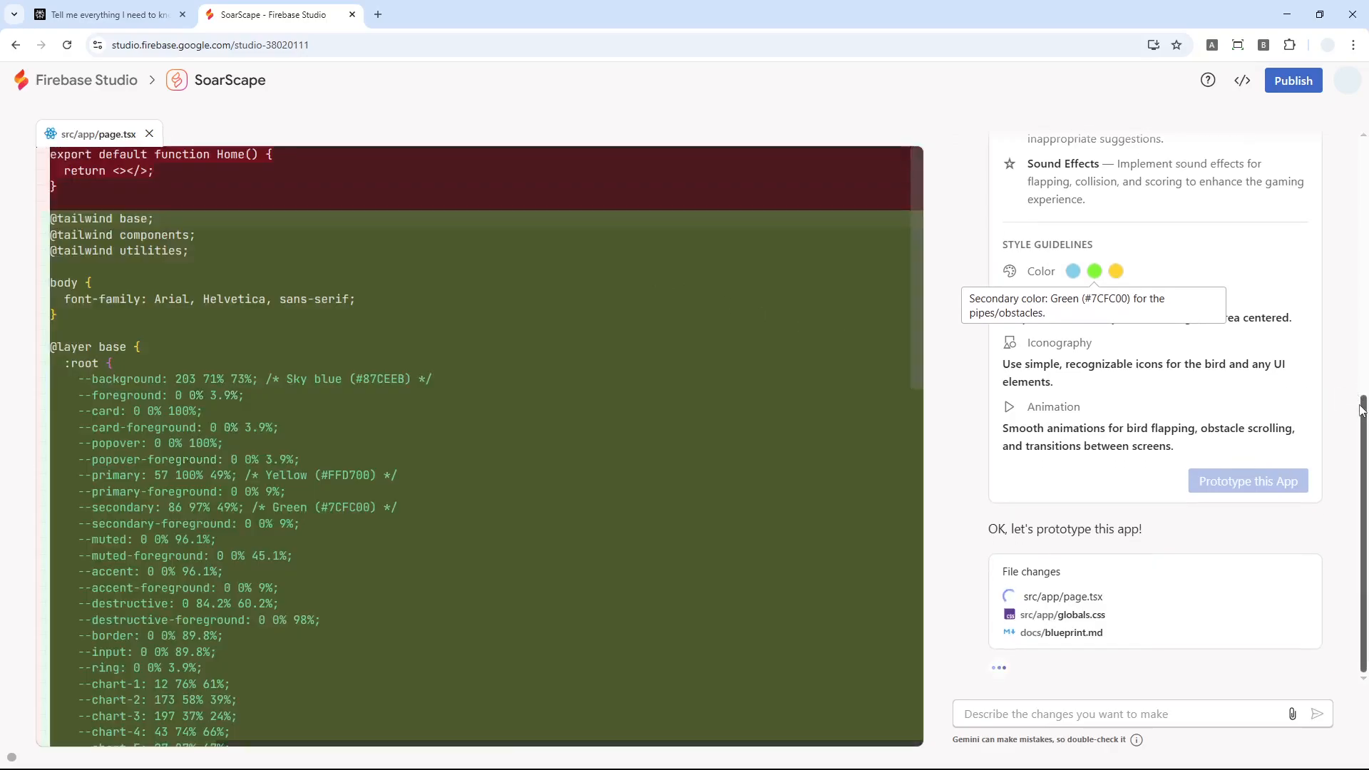
pyautogui.scroll(-3)
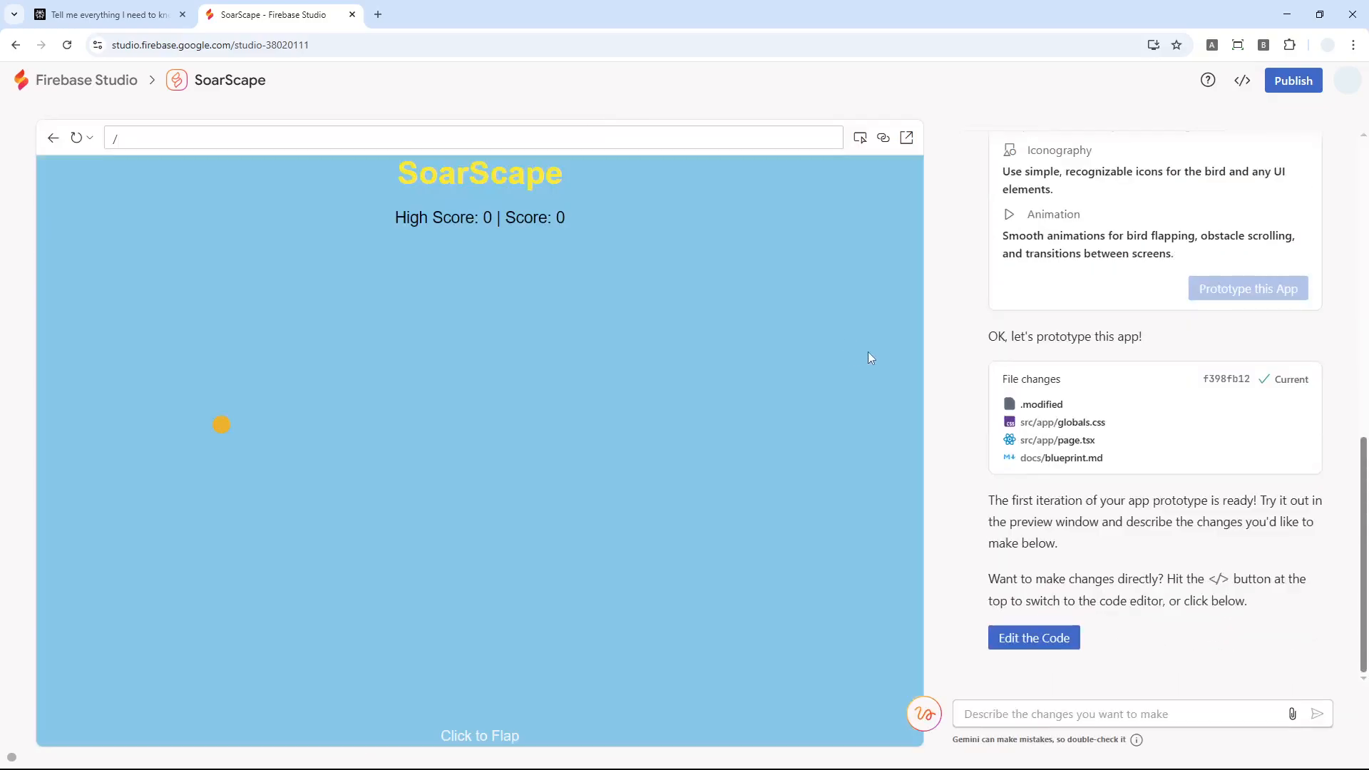
pyautogui.moveTo(526, 434)
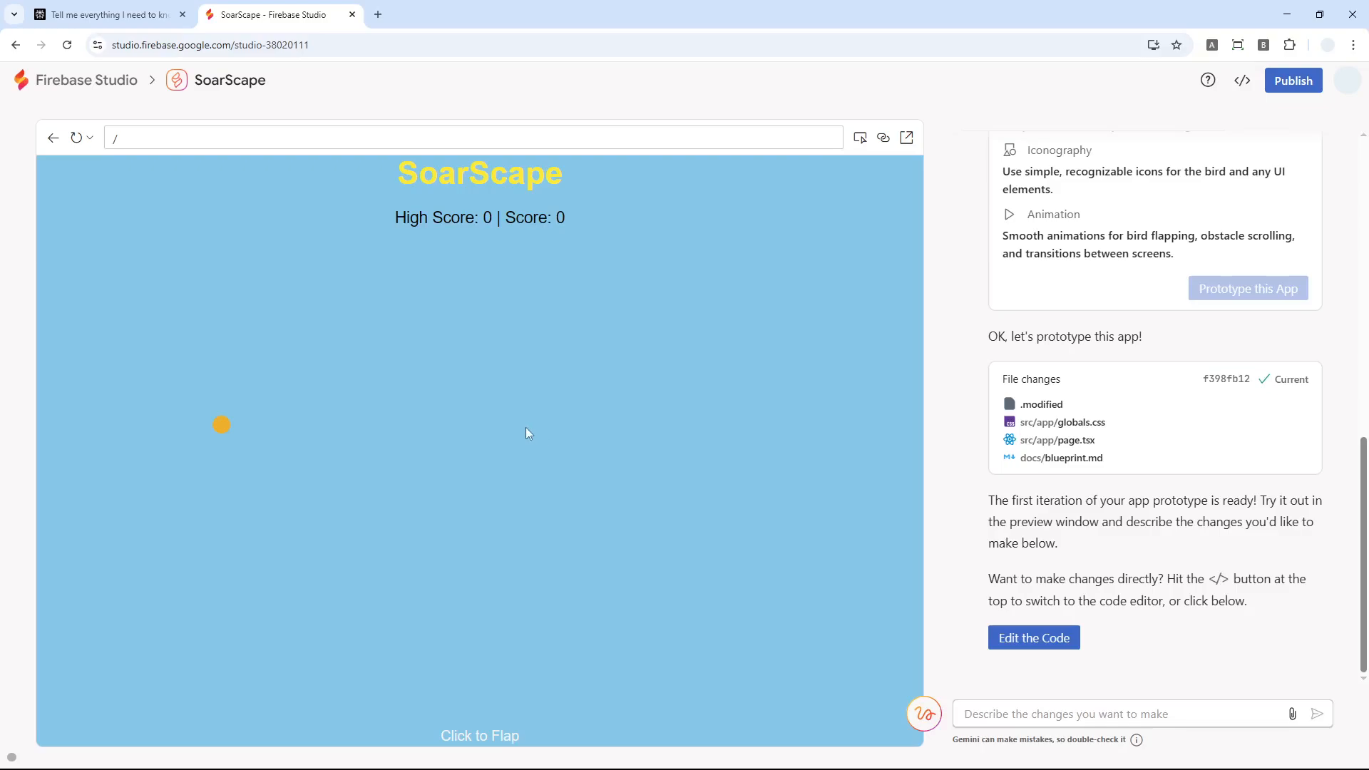
pyautogui.moveTo(457, 248)
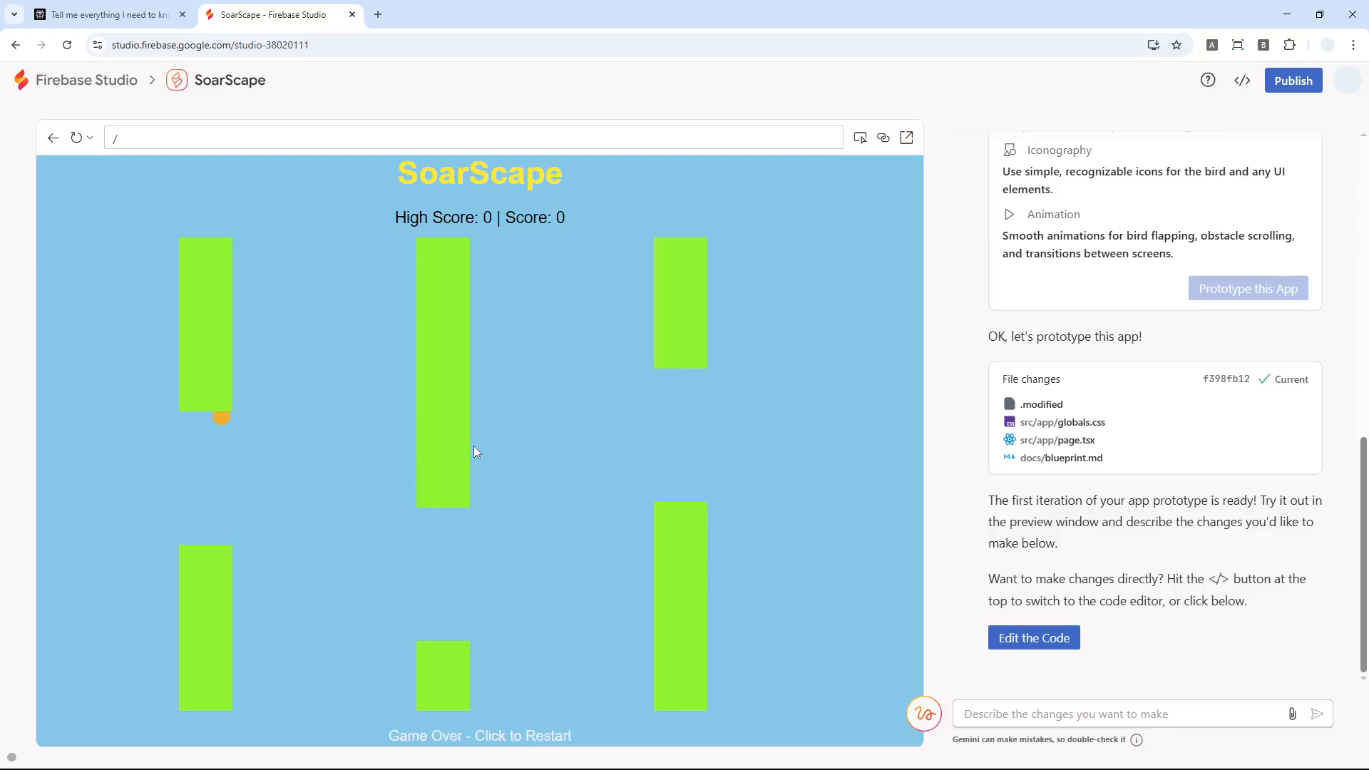
# Step: Play a test round of SoarScape in the preview, flapping and restarting until Game Over
pyautogui.click(477, 452)
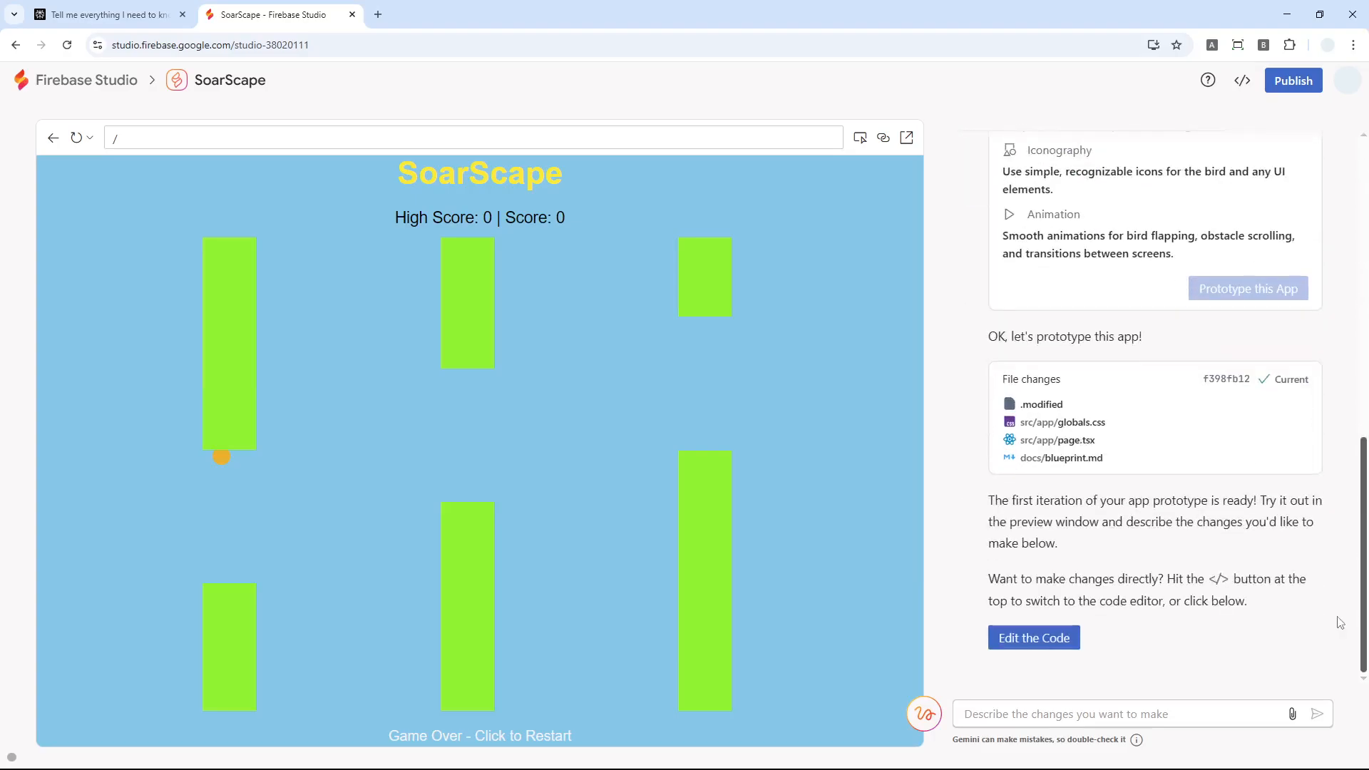
pyautogui.click(1135, 713)
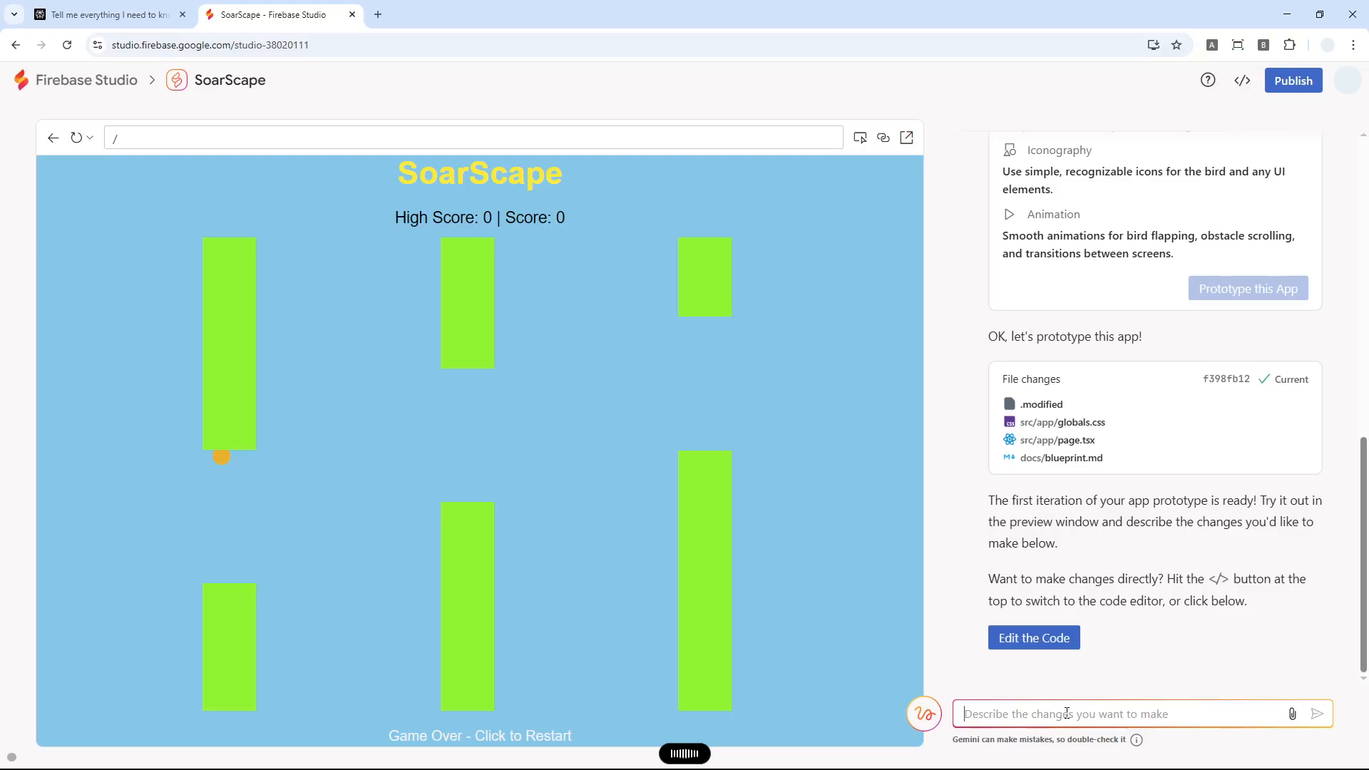
# Step: Ask Gemini 'Can you make the background to be night setting?' for the game
pyautogui.write('Can you make the background to be night setting?')
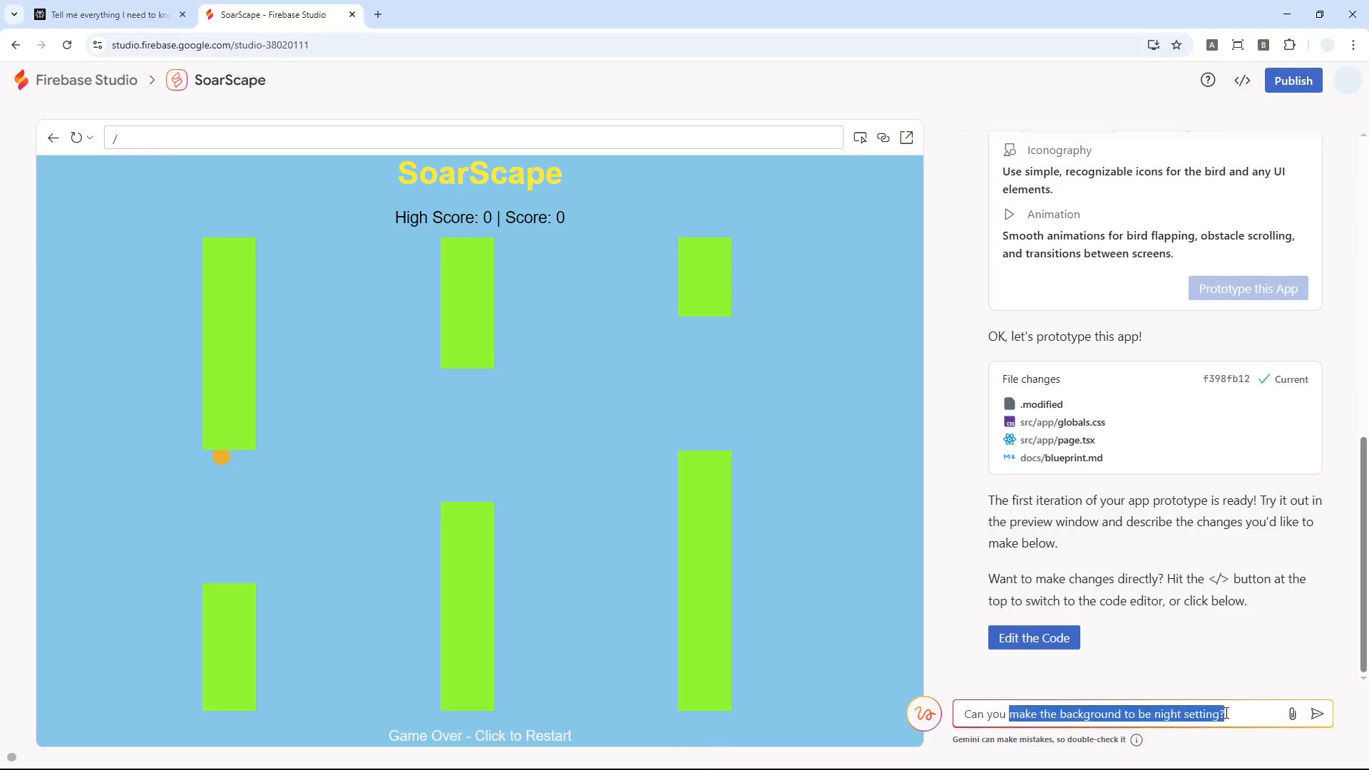
pyautogui.click(1316, 713)
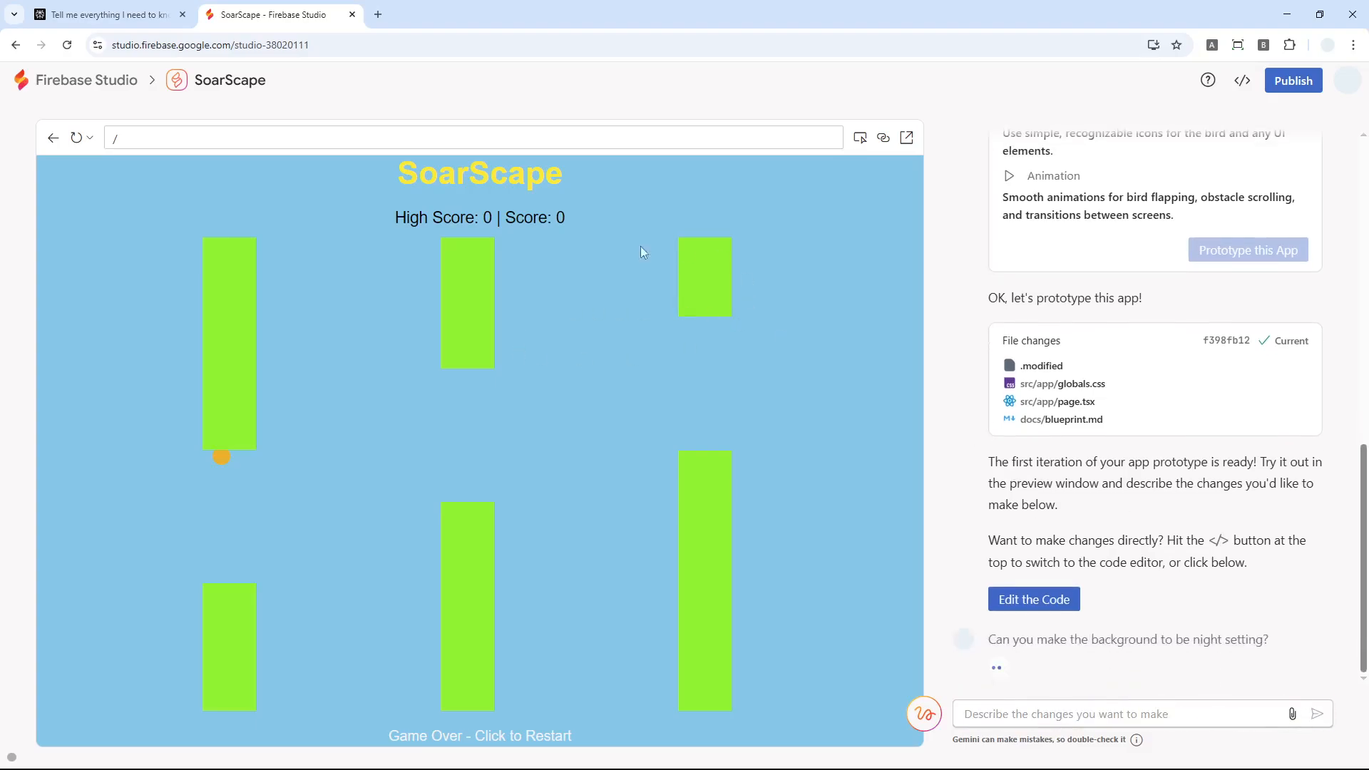
pyautogui.moveTo(589, 353)
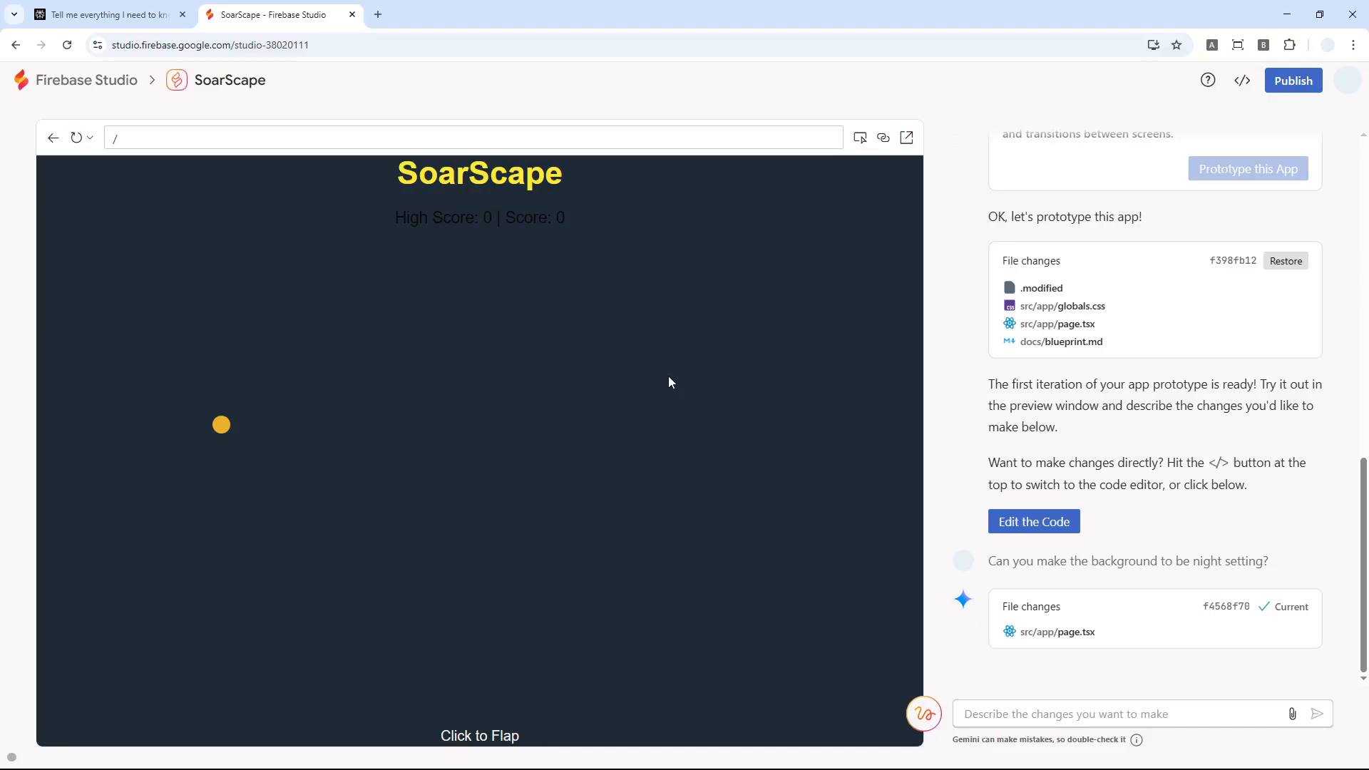
pyautogui.moveTo(389, 489)
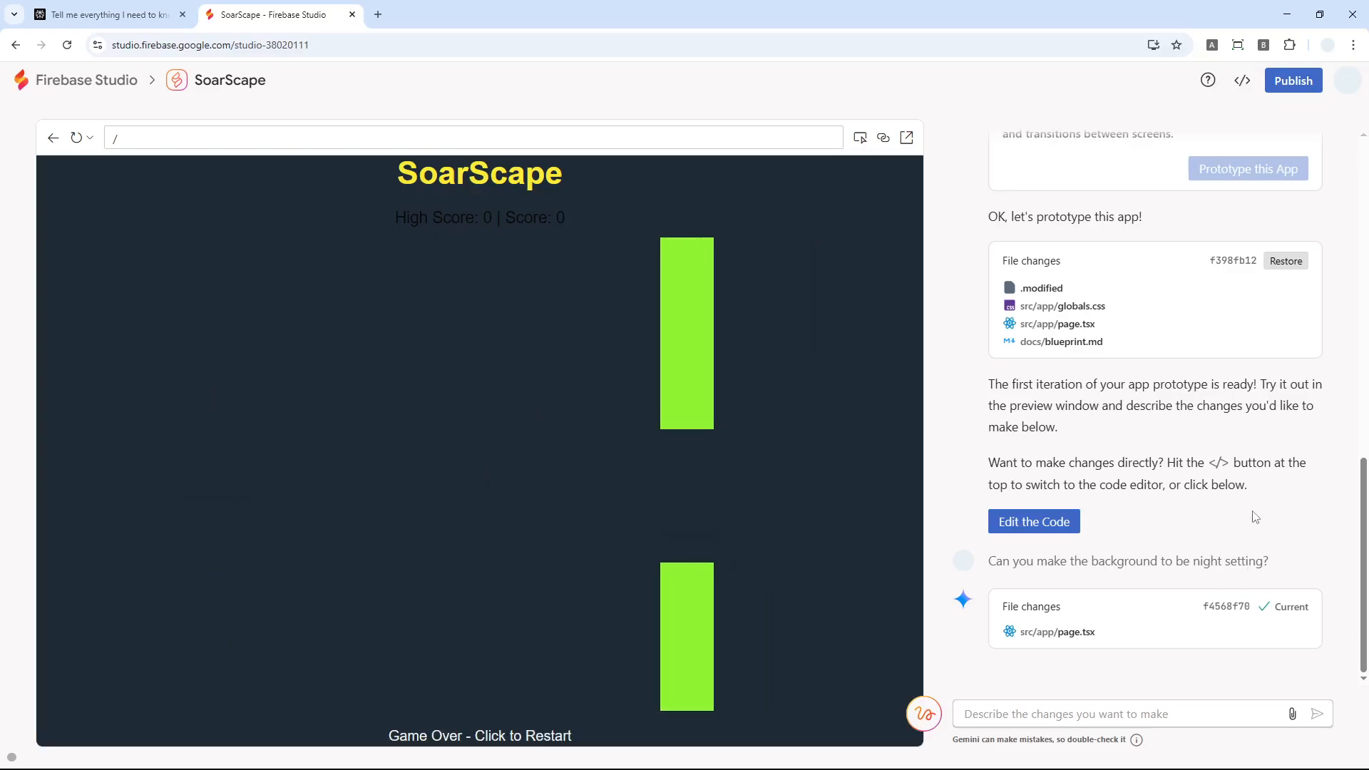
pyautogui.moveTo(922, 713)
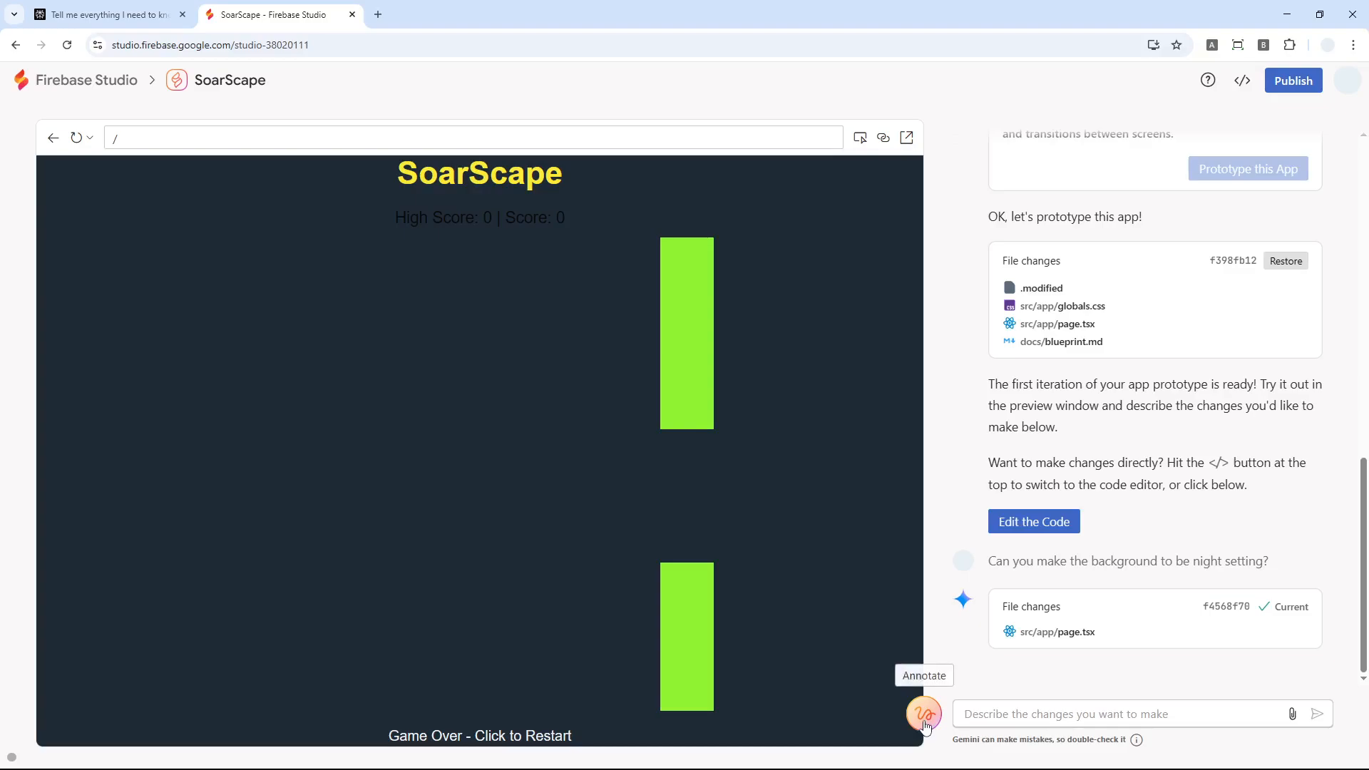
# Step: Annotate the game preview by drawing and enlarging a rectangle over it
pyautogui.click(923, 713)
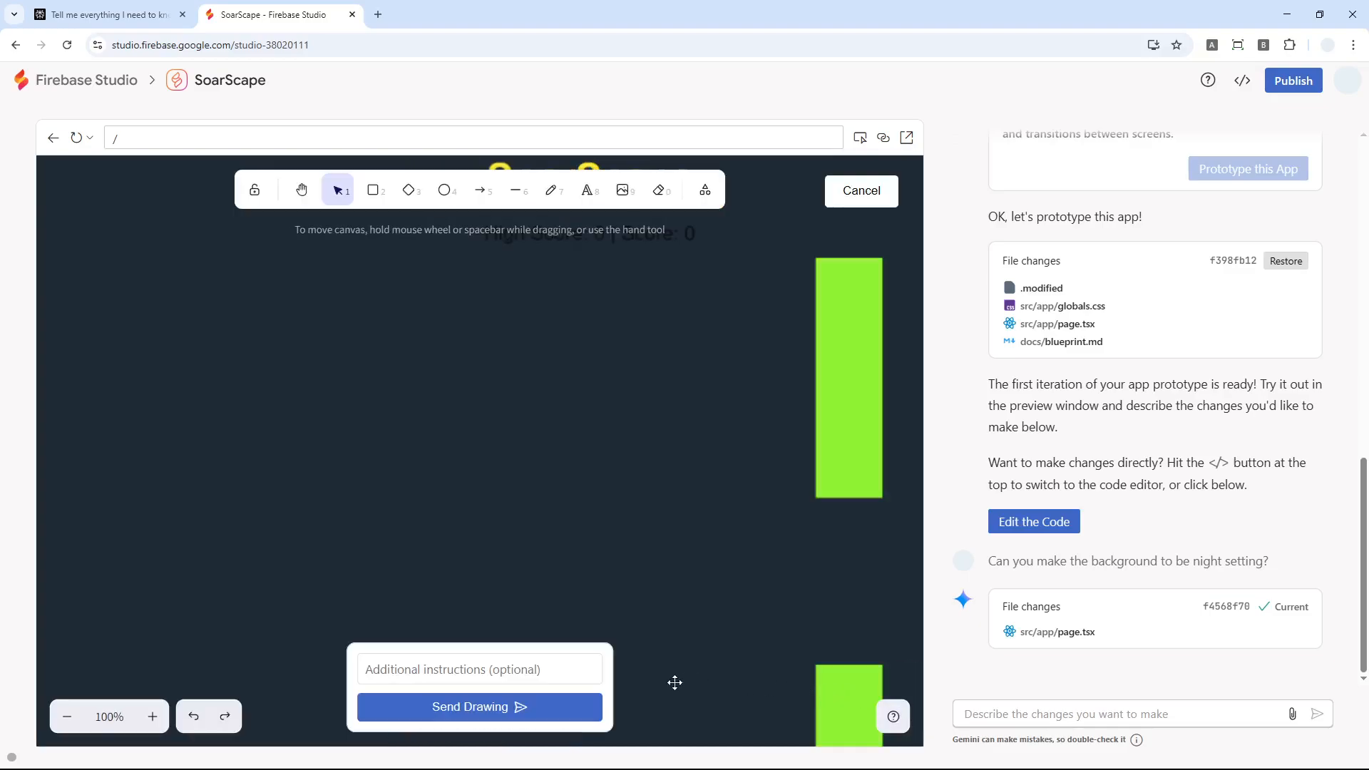
pyautogui.moveTo(404, 231)
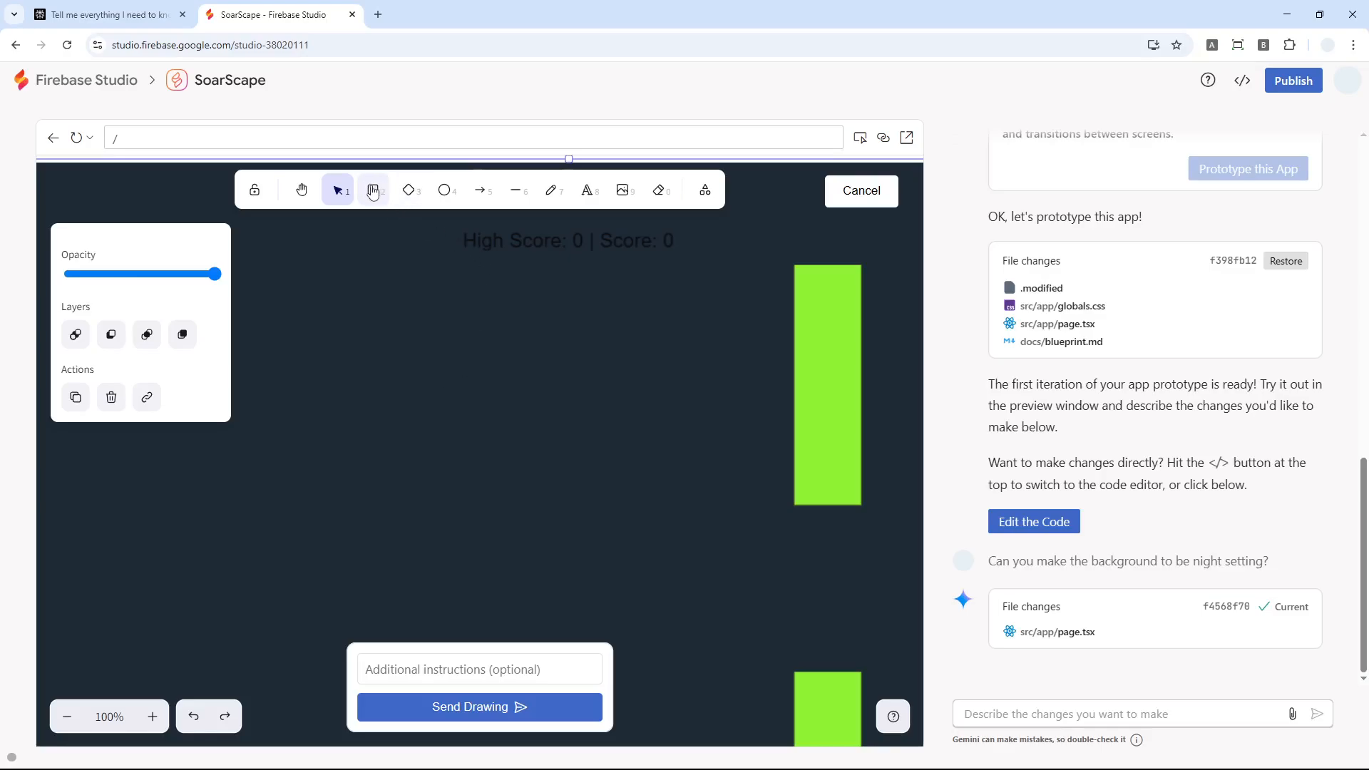
pyautogui.moveTo(372, 189)
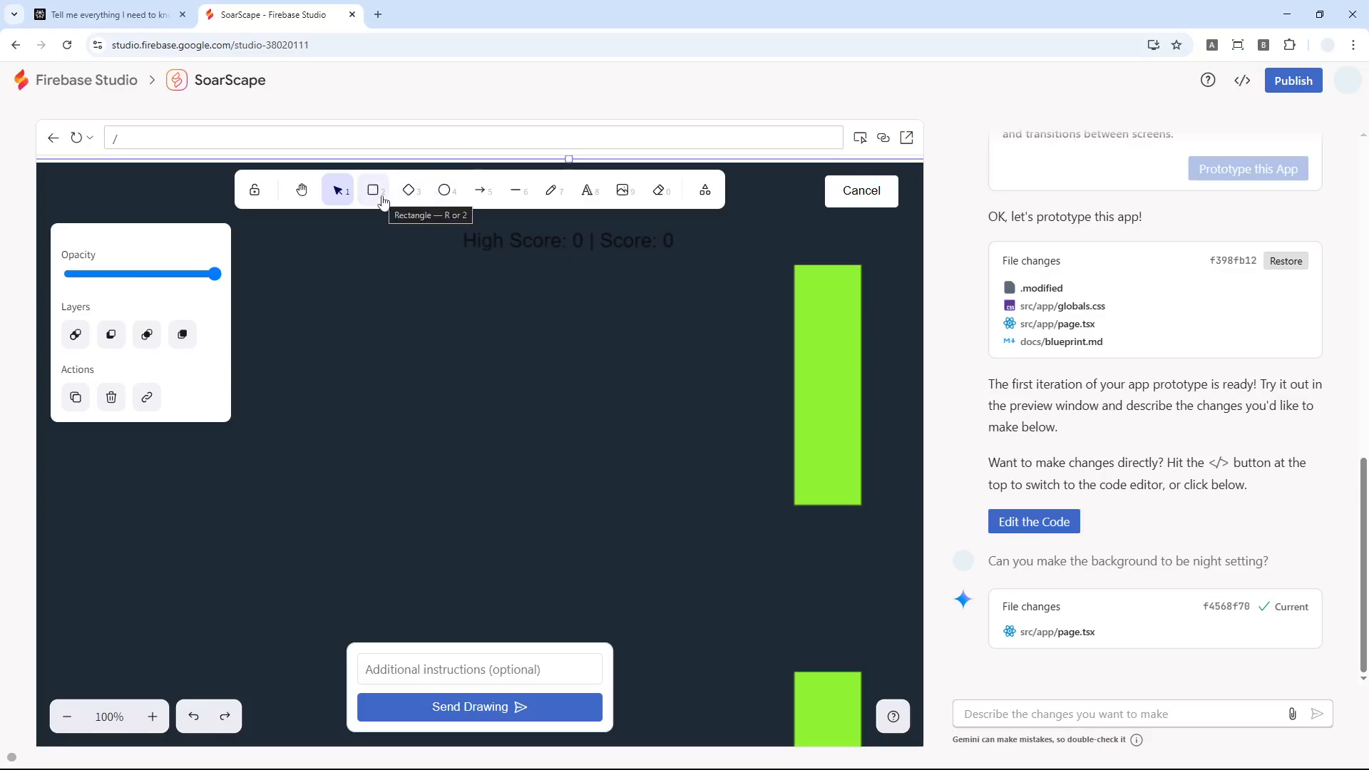
pyautogui.click(372, 189)
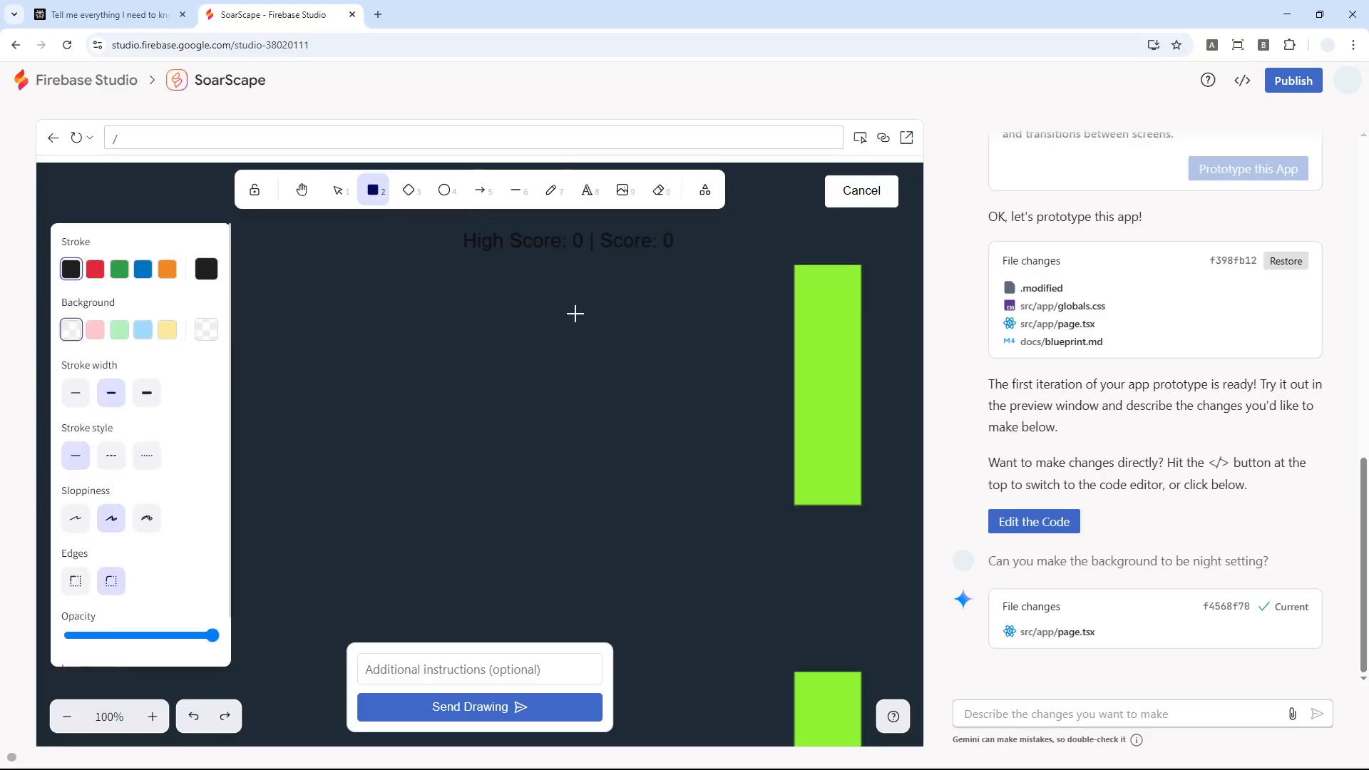
pyautogui.moveTo(554, 273); pyautogui.dragTo(600, 334)
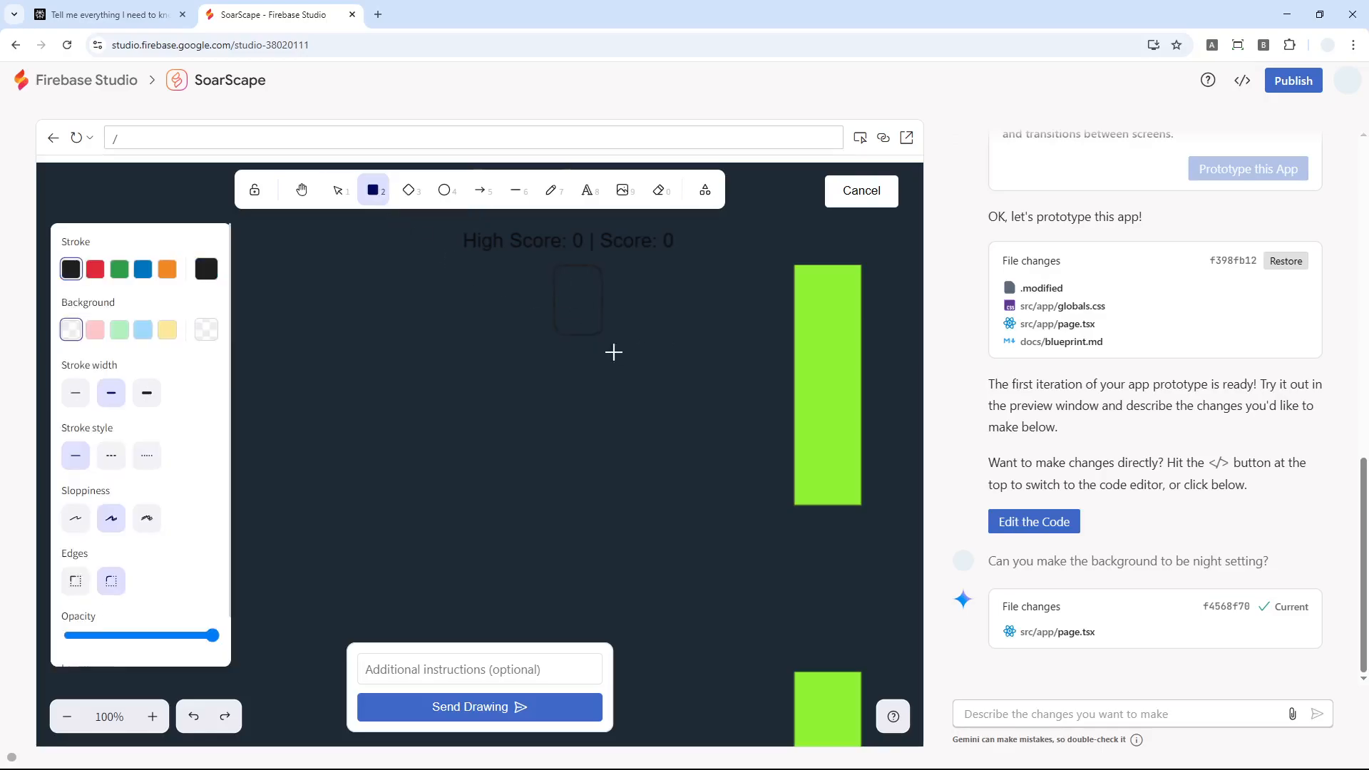
pyautogui.moveTo(576, 301); pyautogui.dragTo(749, 497)
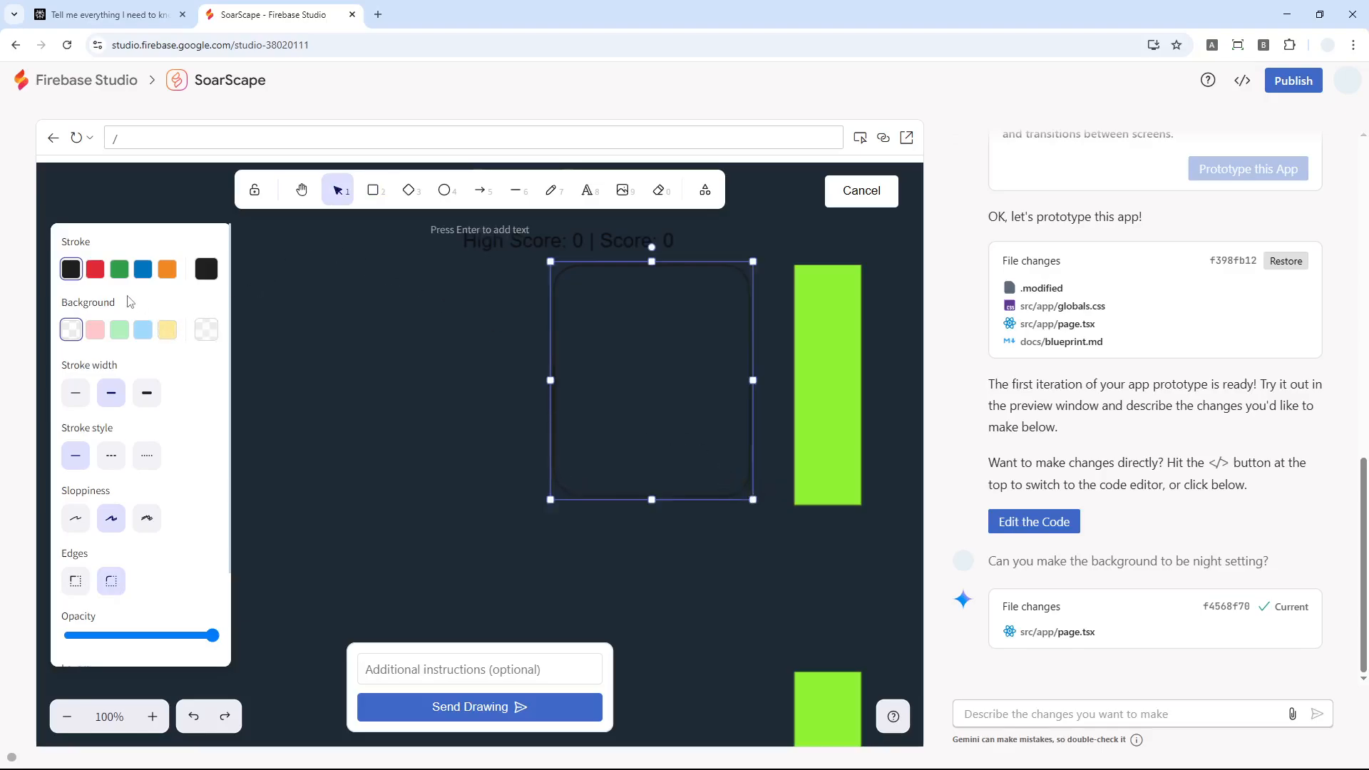
# Step: Give the box a red outline and pink fill, then send the drawing as a change request
pyautogui.click(96, 269)
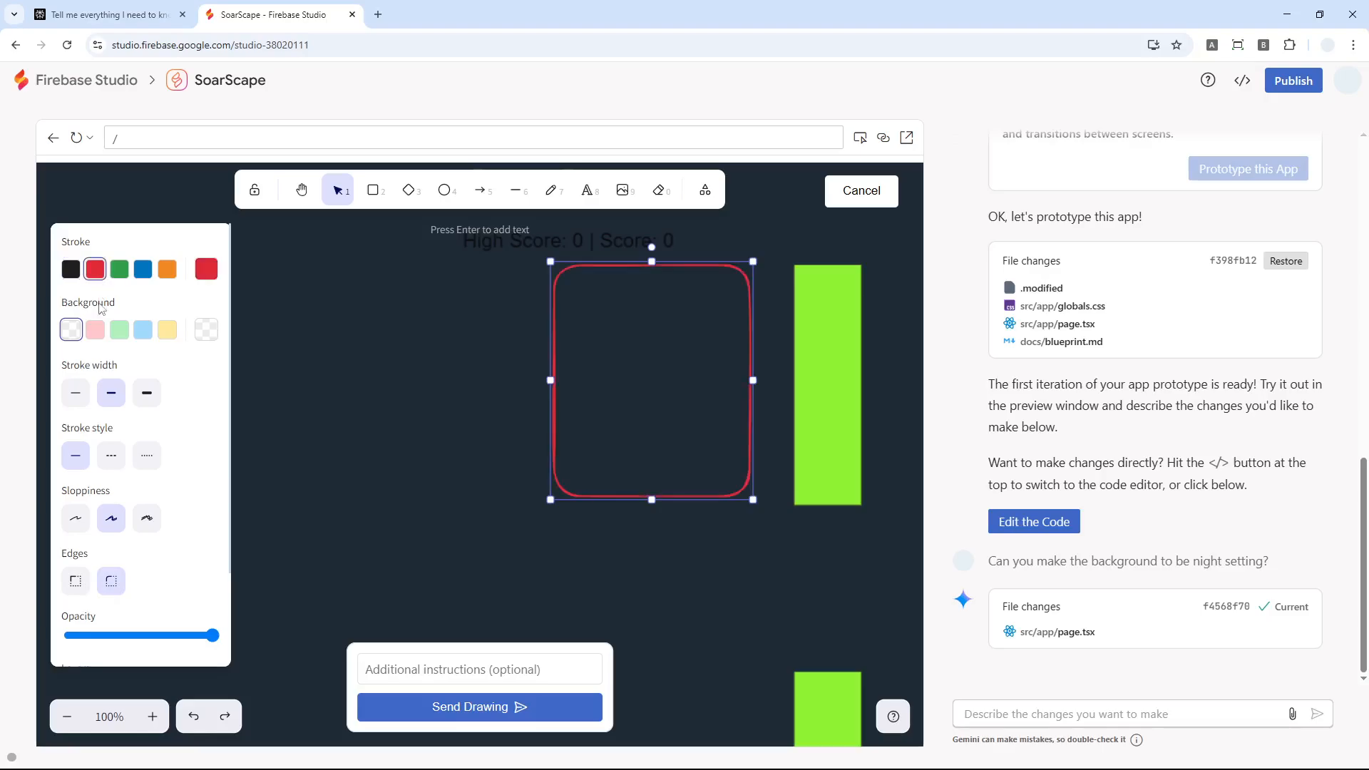
pyautogui.click(94, 329)
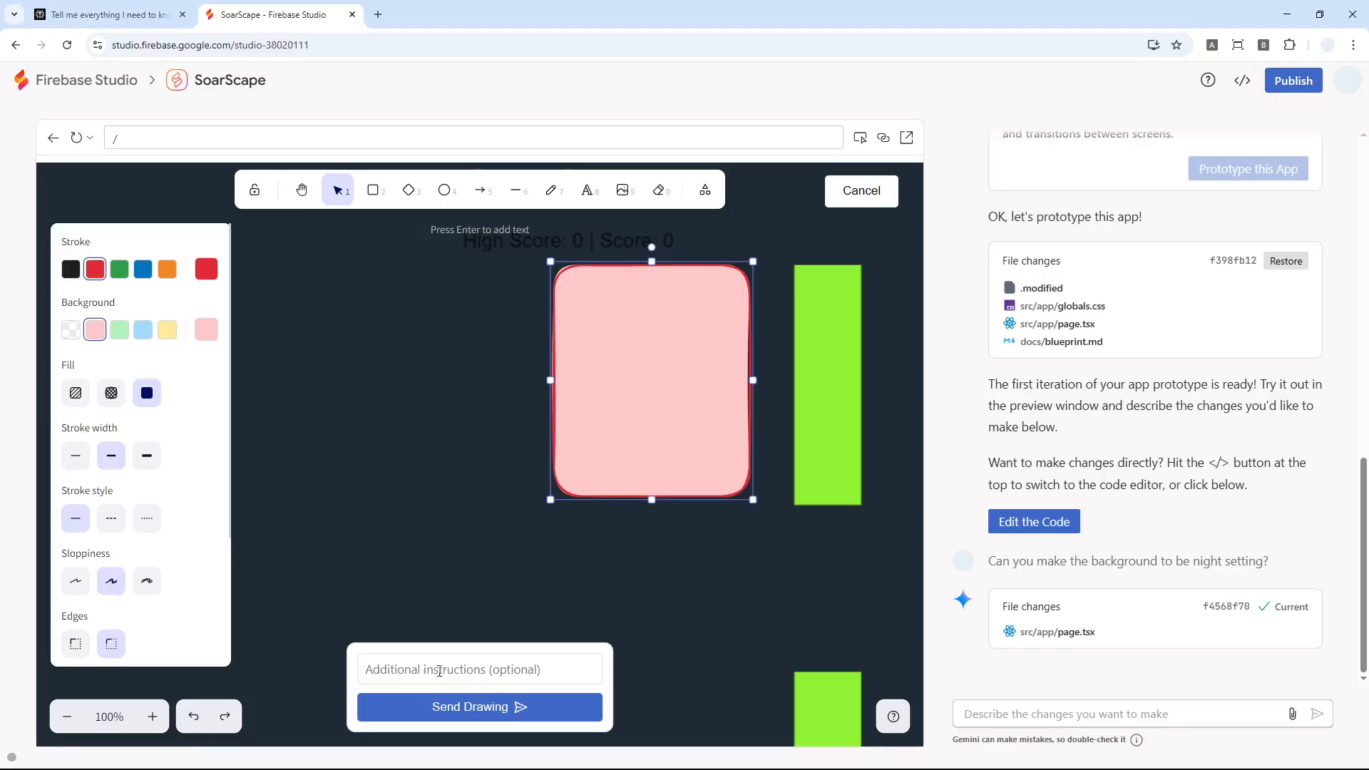
pyautogui.click(858, 190)
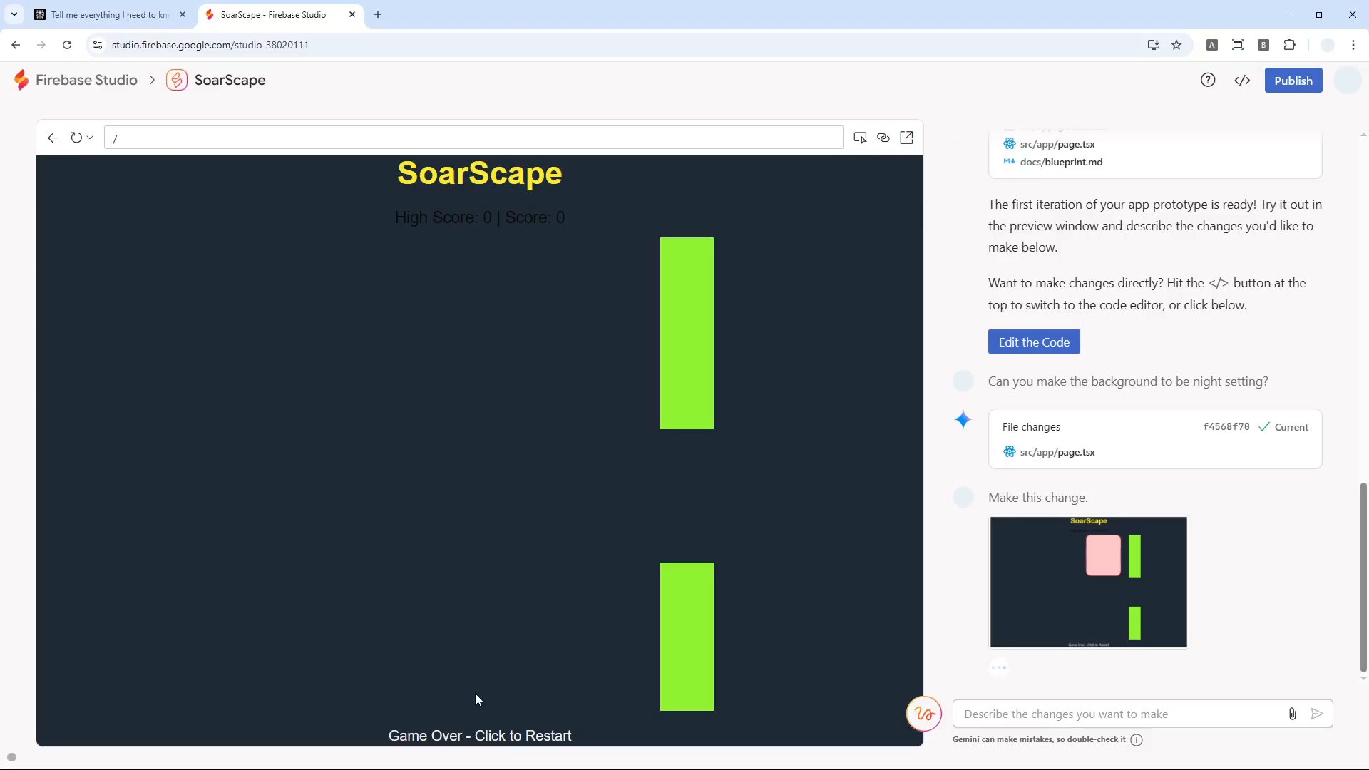
pyautogui.moveTo(1165, 591)
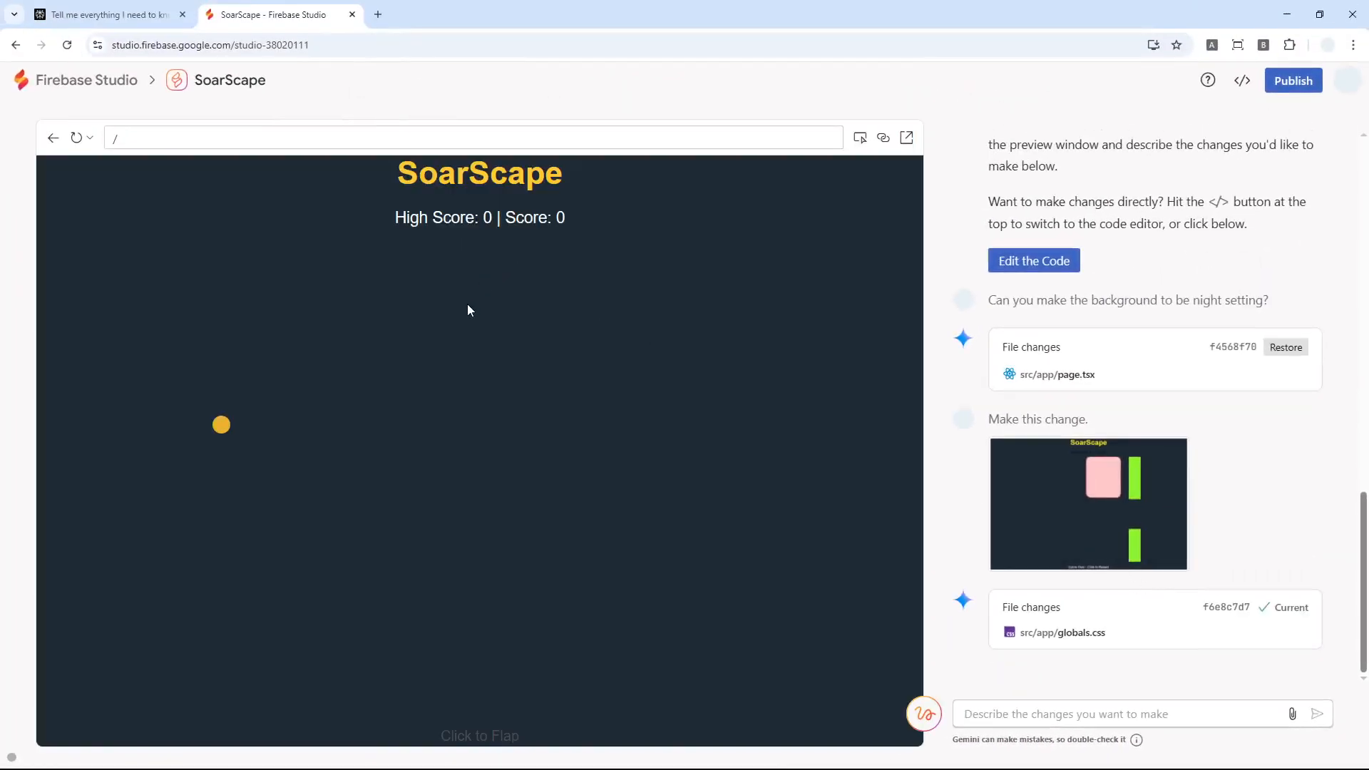
pyautogui.moveTo(500, 324)
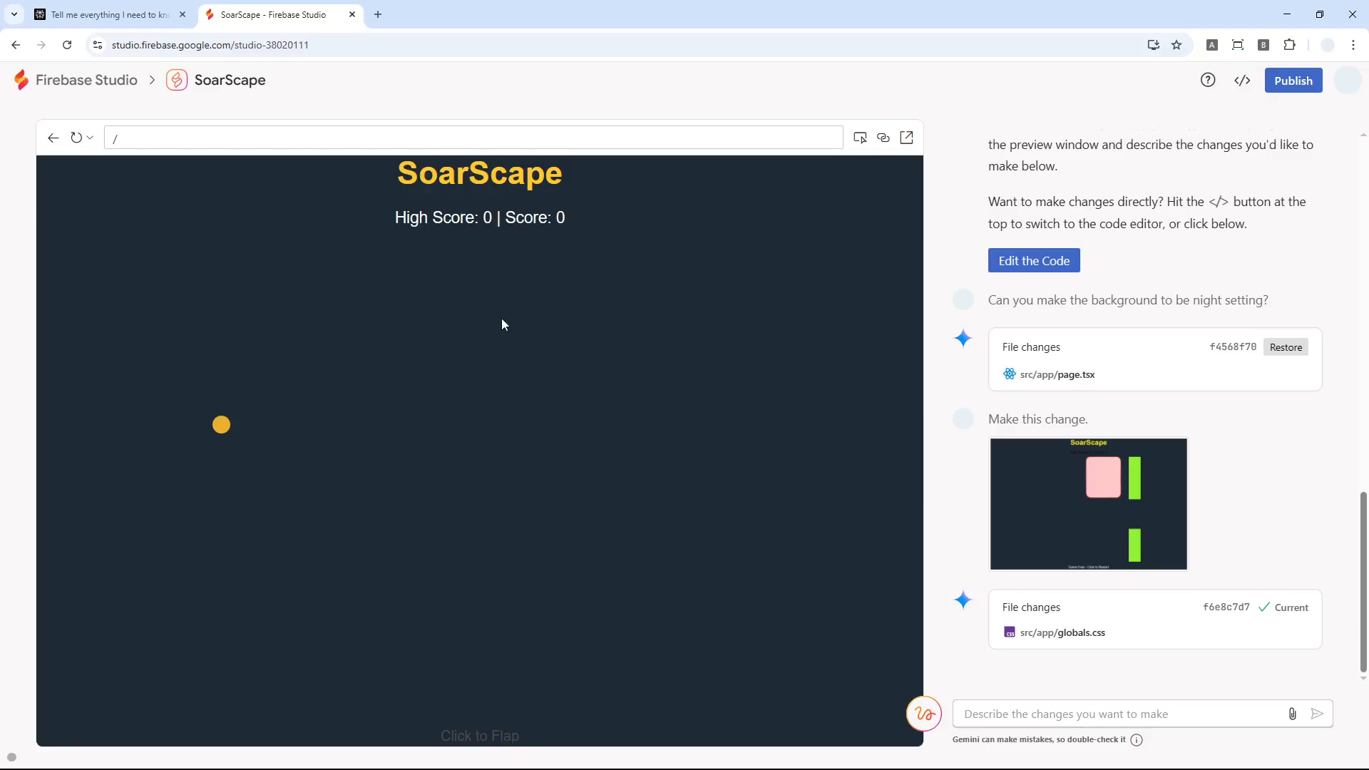
pyautogui.moveTo(431, 350)
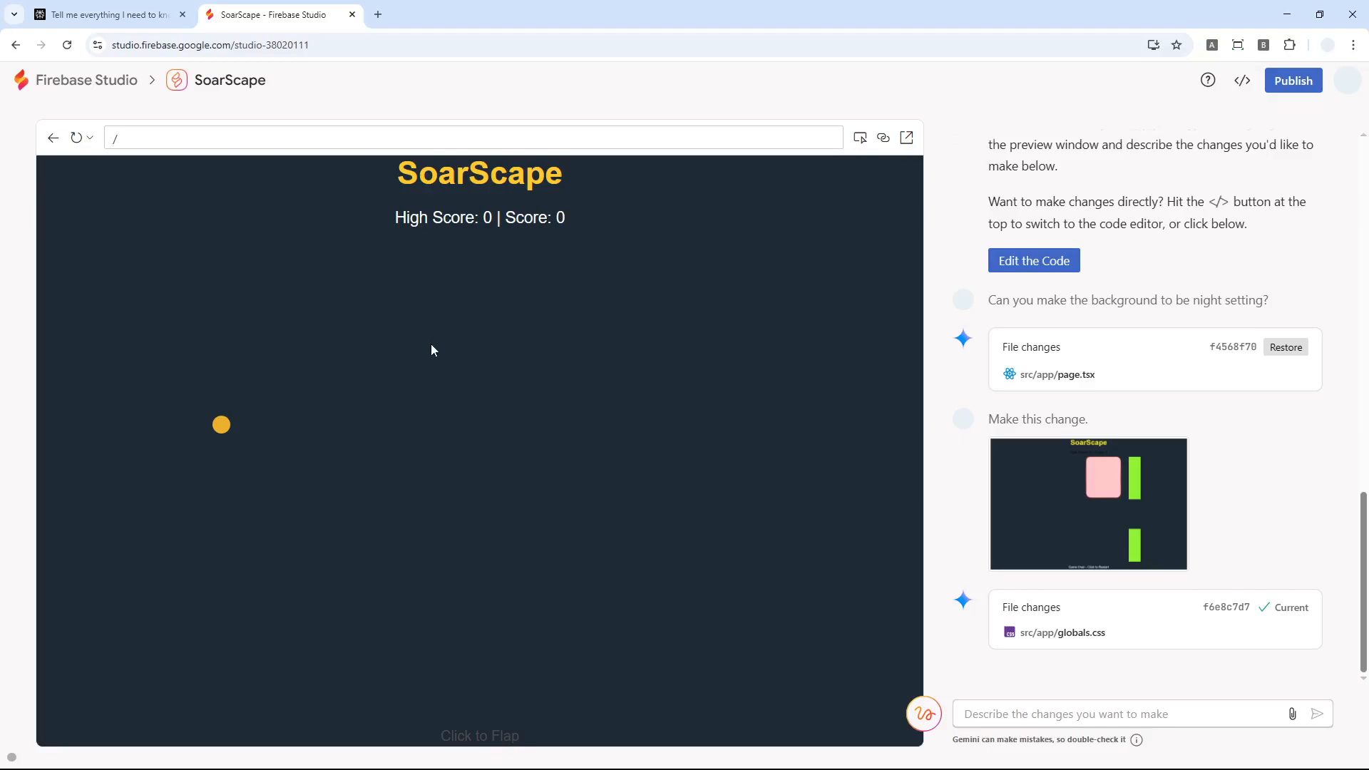
pyautogui.moveTo(477, 370)
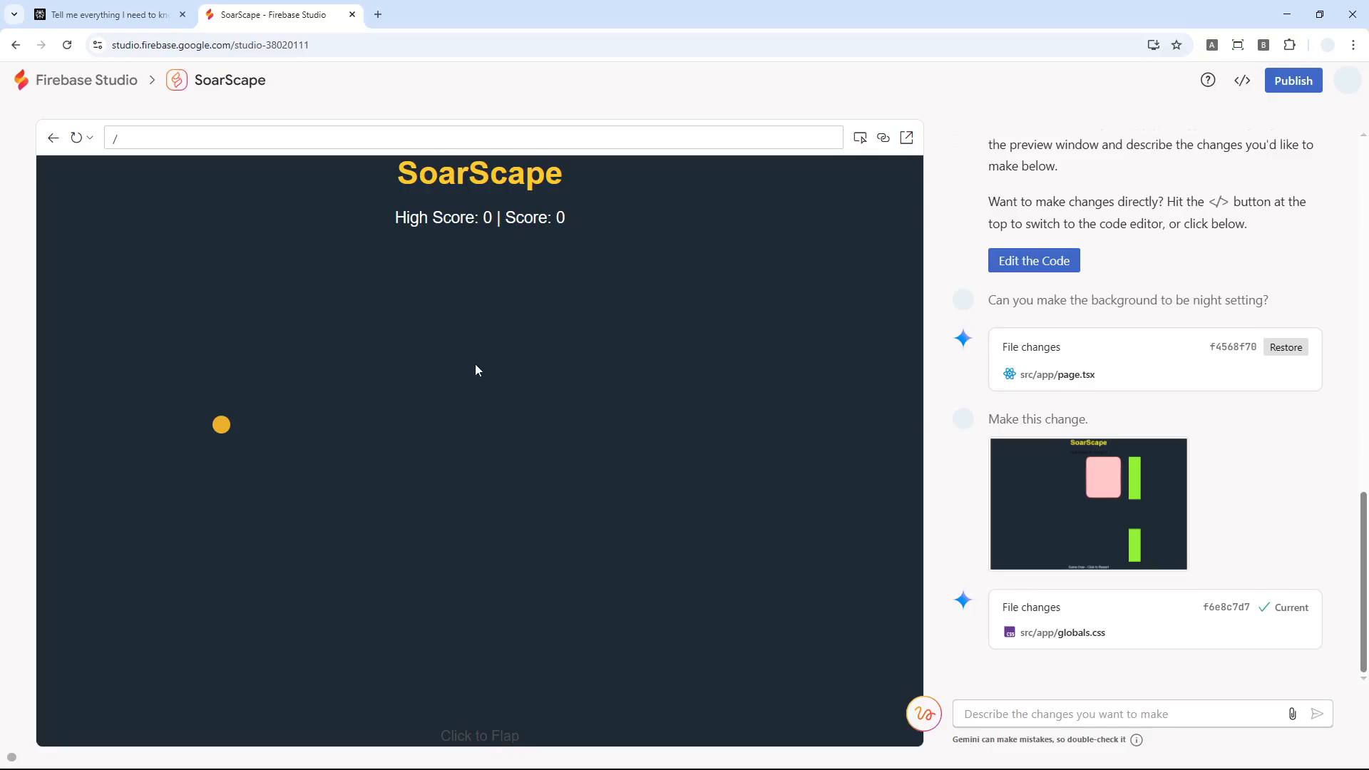
pyautogui.moveTo(530, 387)
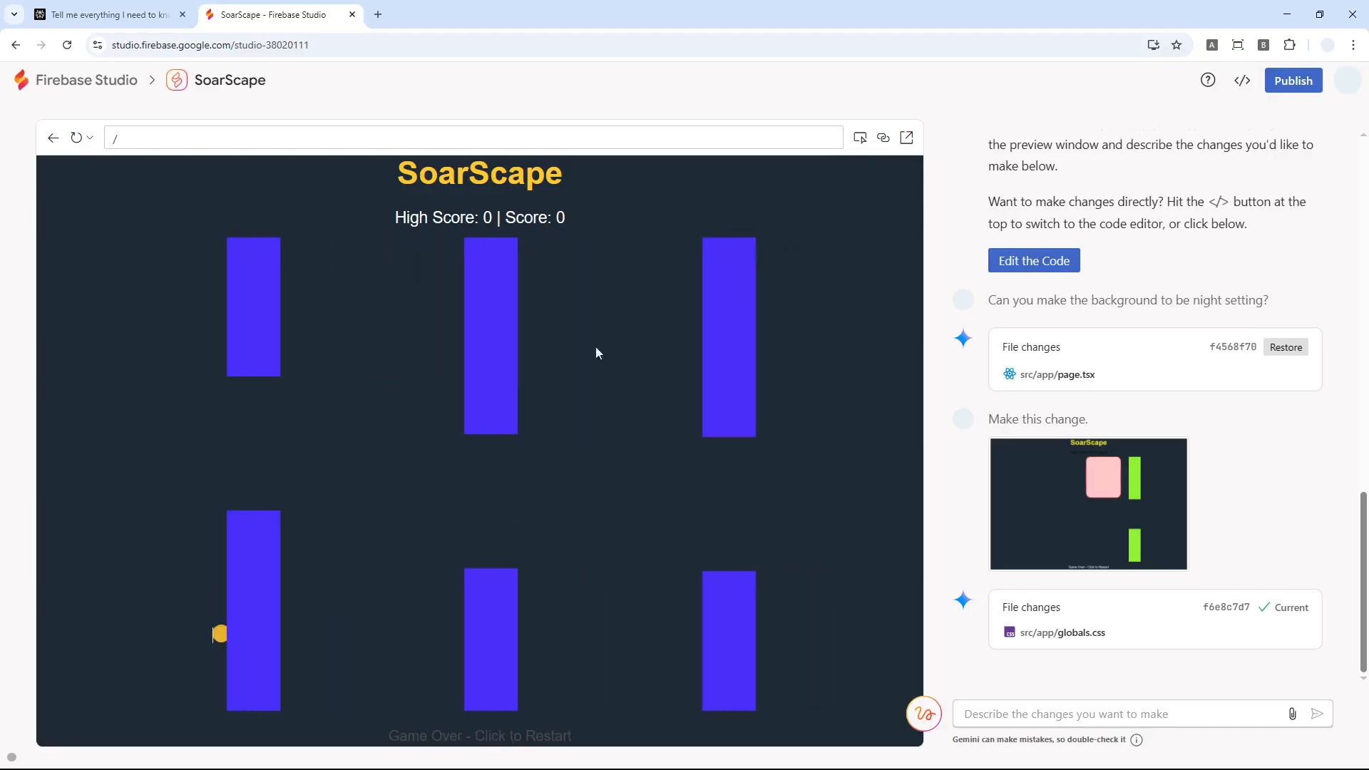
pyautogui.moveTo(957, 227)
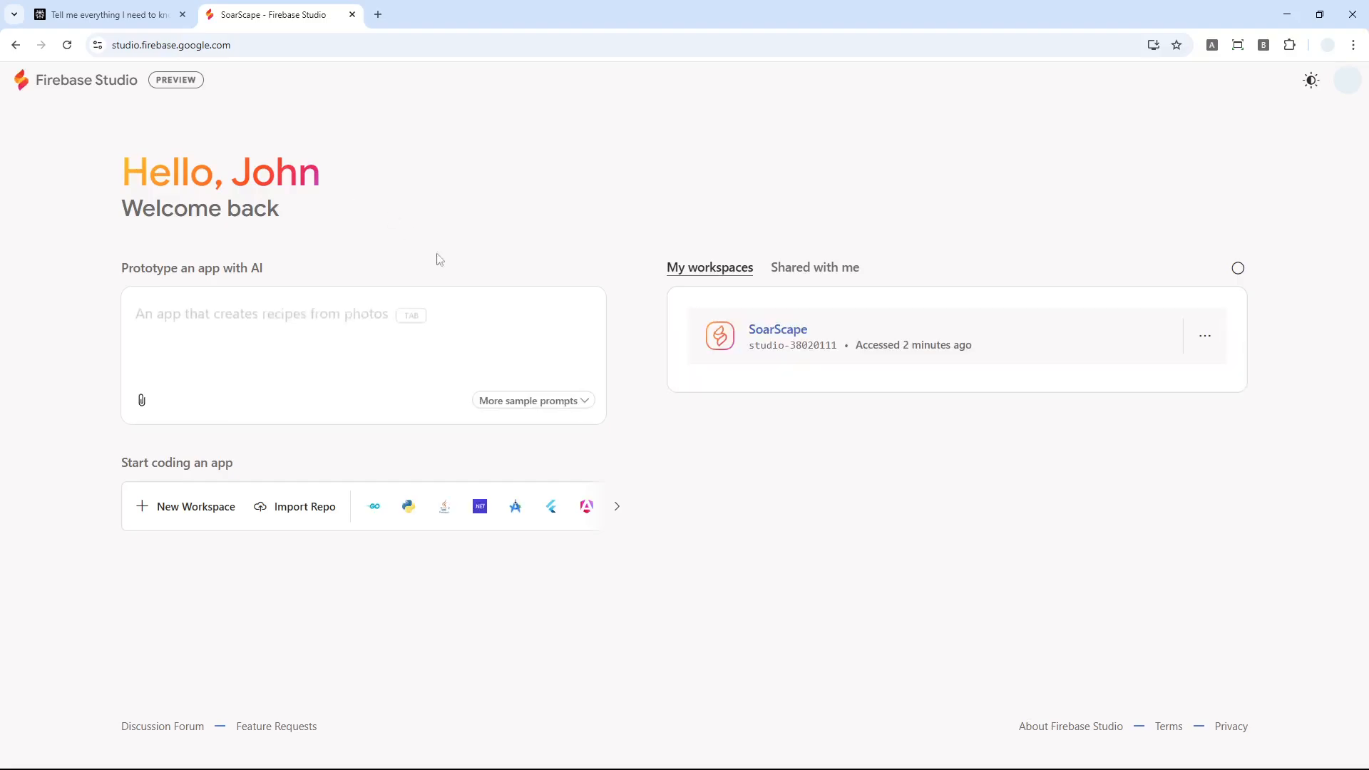
# Step: Submit the prompt 'Generate a website for a company that sells fertilizer.' for AI prototyping
pyautogui.click(350, 325)
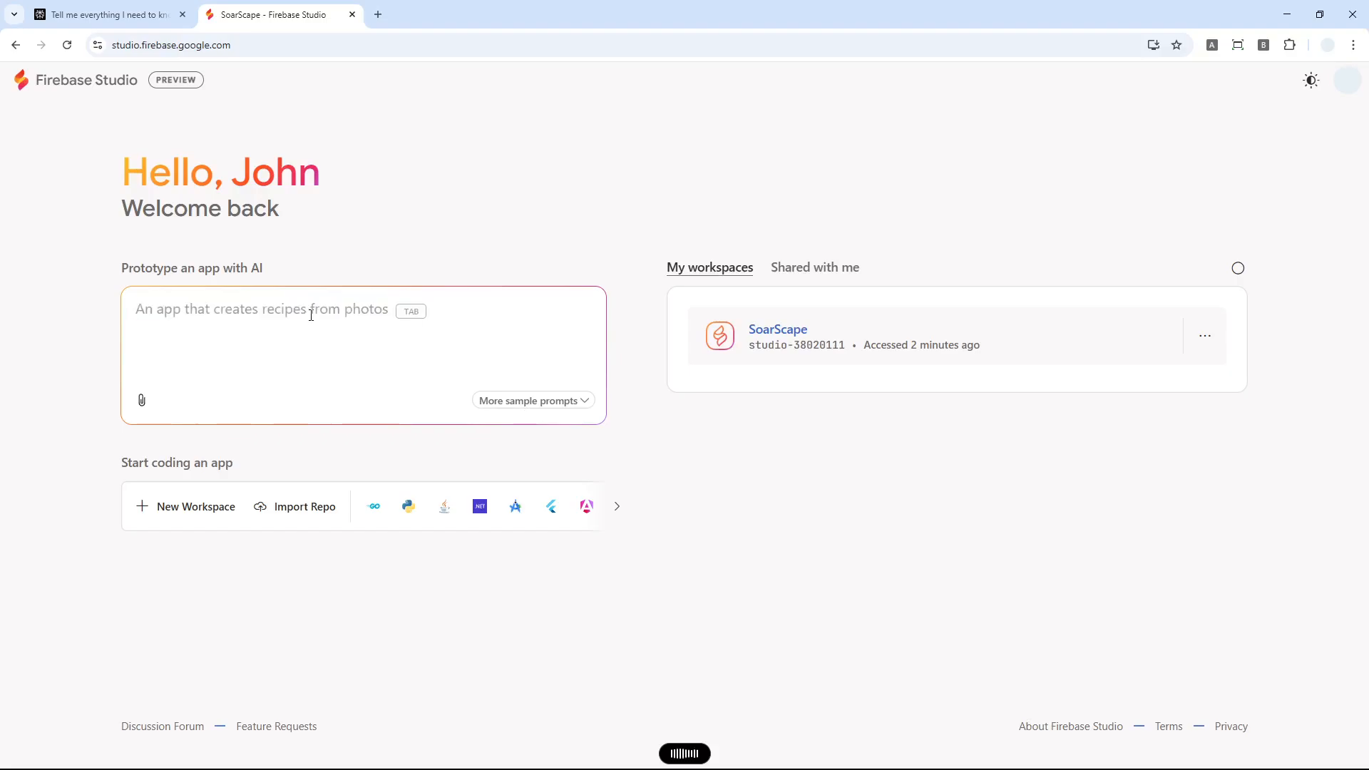
pyautogui.write('Generate a website for a company that sells fertilizer.')
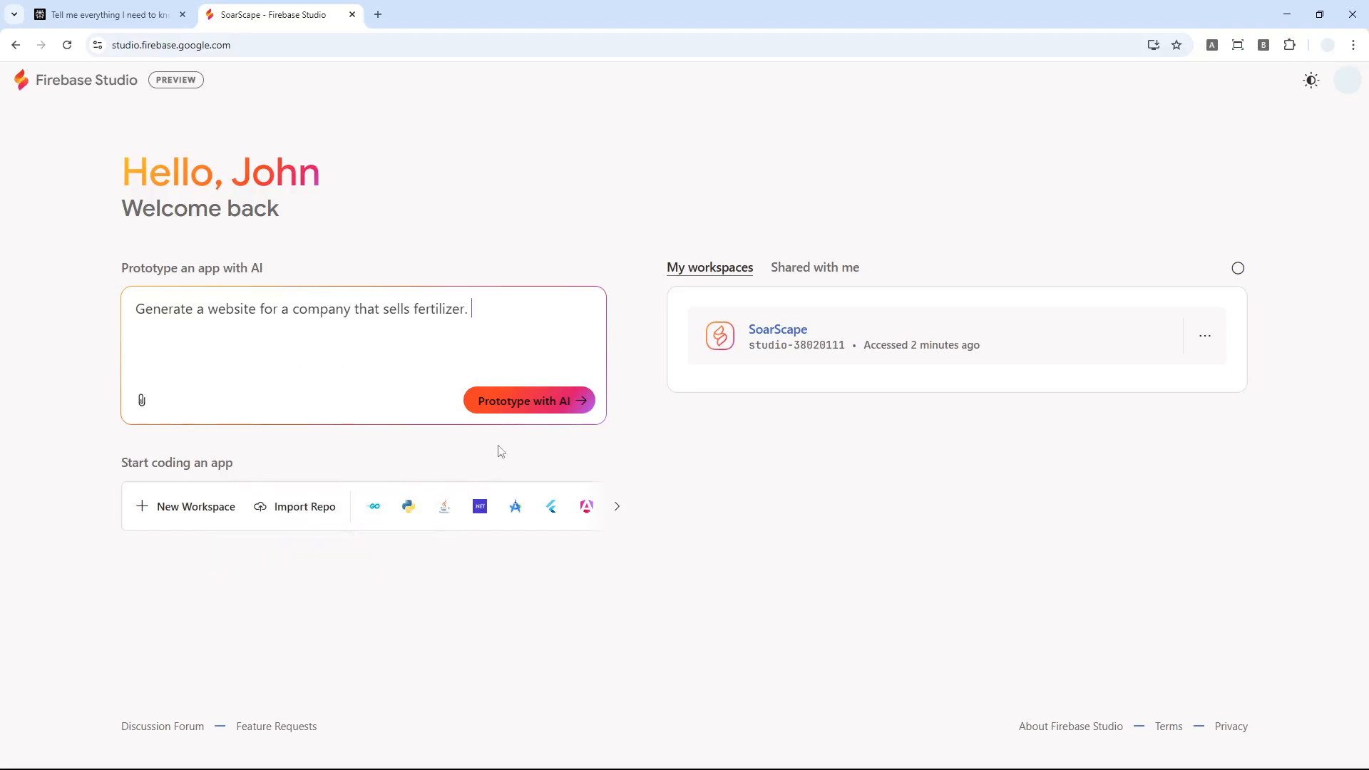
pyautogui.moveTo(141, 399)
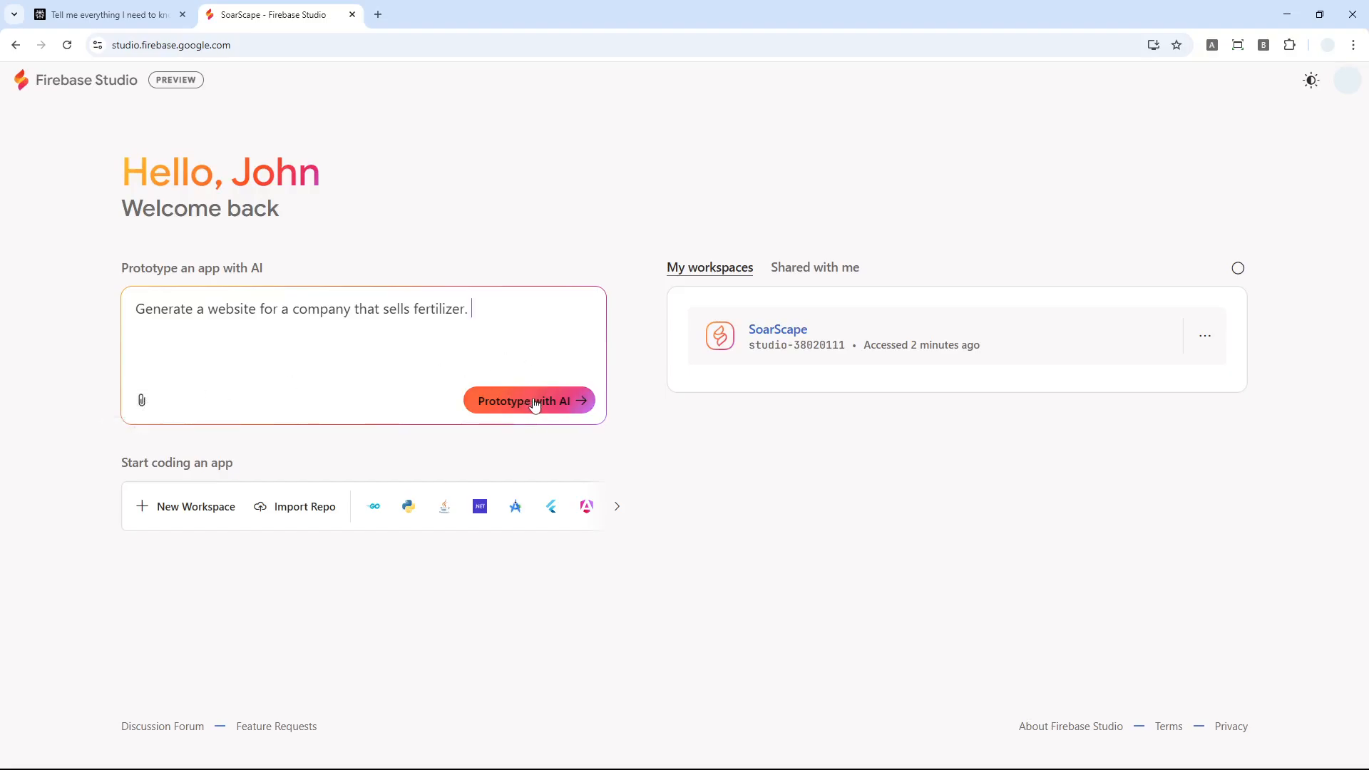
pyautogui.click(529, 400)
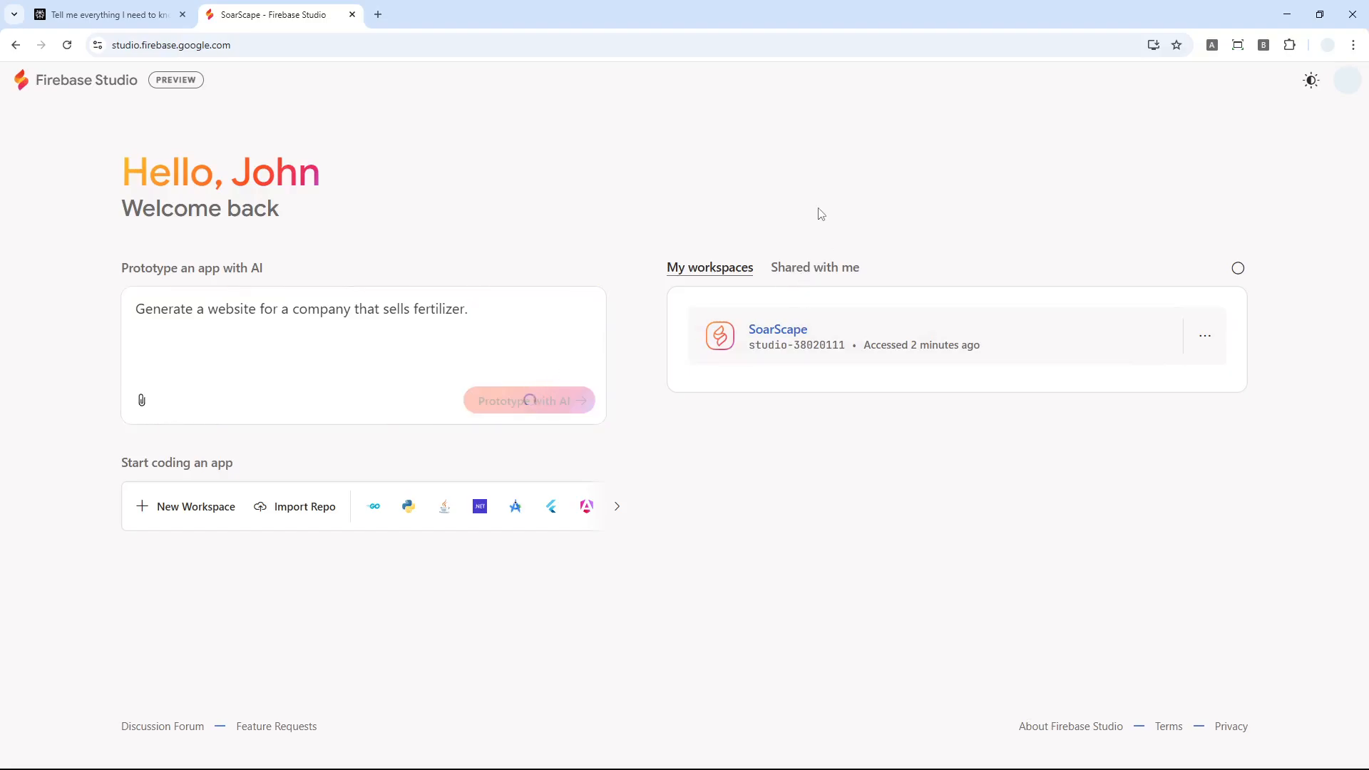
# Step: Approve the BloomBoost blueprint with Prototype this App and follow Gemini generating its project files
pyautogui.click(528, 399)
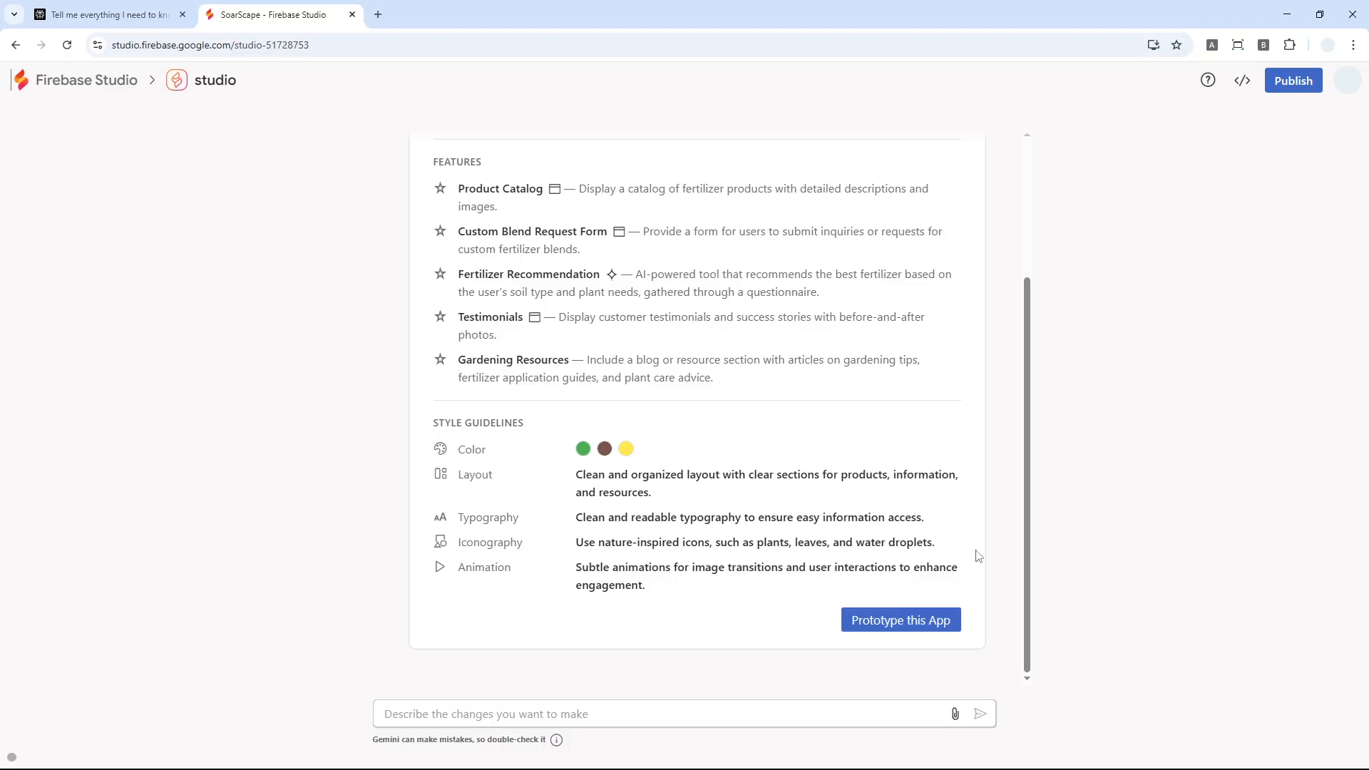
pyautogui.click(900, 620)
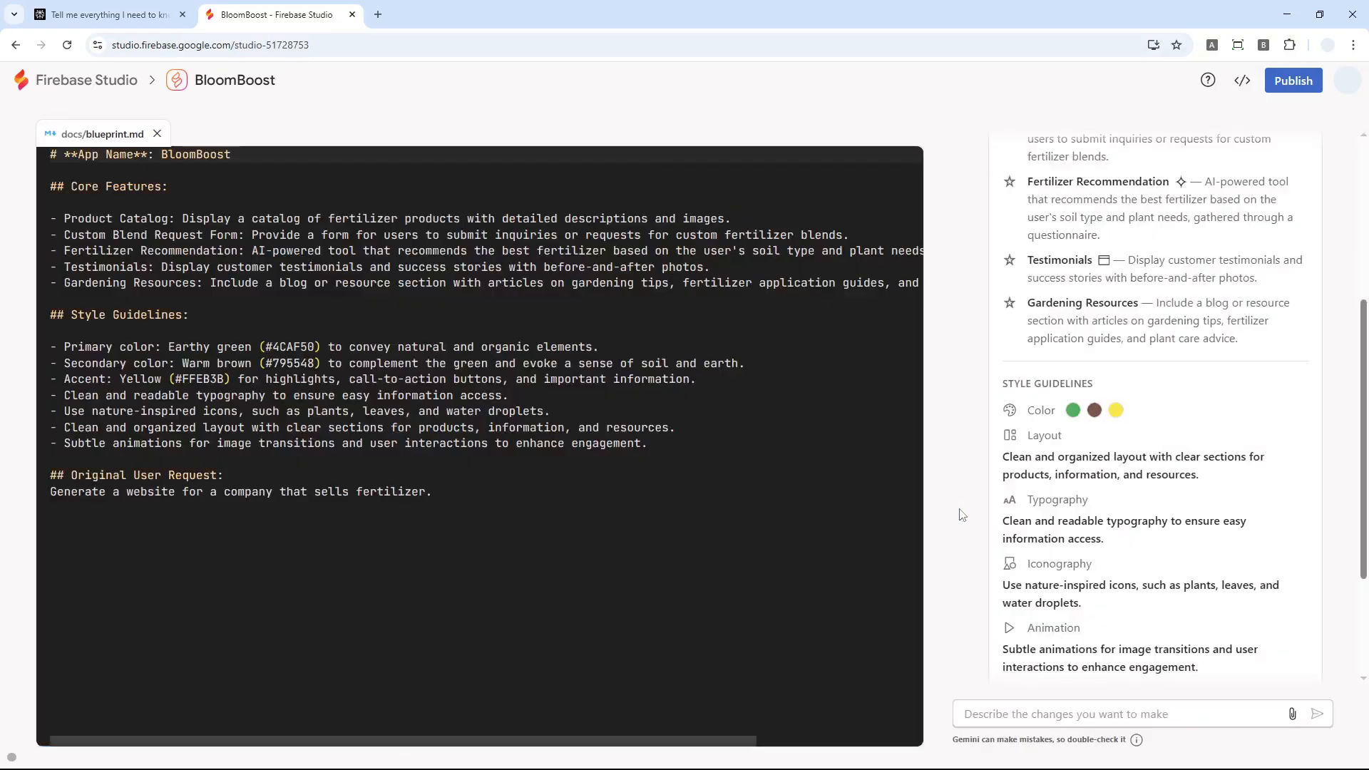
pyautogui.click(1246, 462)
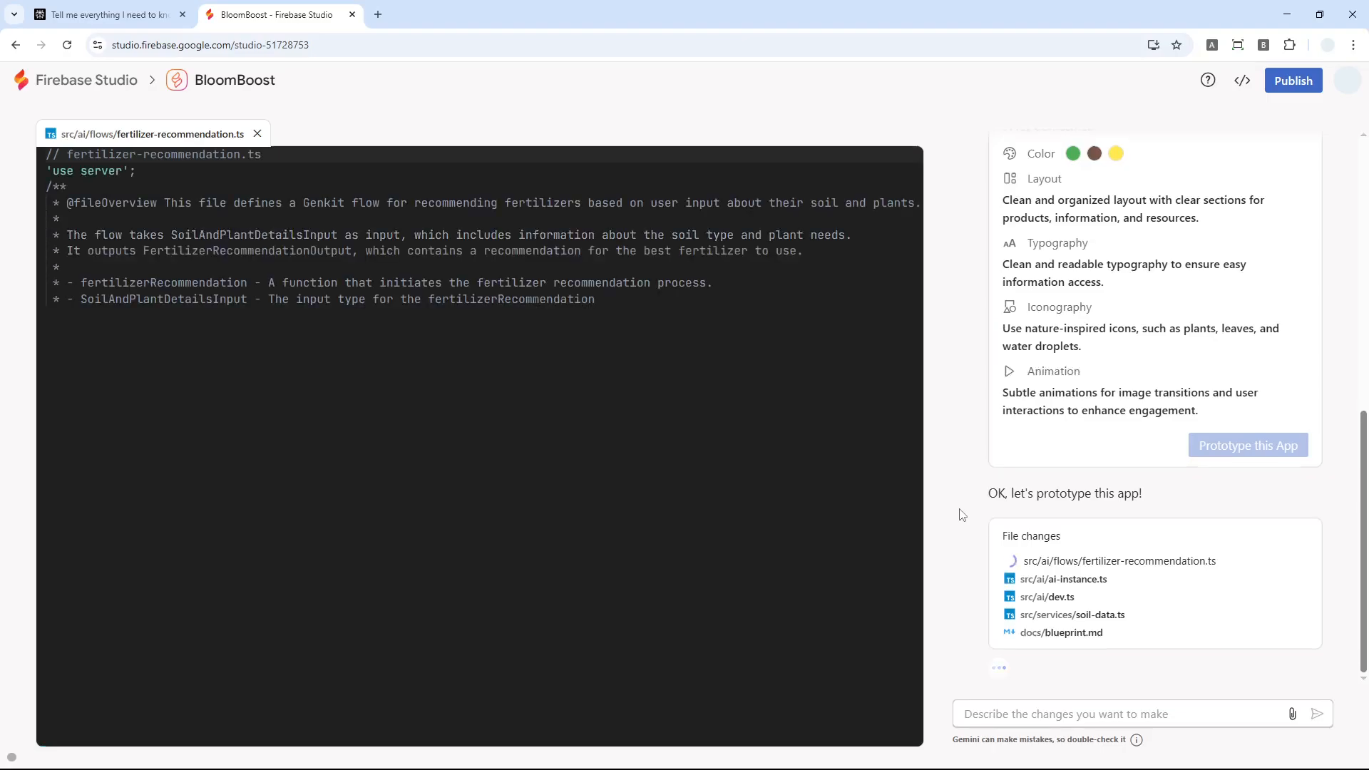
pyautogui.click(1051, 596)
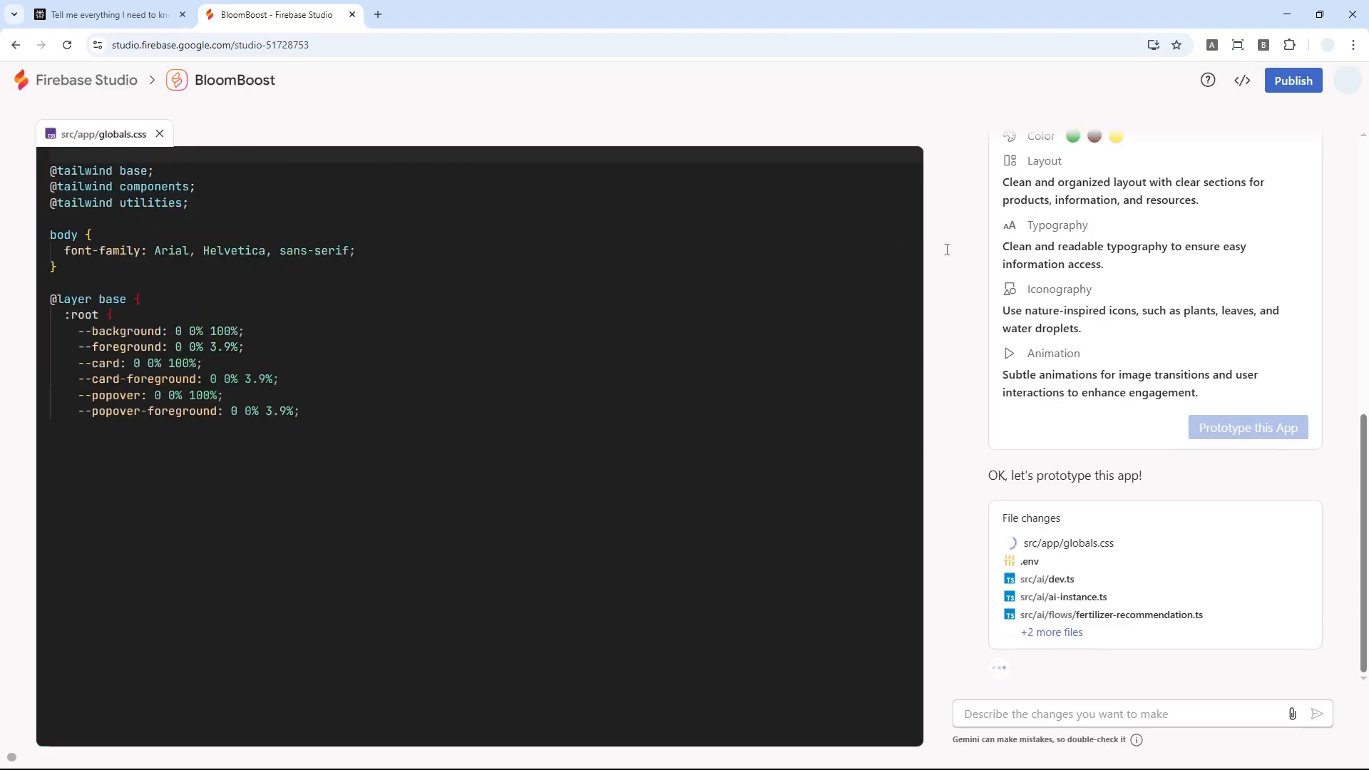
pyautogui.scroll(-3)
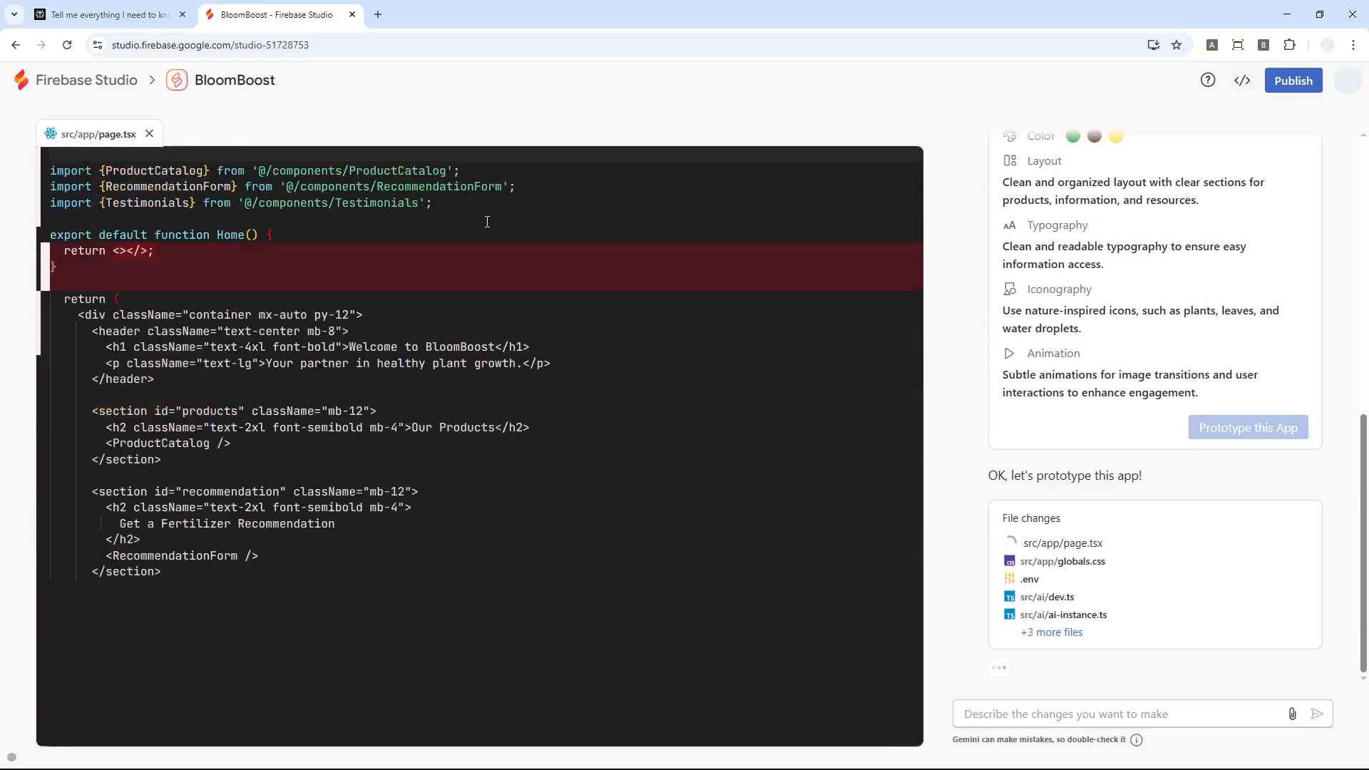
pyautogui.click(1125, 541)
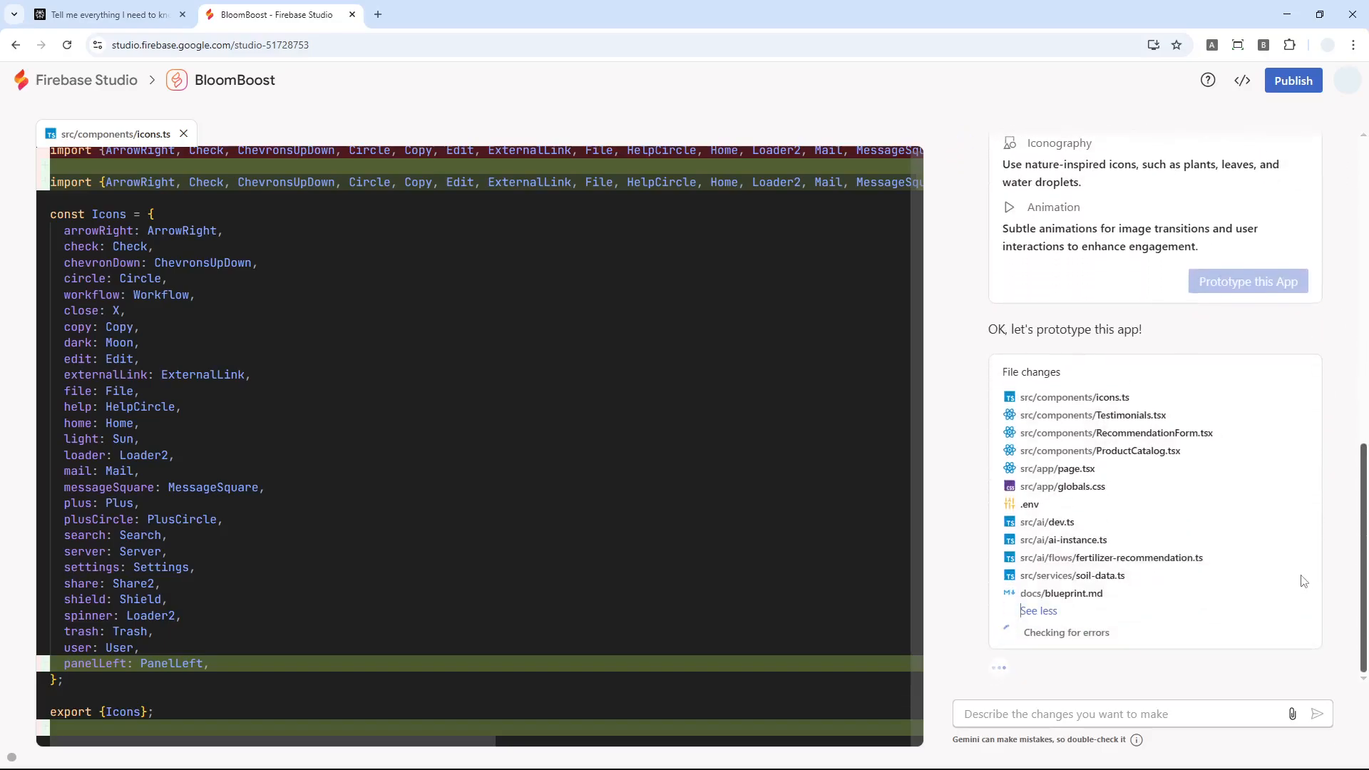
pyautogui.moveTo(1290, 588)
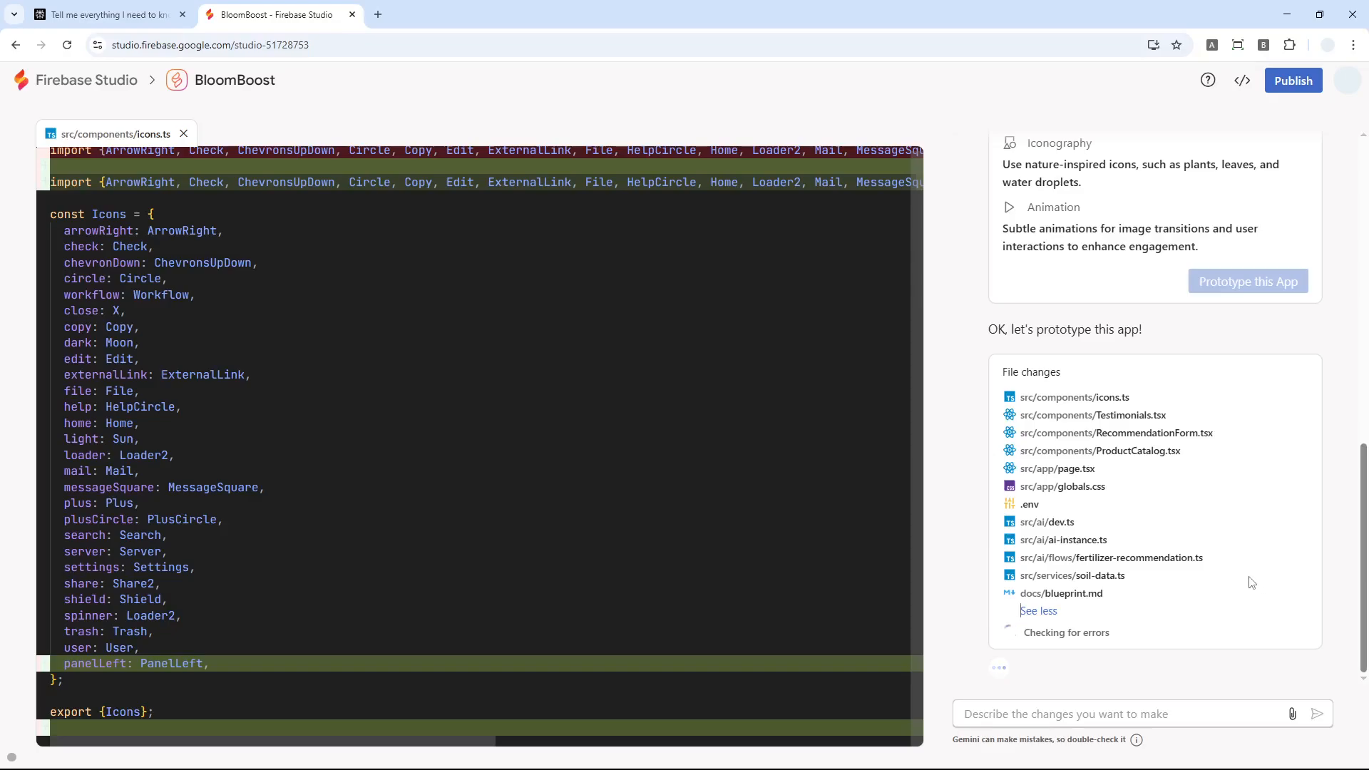
pyautogui.moveTo(1135, 484)
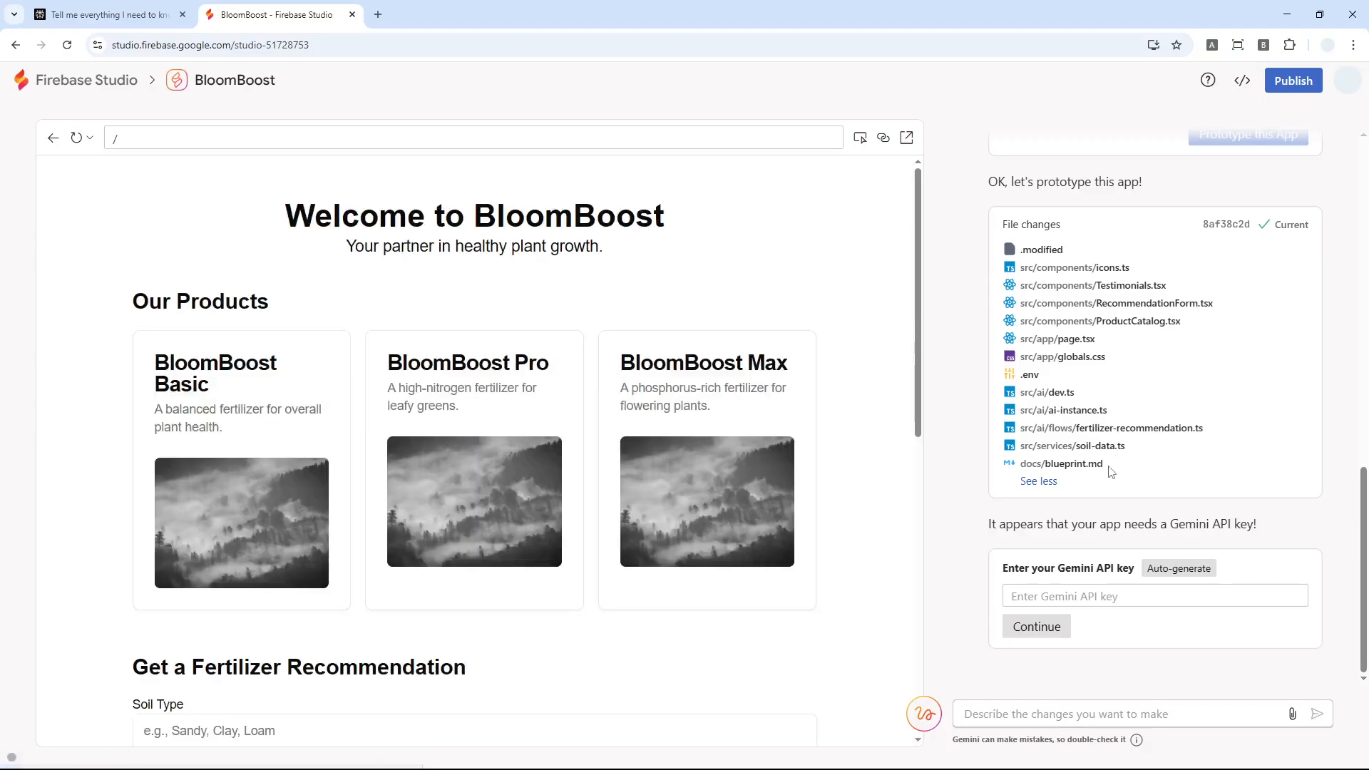
pyautogui.moveTo(1110, 428)
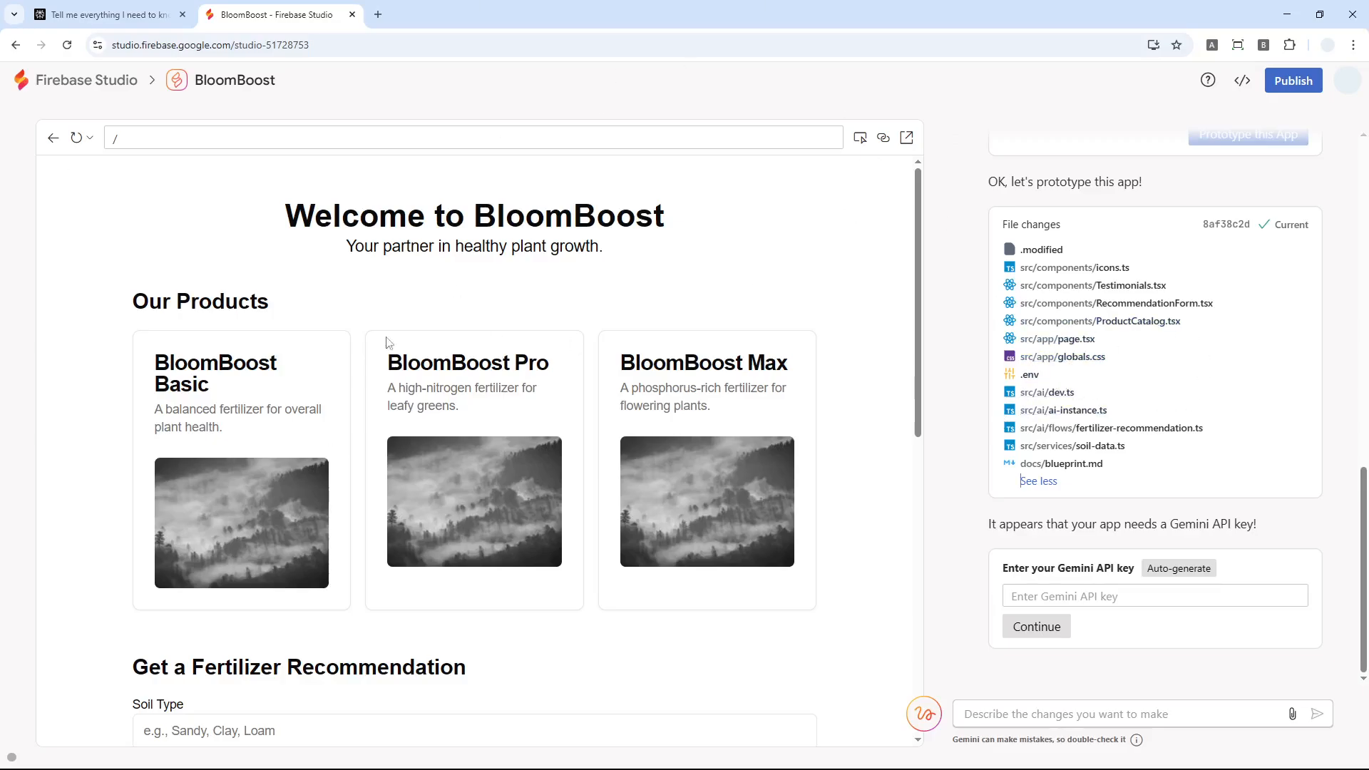
pyautogui.moveTo(1127, 111)
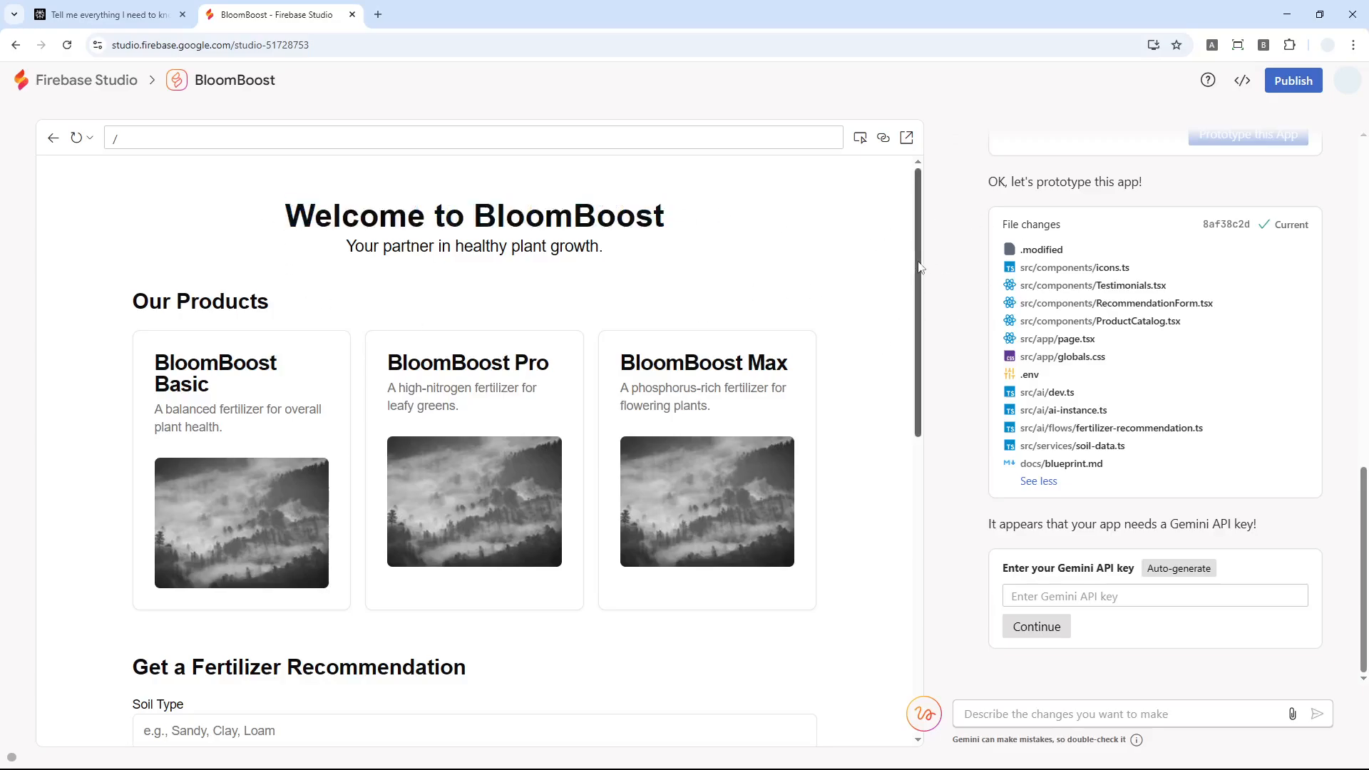
pyautogui.scroll(-3)
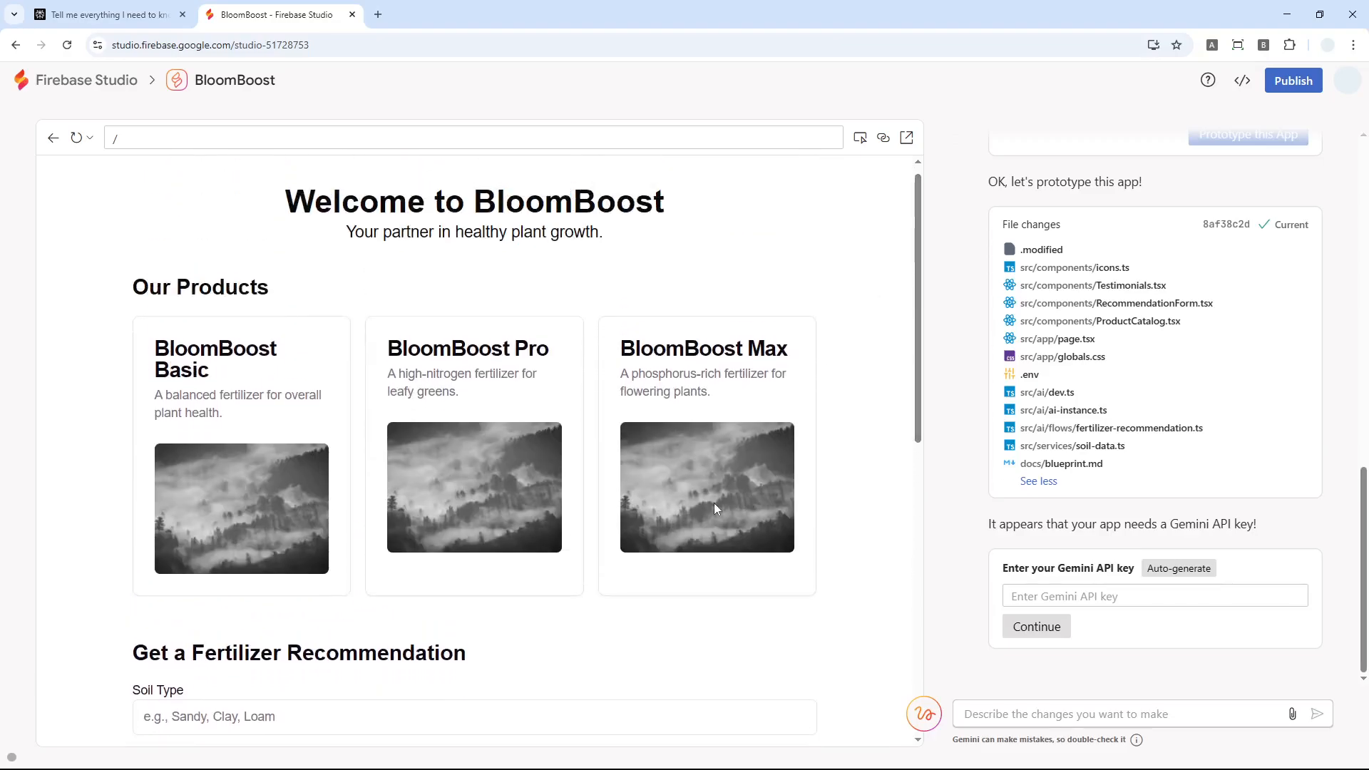
pyautogui.moveTo(154, 342); pyautogui.dragTo(223, 412)
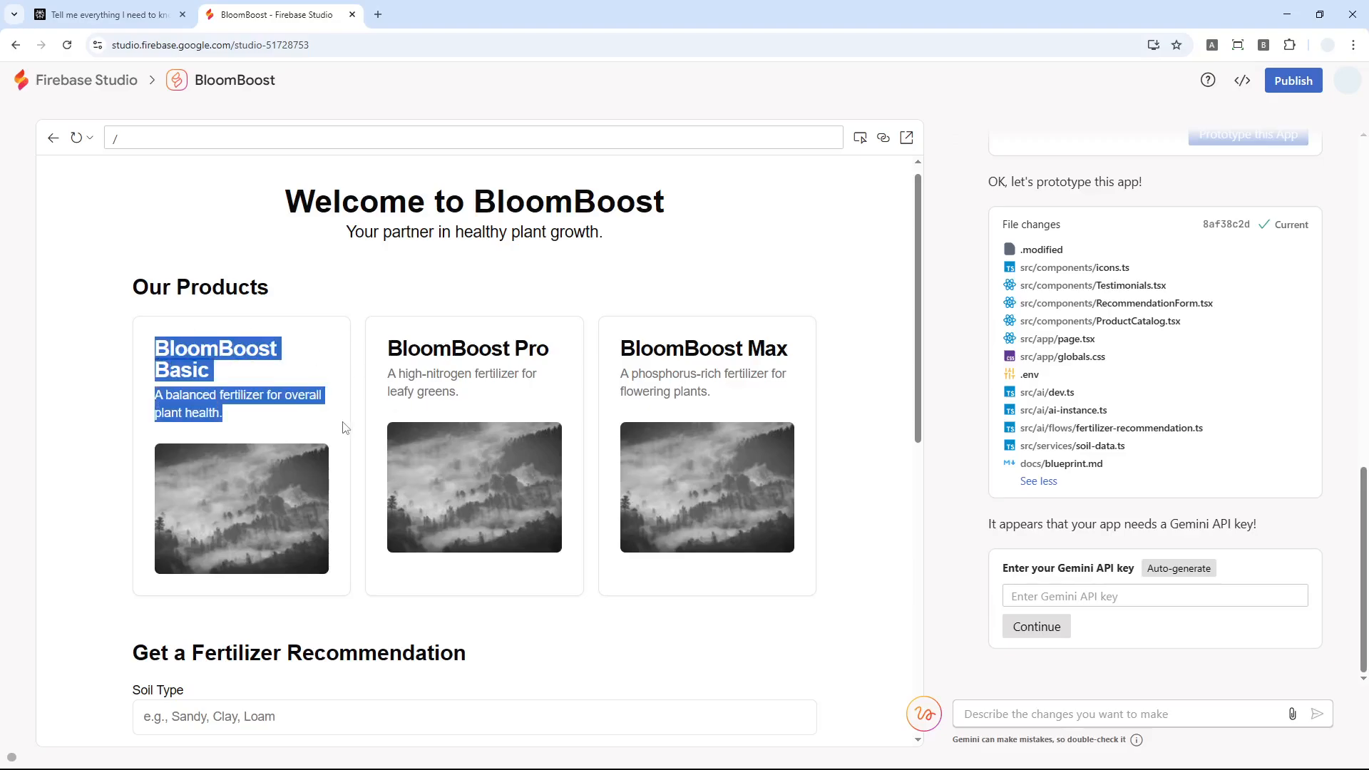
pyautogui.click(644, 325)
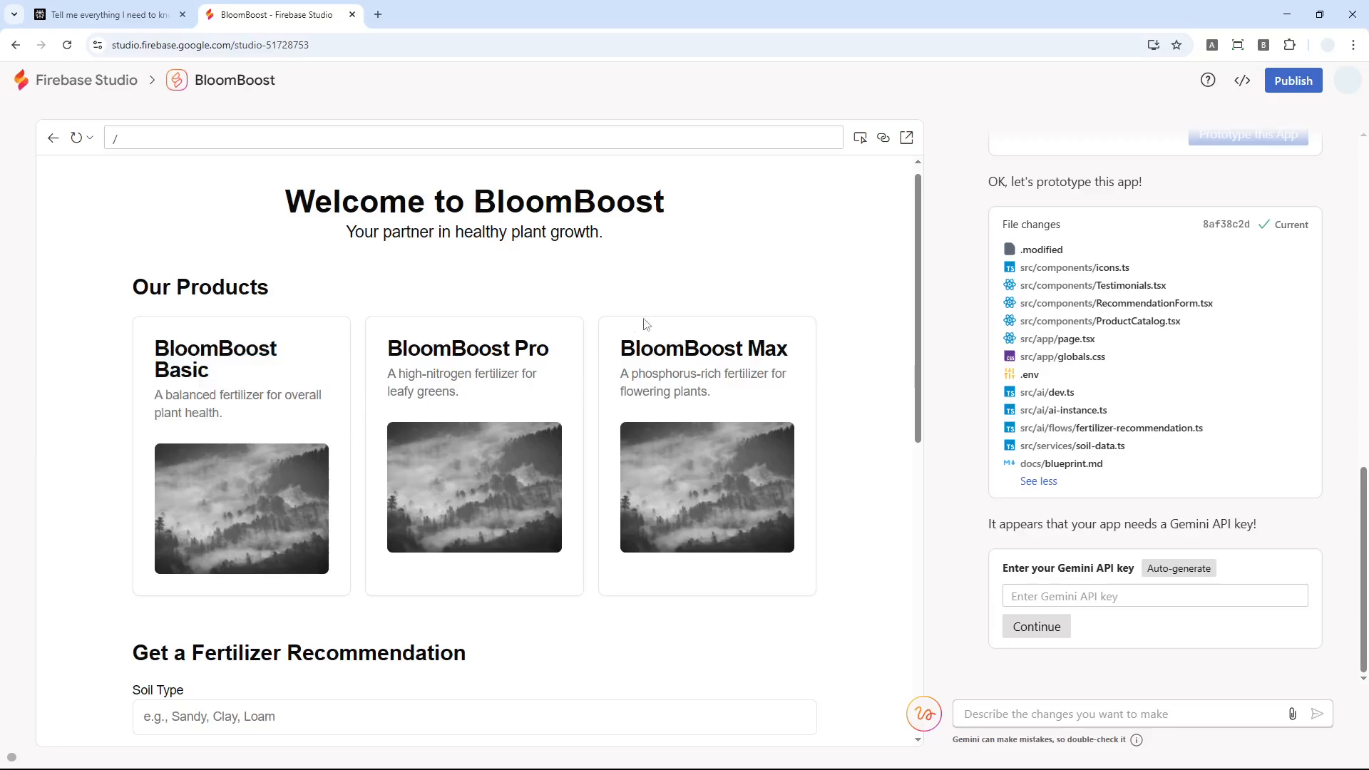
pyautogui.scroll(-3)
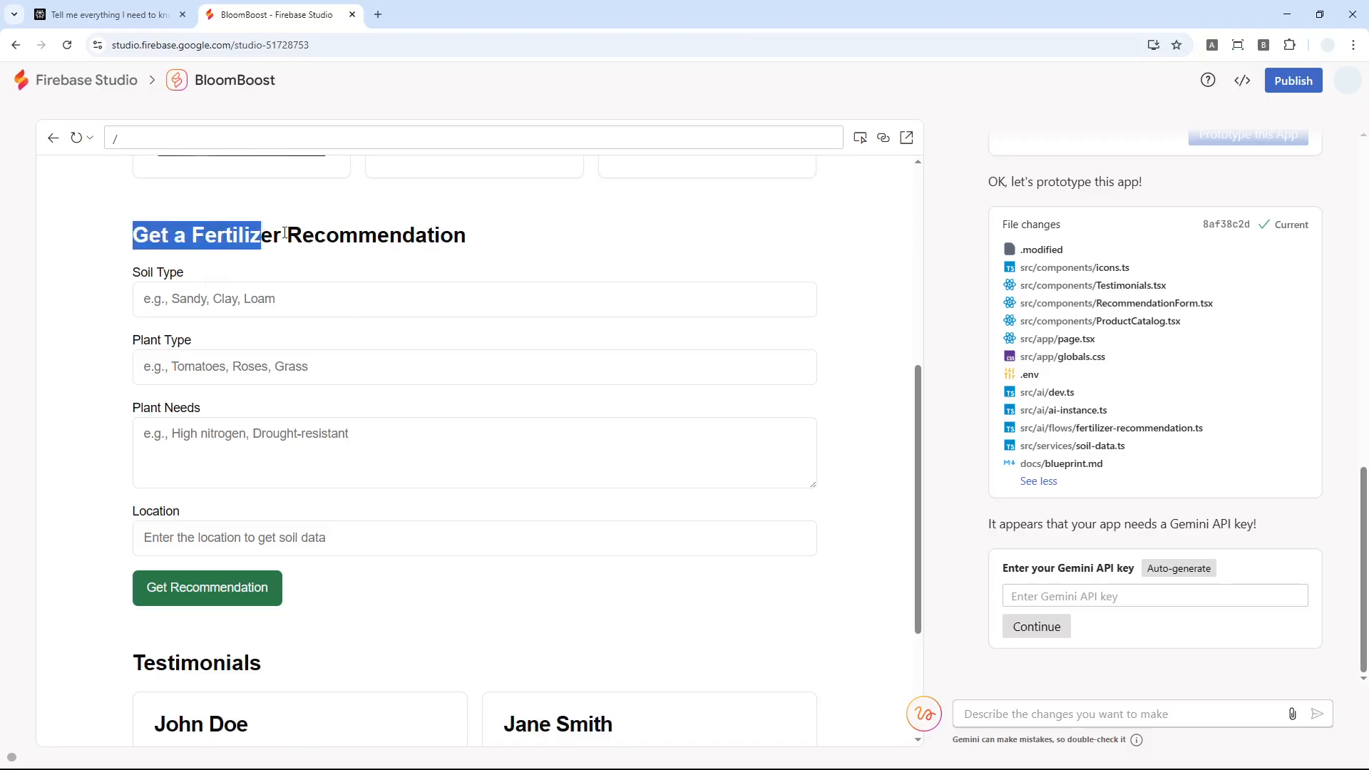
pyautogui.click(475, 298)
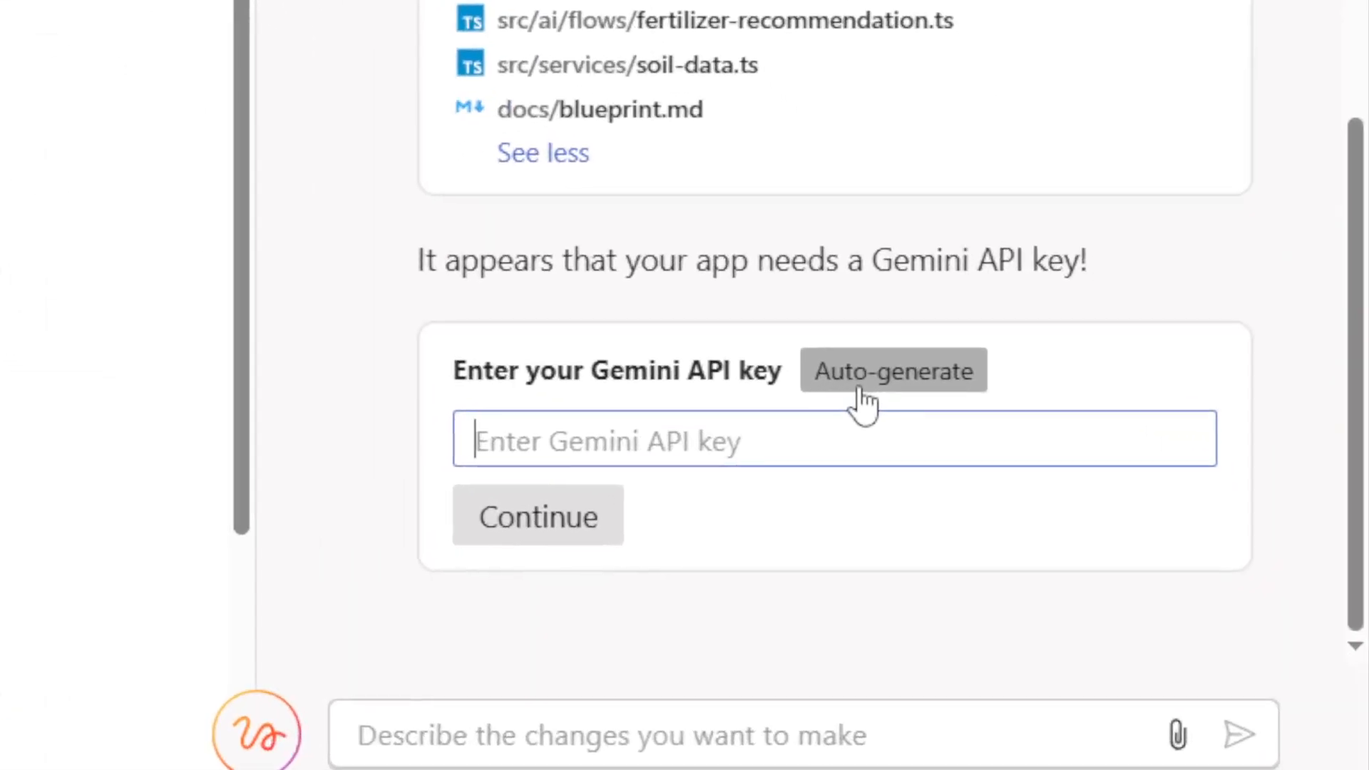
pyautogui.moveTo(900, 393)
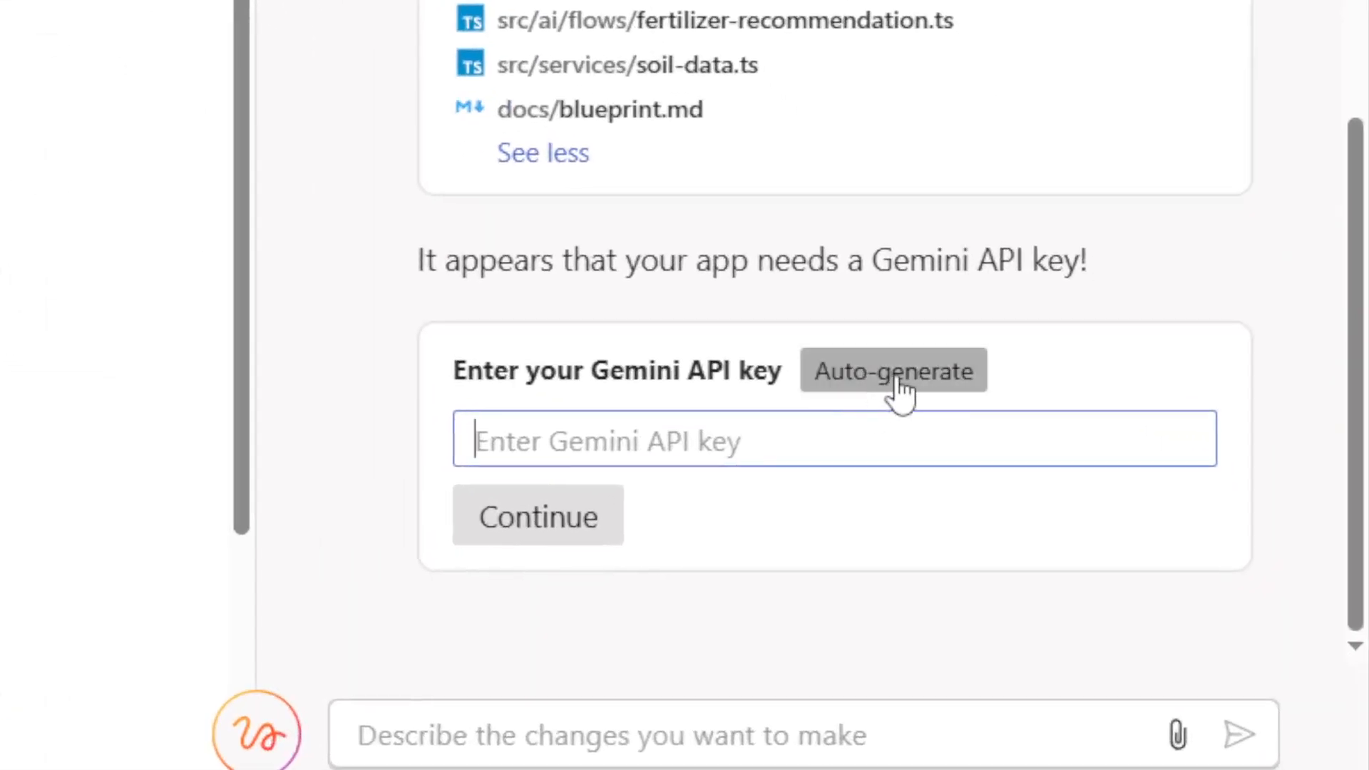
# Step: Auto-generate a Gemini API key and scroll the preview to the recommendation form
pyautogui.click(891, 369)
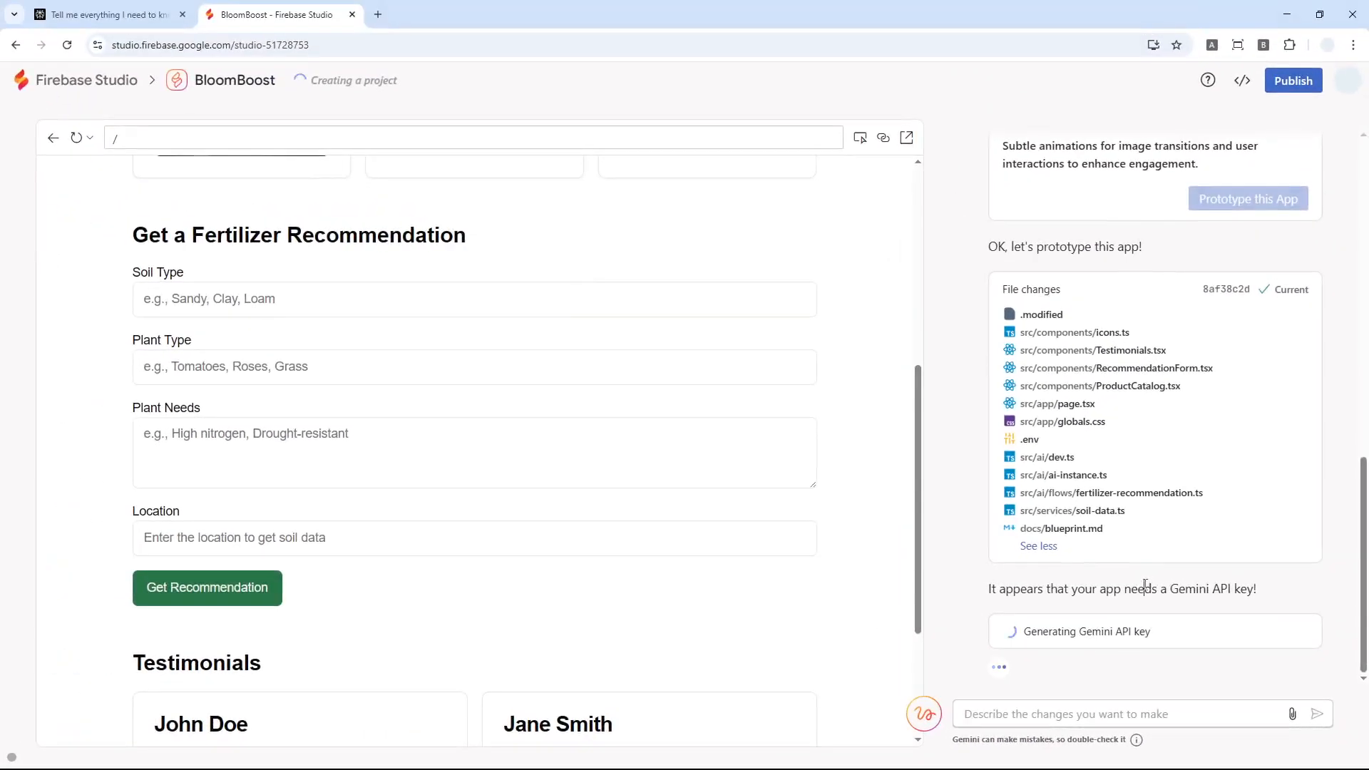
pyautogui.tripleClick(1122, 589)
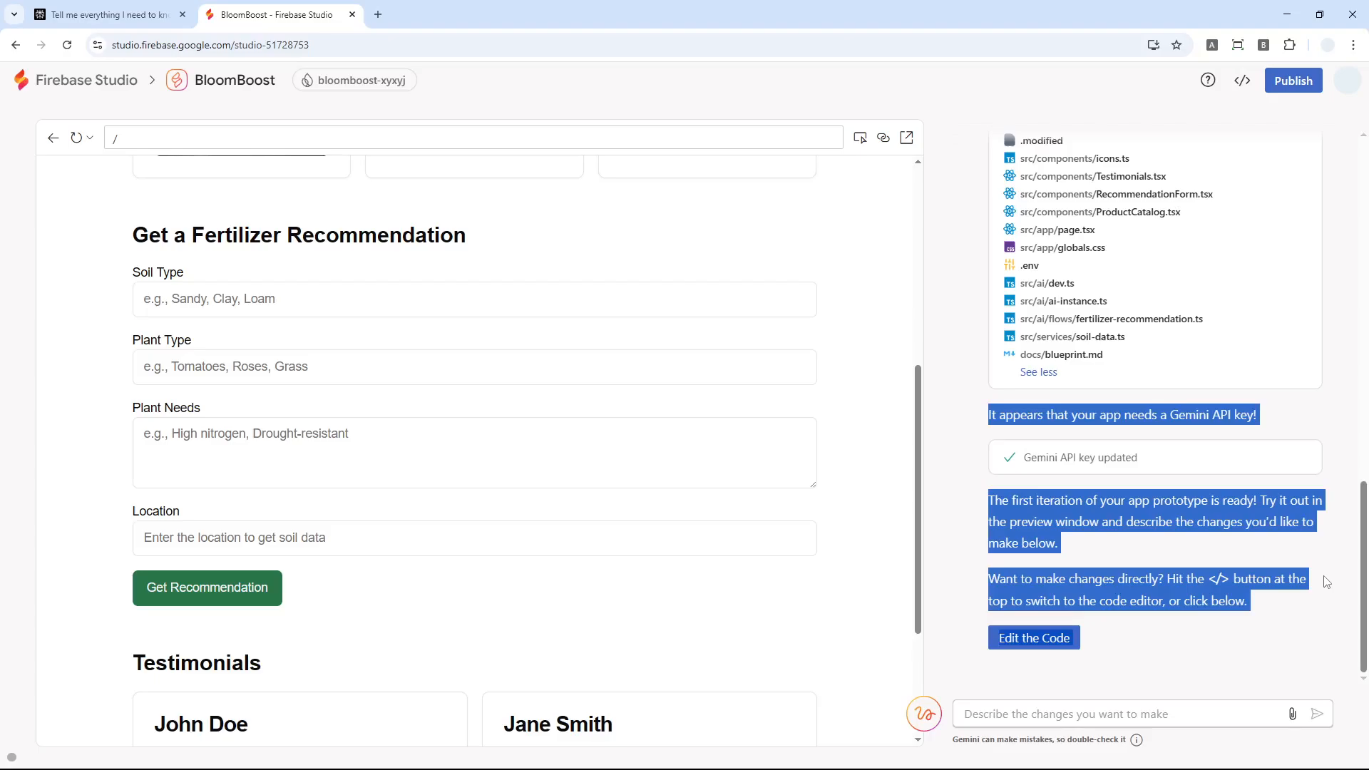
pyautogui.scroll(-3)
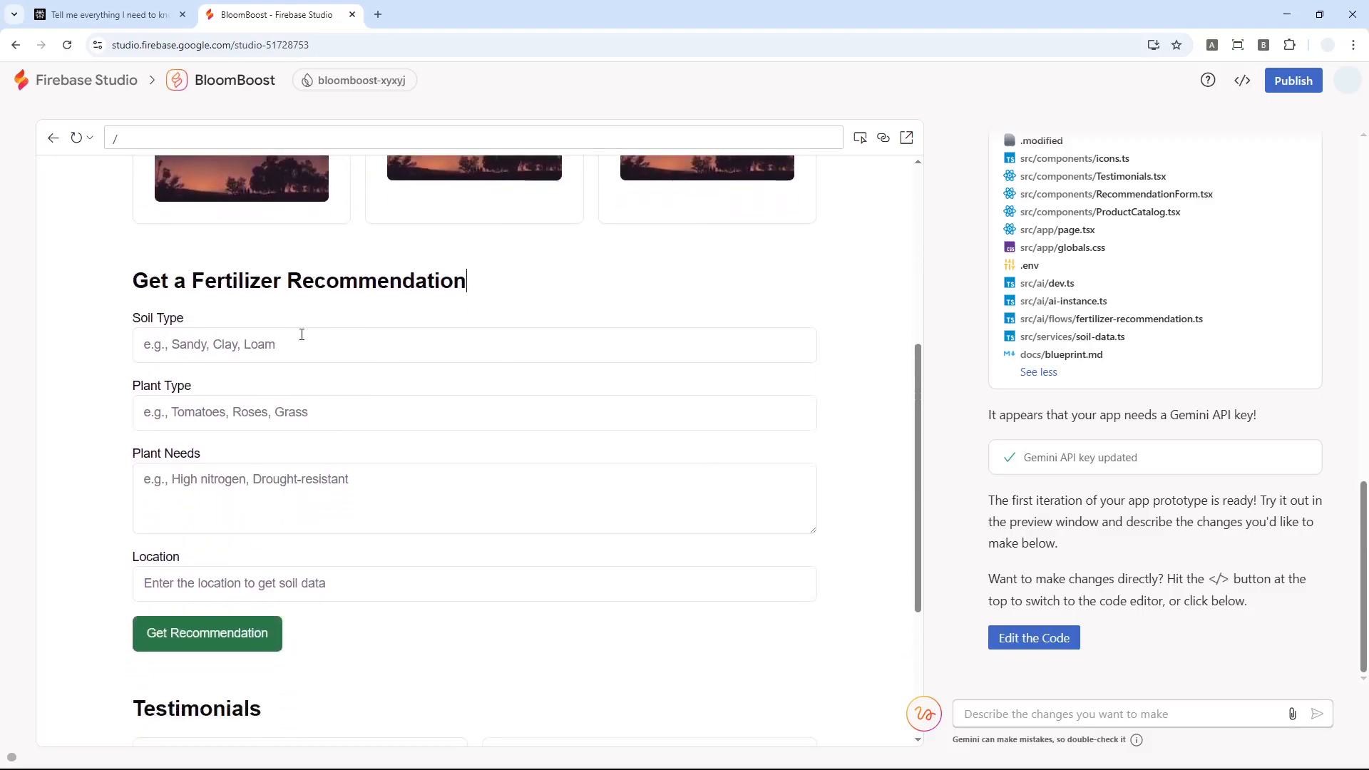
# Step: Request a recommendation for Sandy soil, Grass, High nitrogen needs in Texas
pyautogui.write('Sandy')
pyautogui.click(475, 412)
pyautogui.write('Grass')
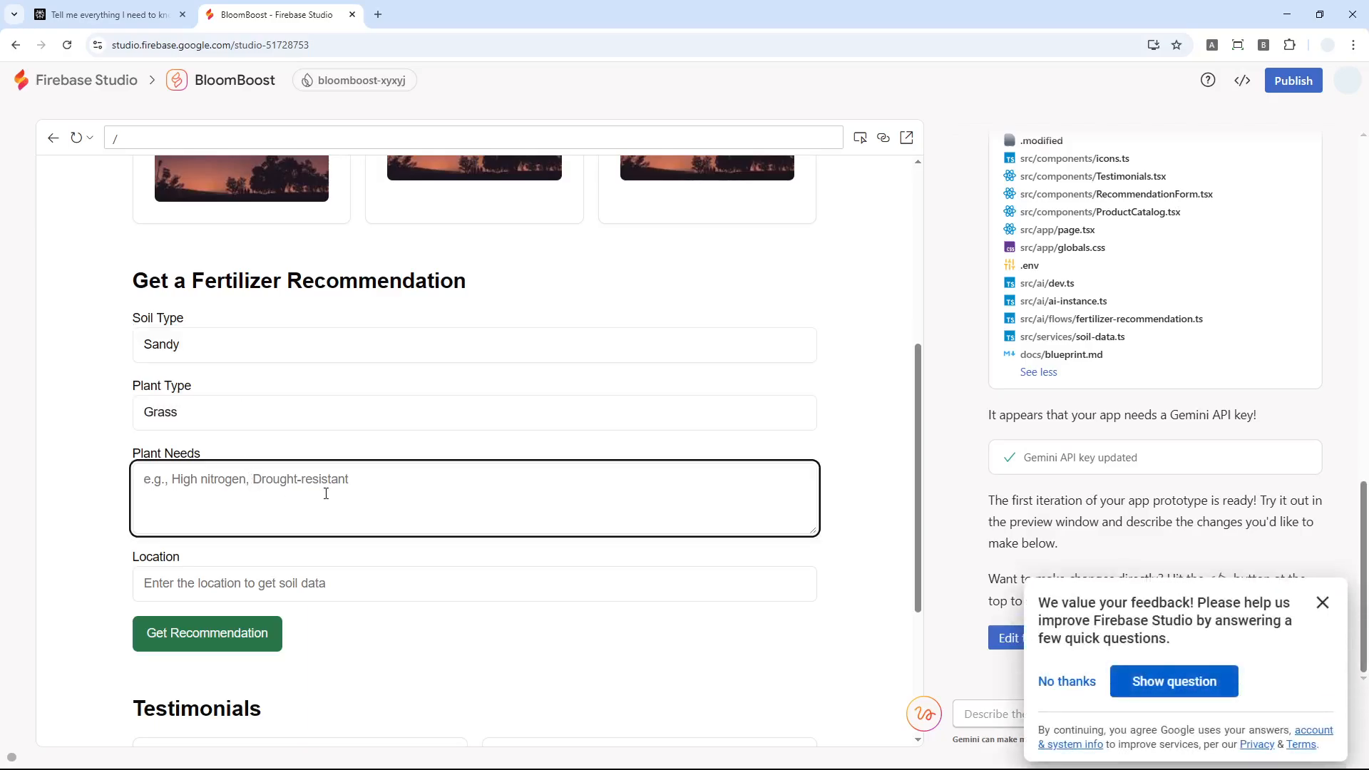
pyautogui.write('High nitrogen')
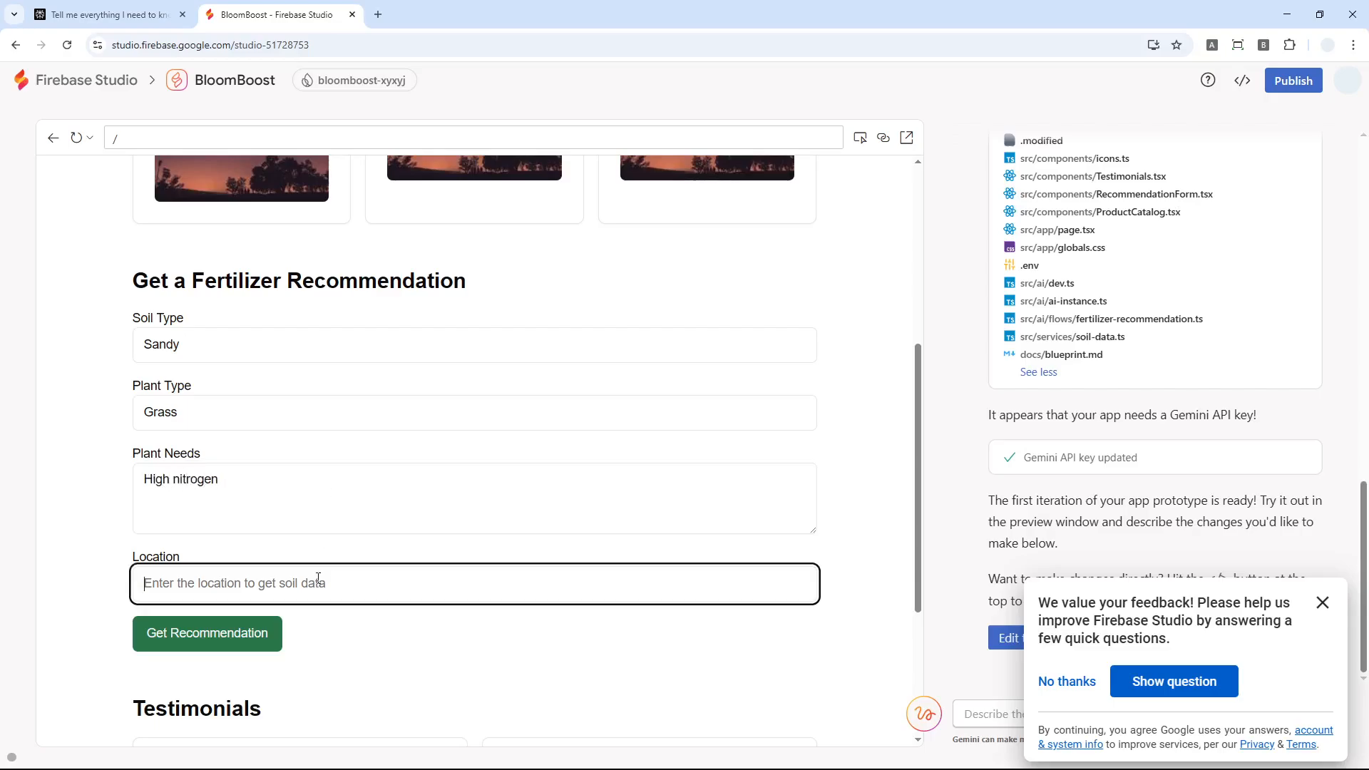
pyautogui.write('Texas')
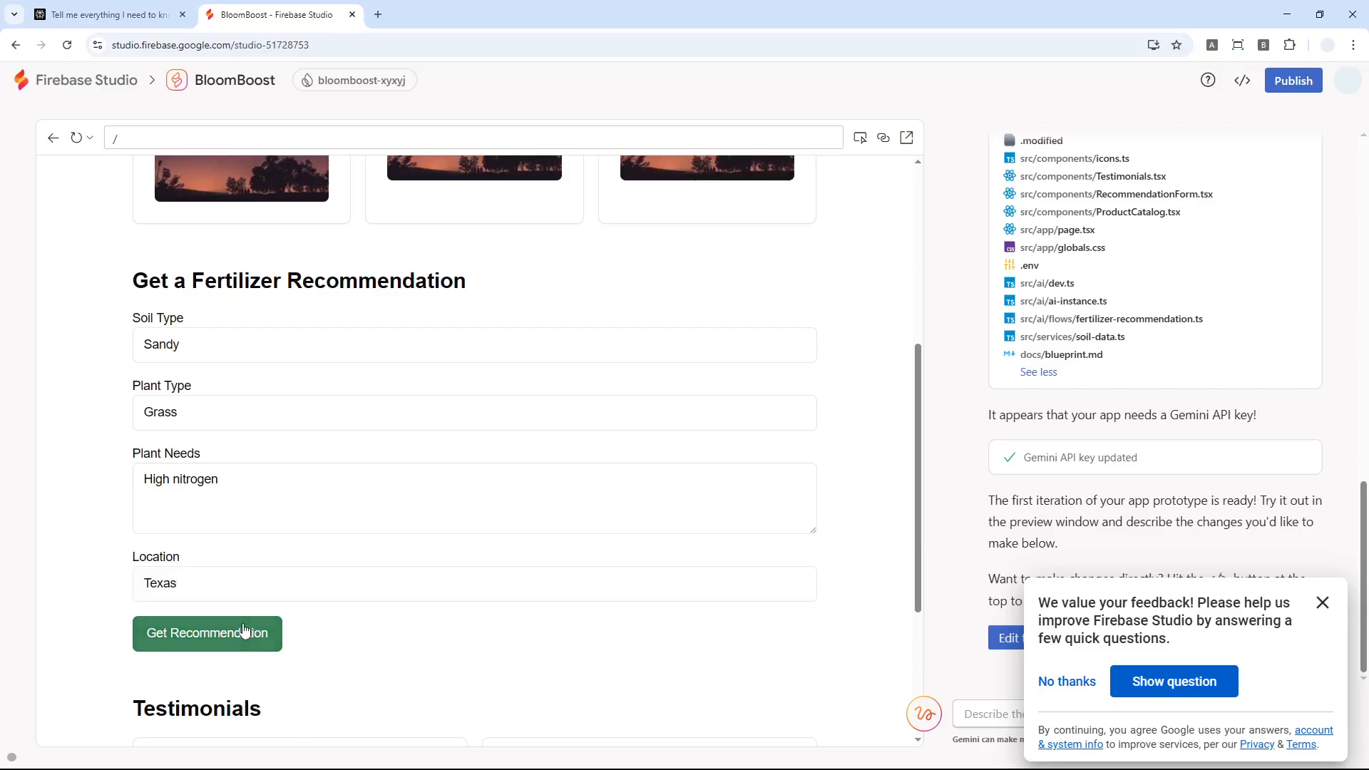
pyautogui.moveTo(745, 453)
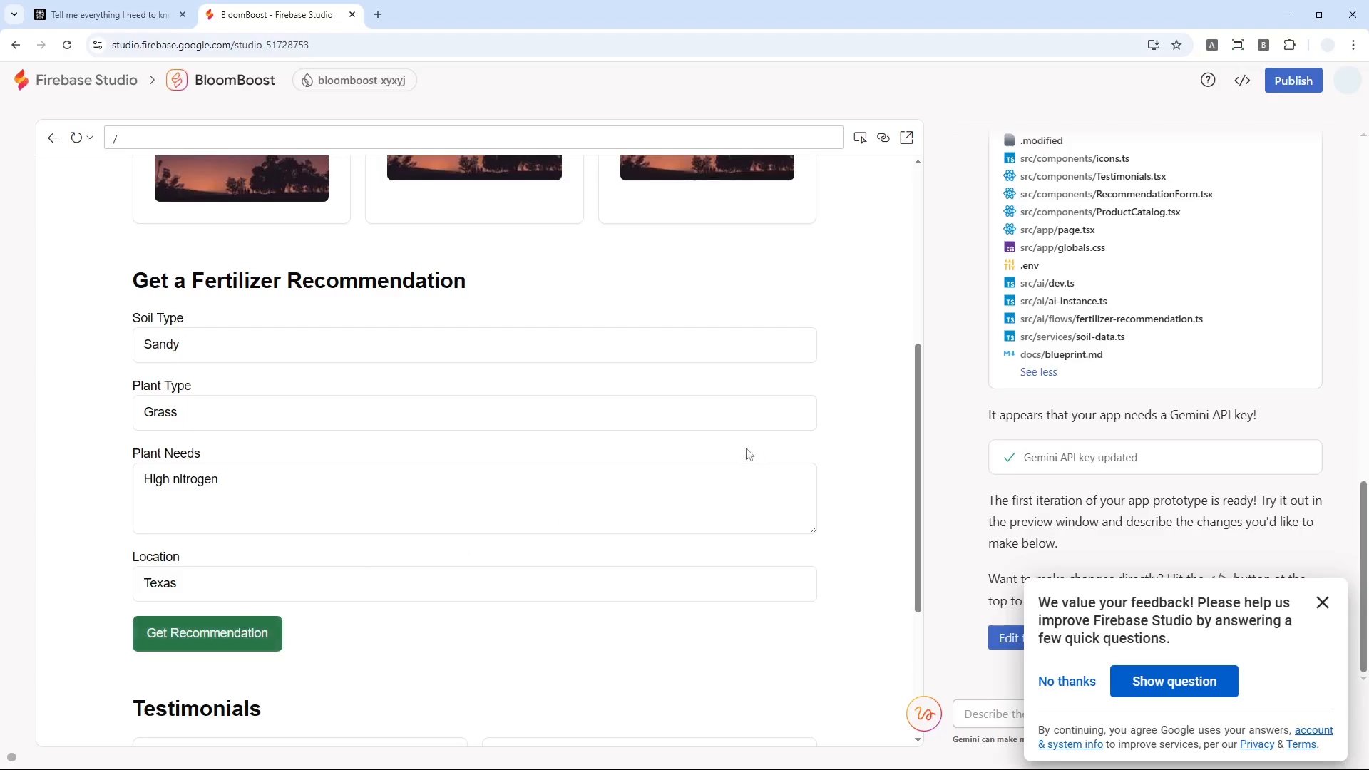
pyautogui.click(207, 631)
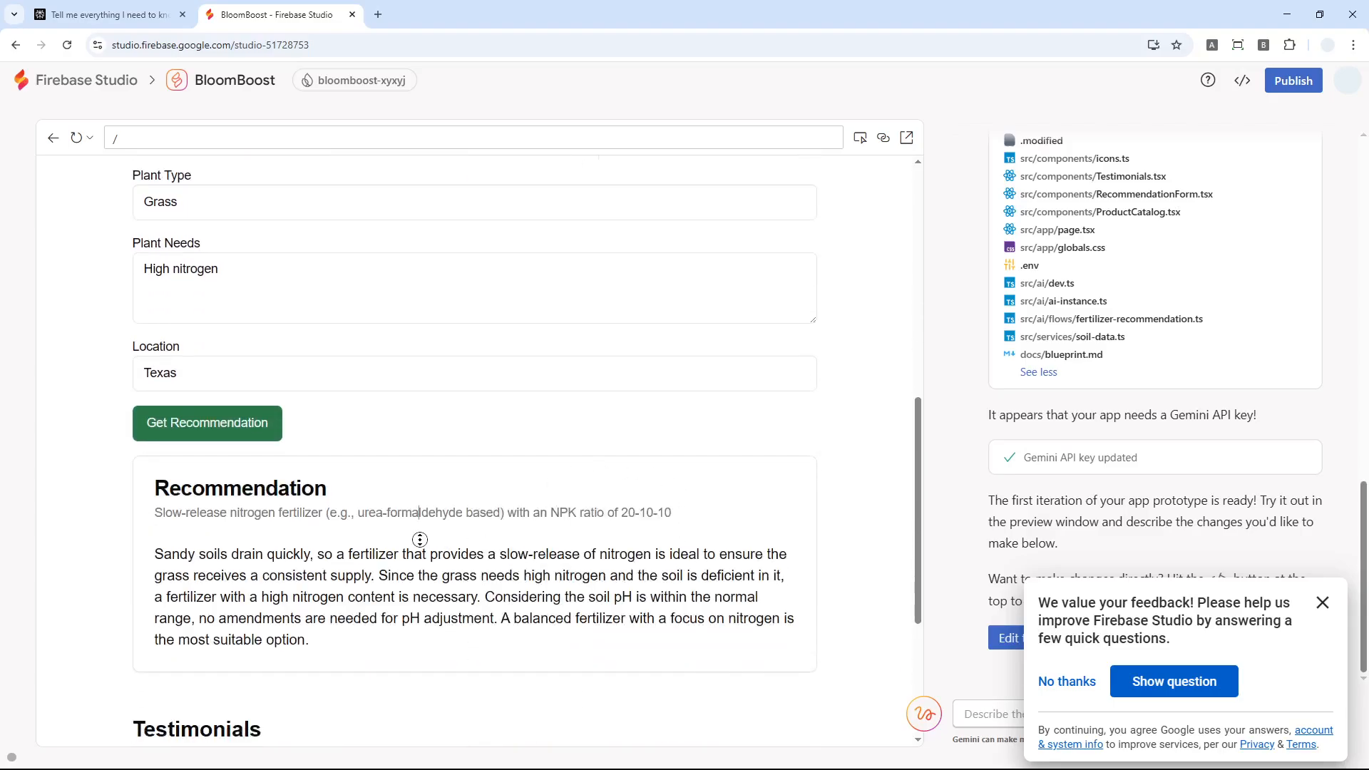
# Step: Review the slow-release nitrogen fertilizer recommendation and dismiss the feedback survey with No thanks
pyautogui.moveTo(156, 548); pyautogui.dragTo(309, 633)
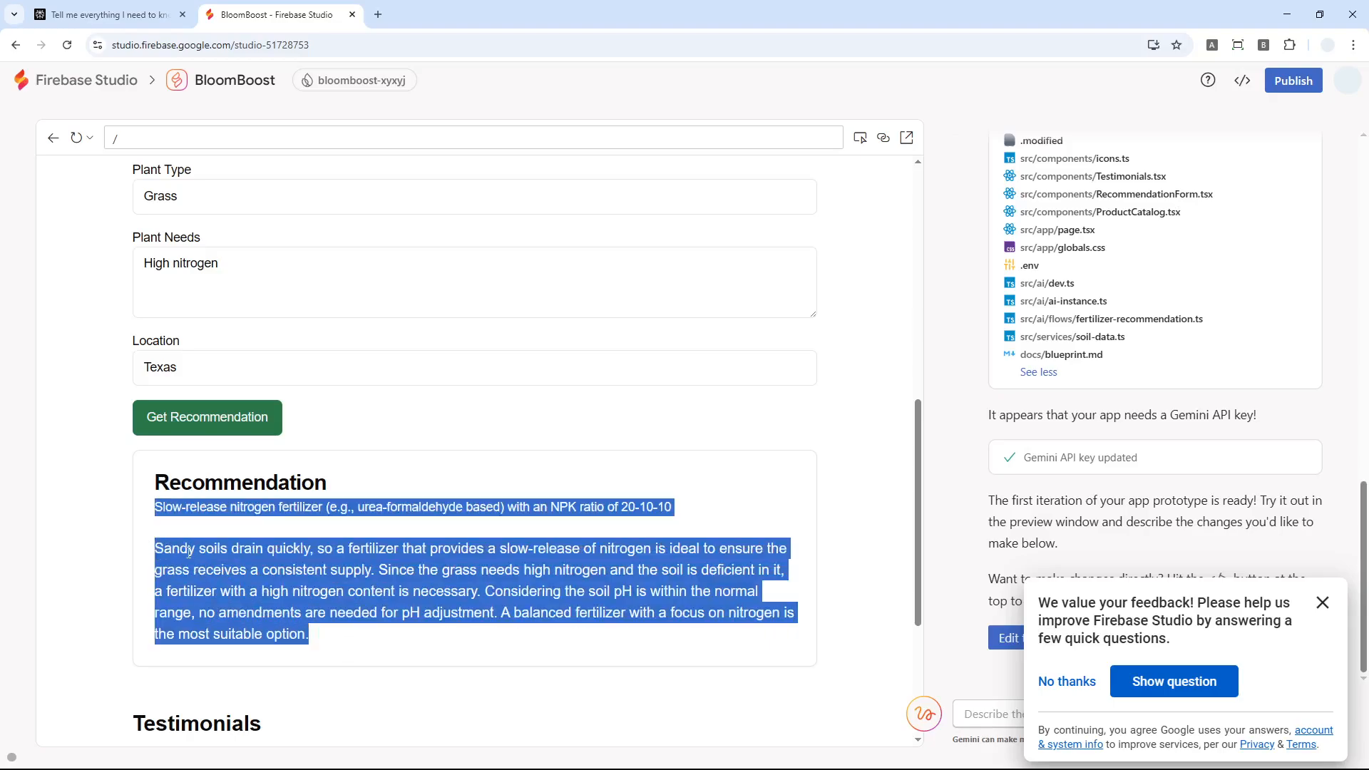
pyautogui.click(338, 561)
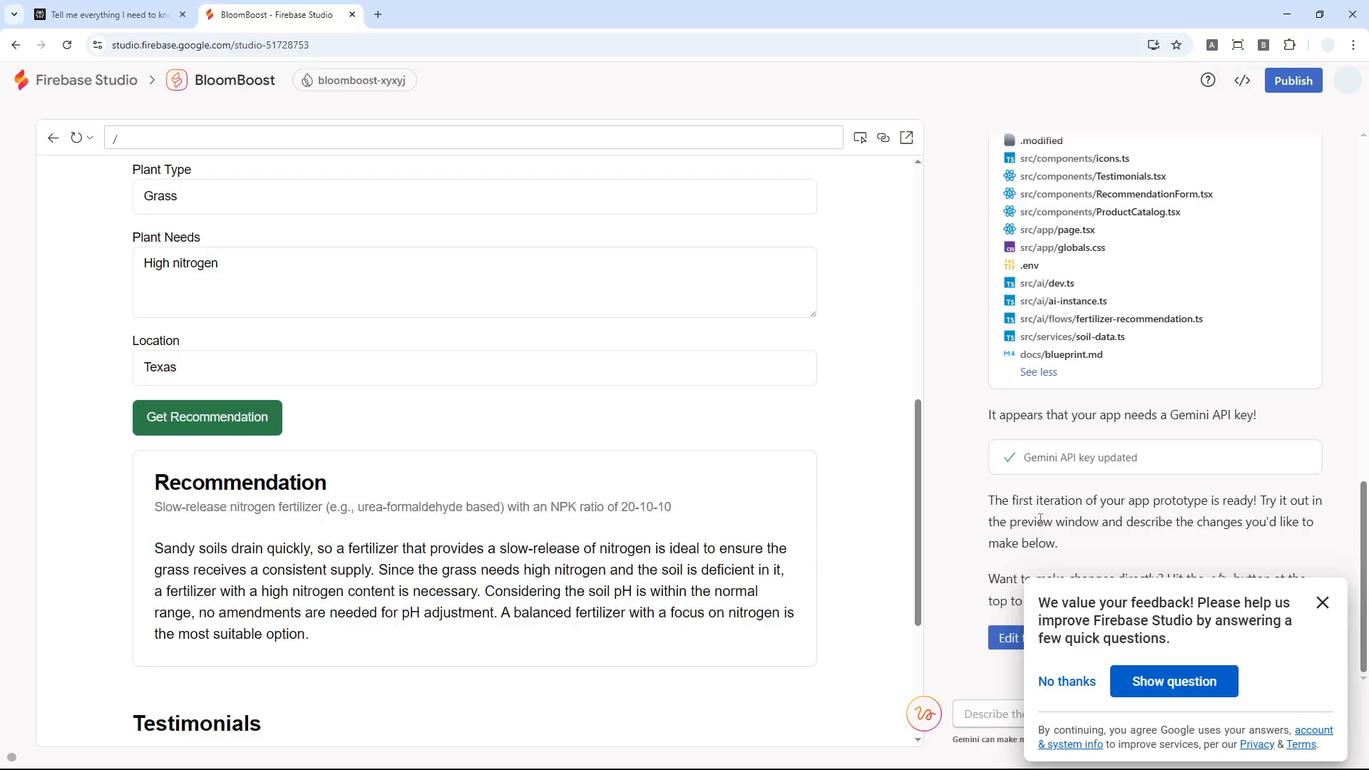
pyautogui.click(1320, 602)
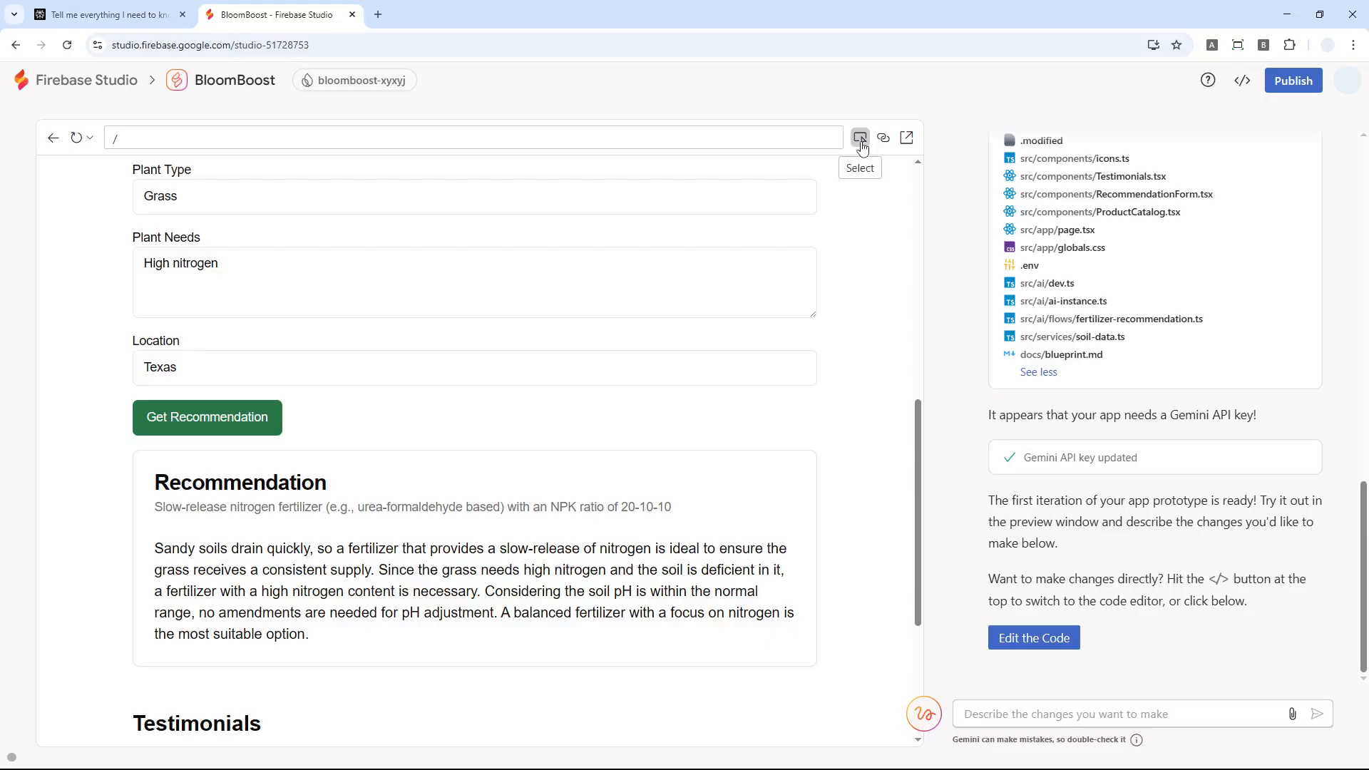
# Step: Select the Get Recommendation button and ask Gemini to 'Make the button wider.'
pyautogui.click(860, 137)
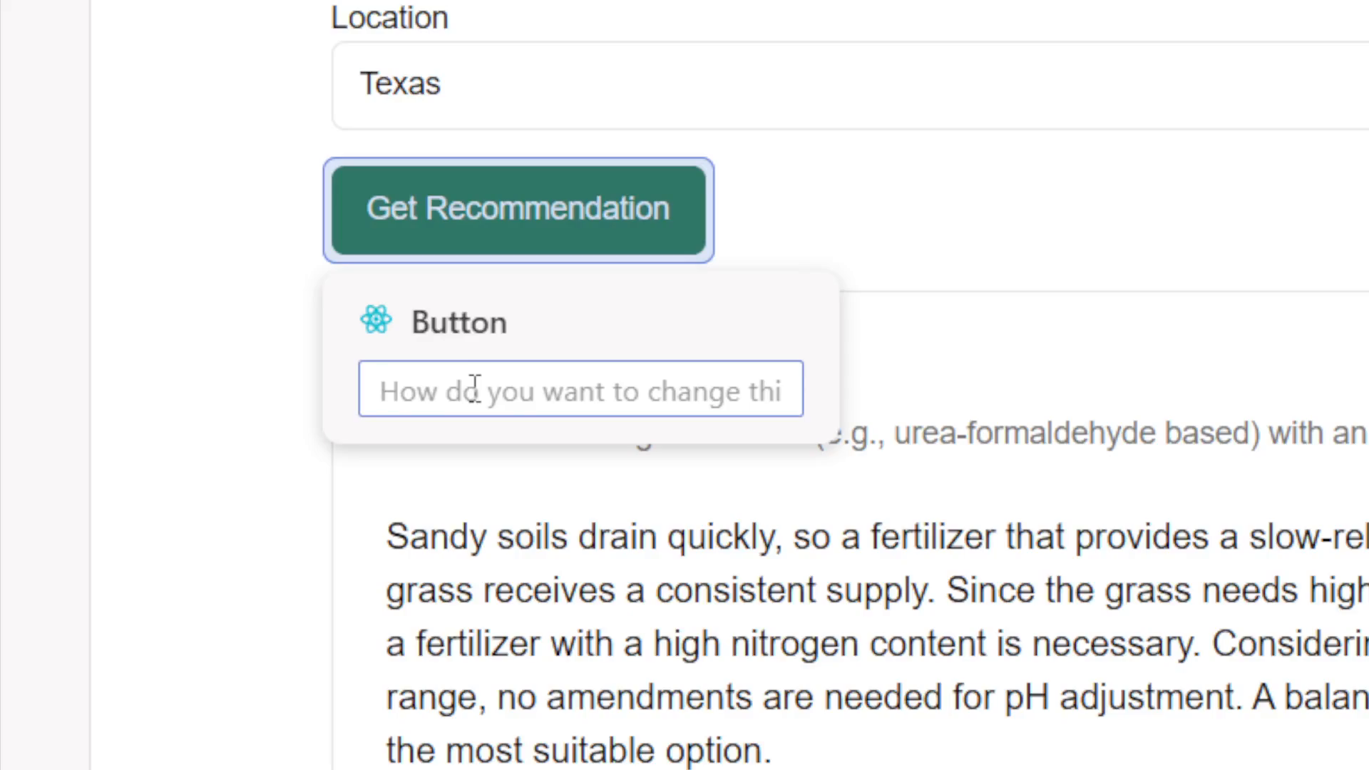
pyautogui.write('Make the button wider.')
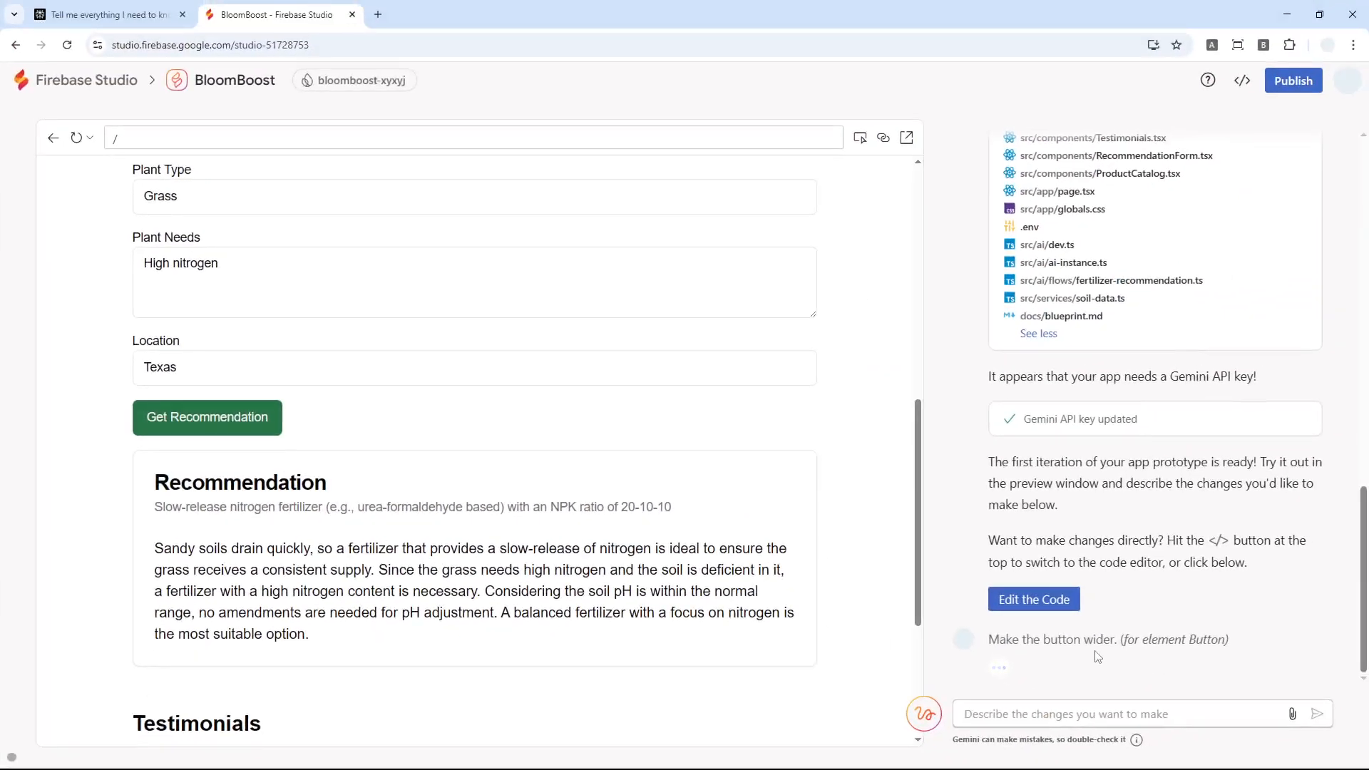
pyautogui.click(1032, 599)
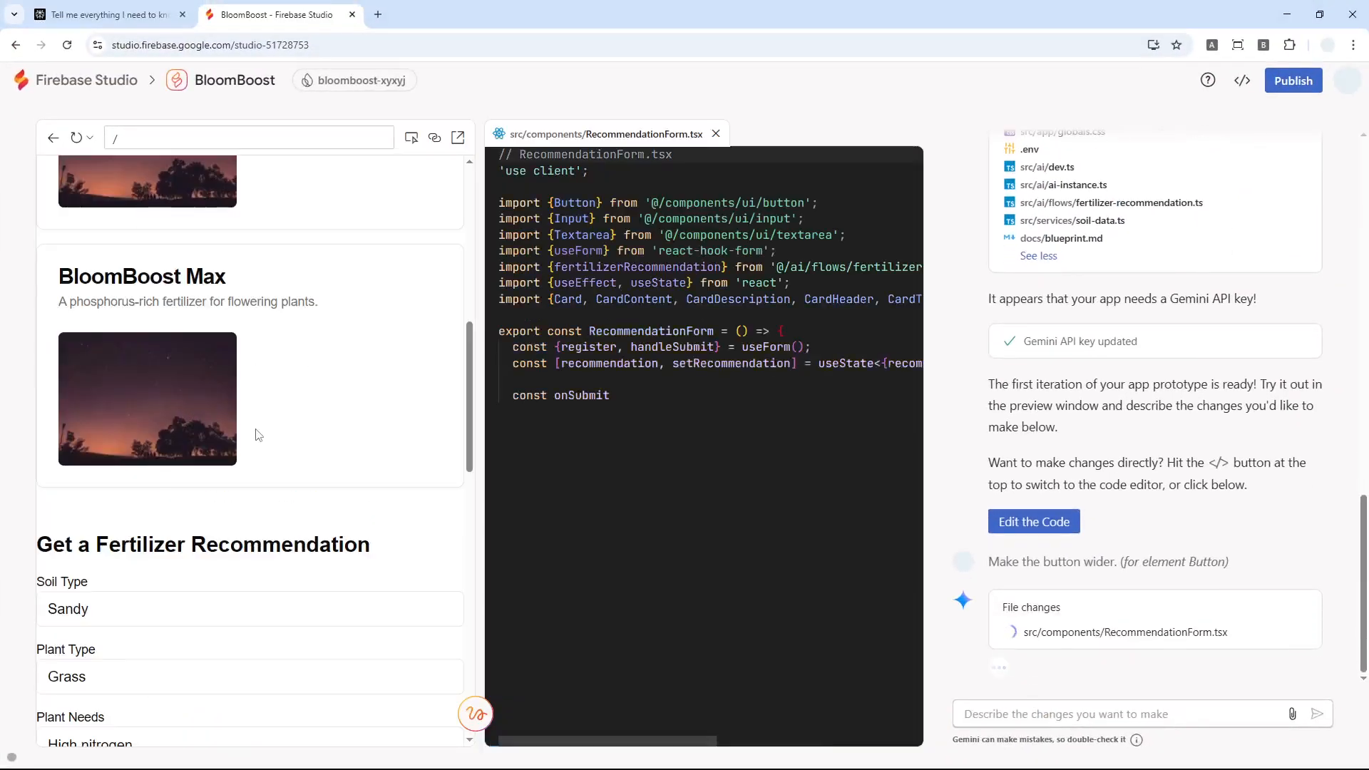
pyautogui.scroll(-3)
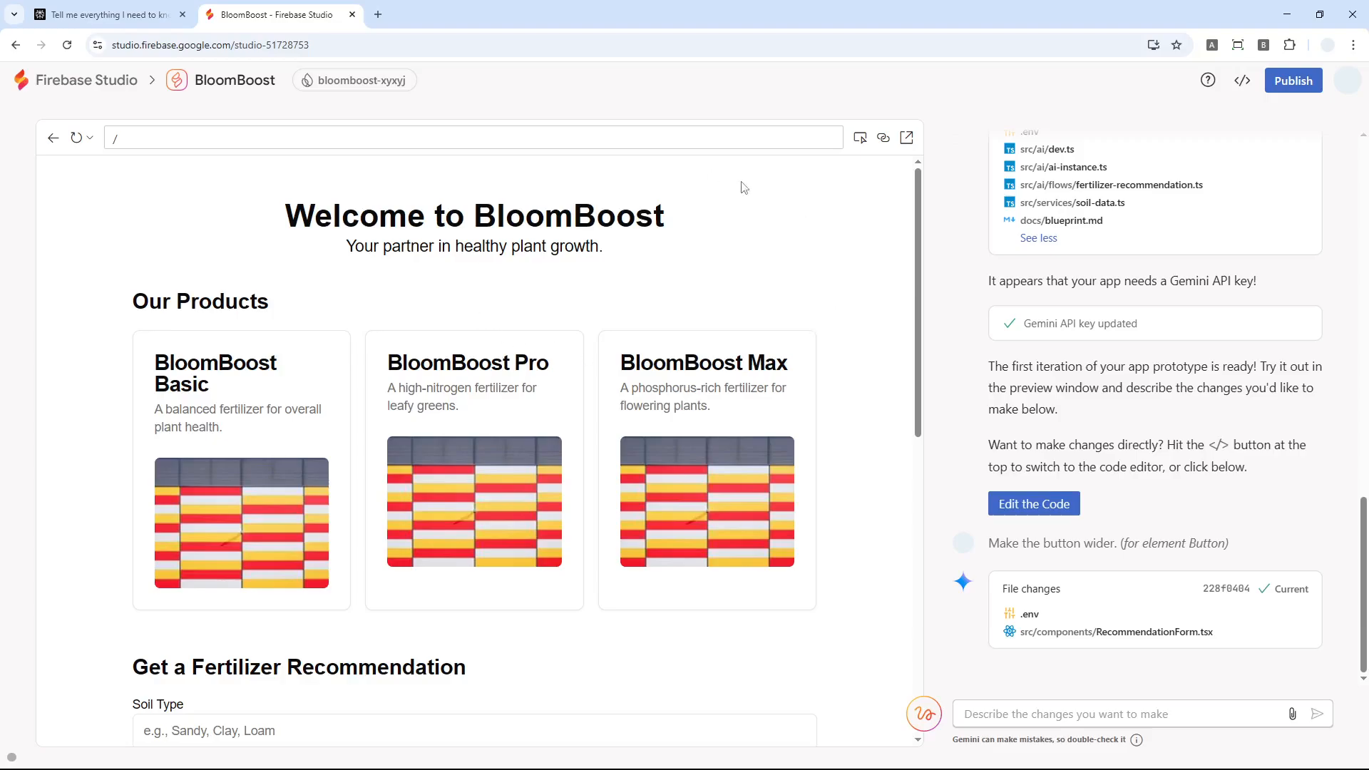
pyautogui.moveTo(884, 139)
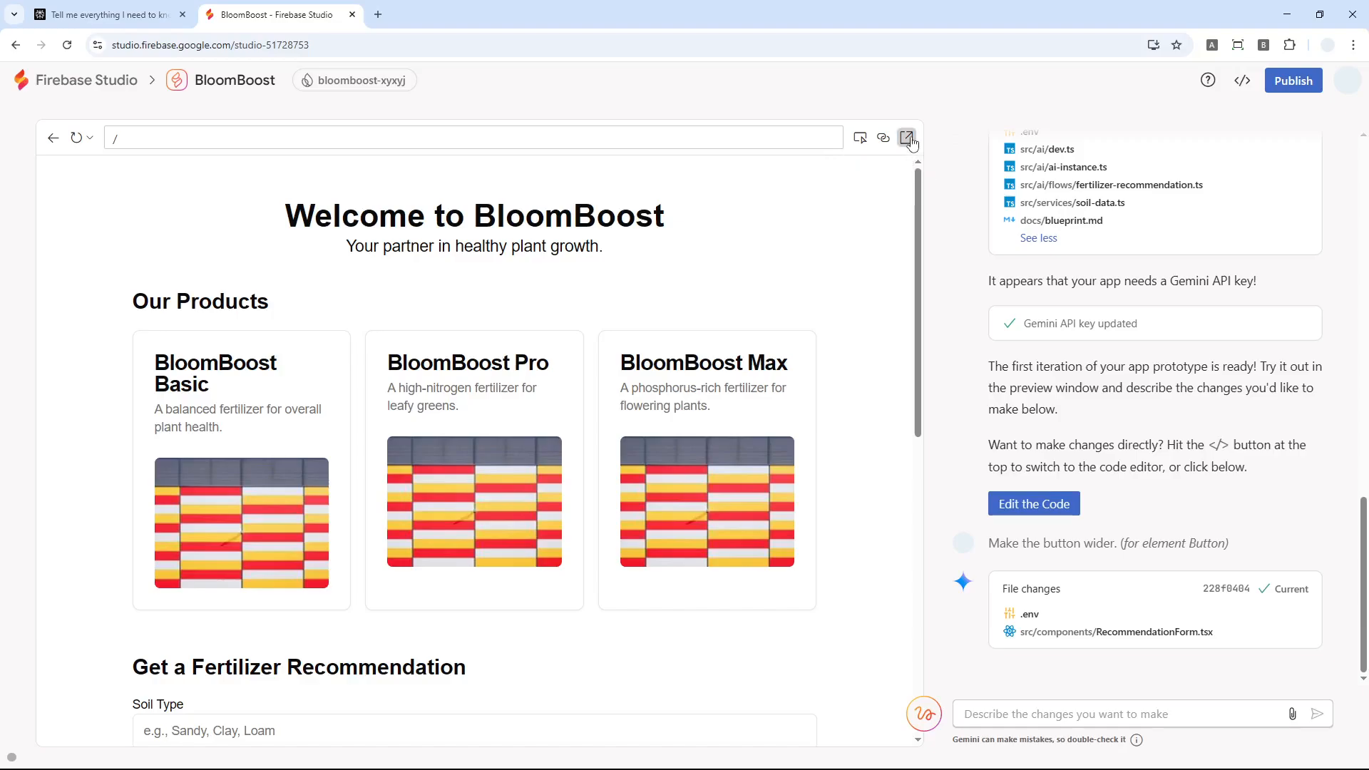
# Step: Open the app preview in a new browser tab and switch the workspace to the code editor
pyautogui.click(909, 137)
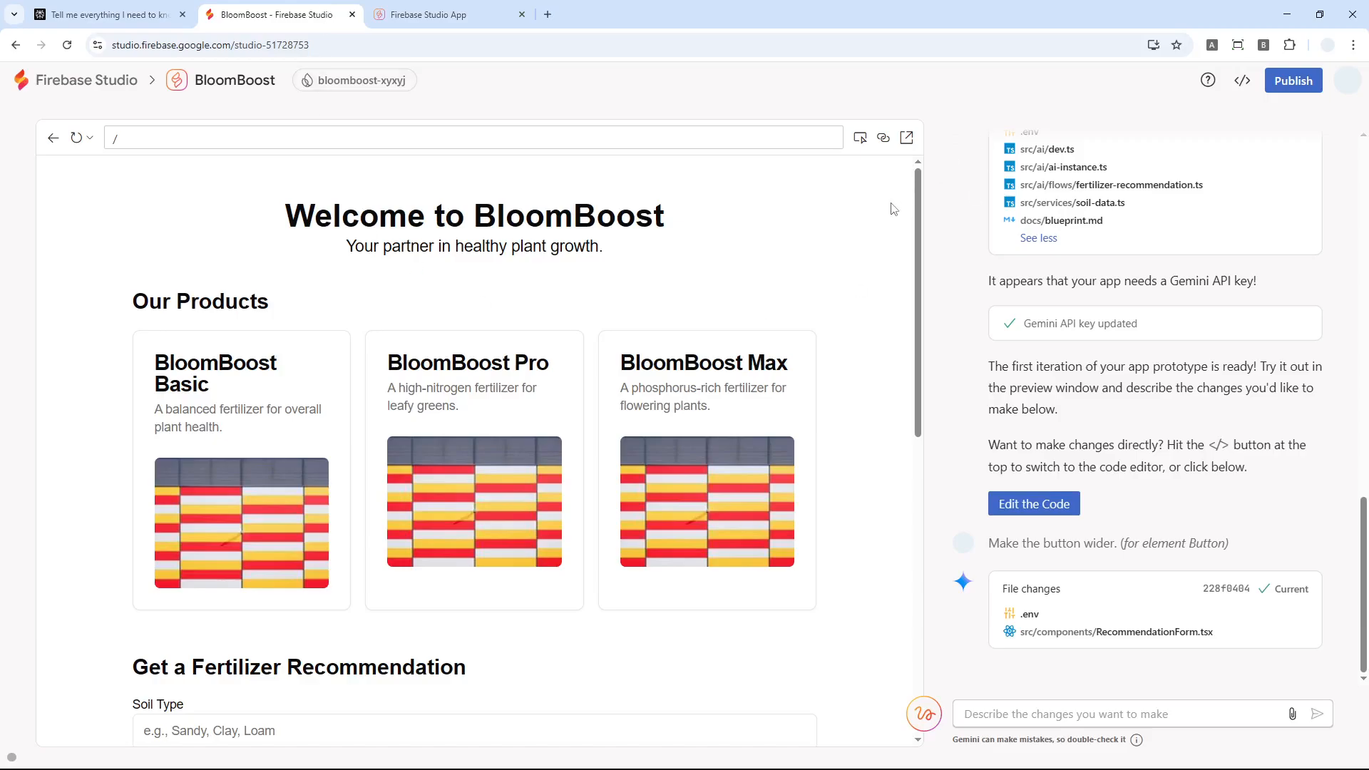
pyautogui.moveTo(905, 137)
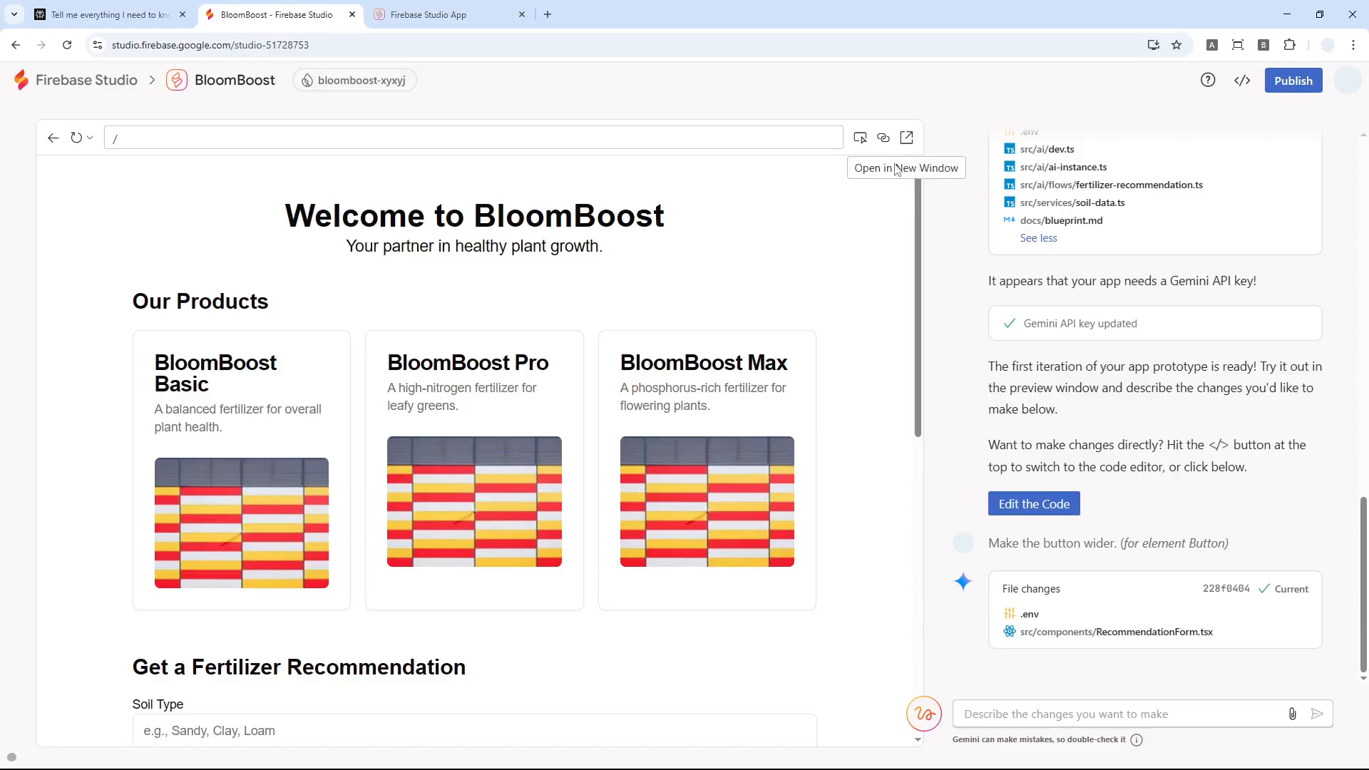
pyautogui.click(883, 137)
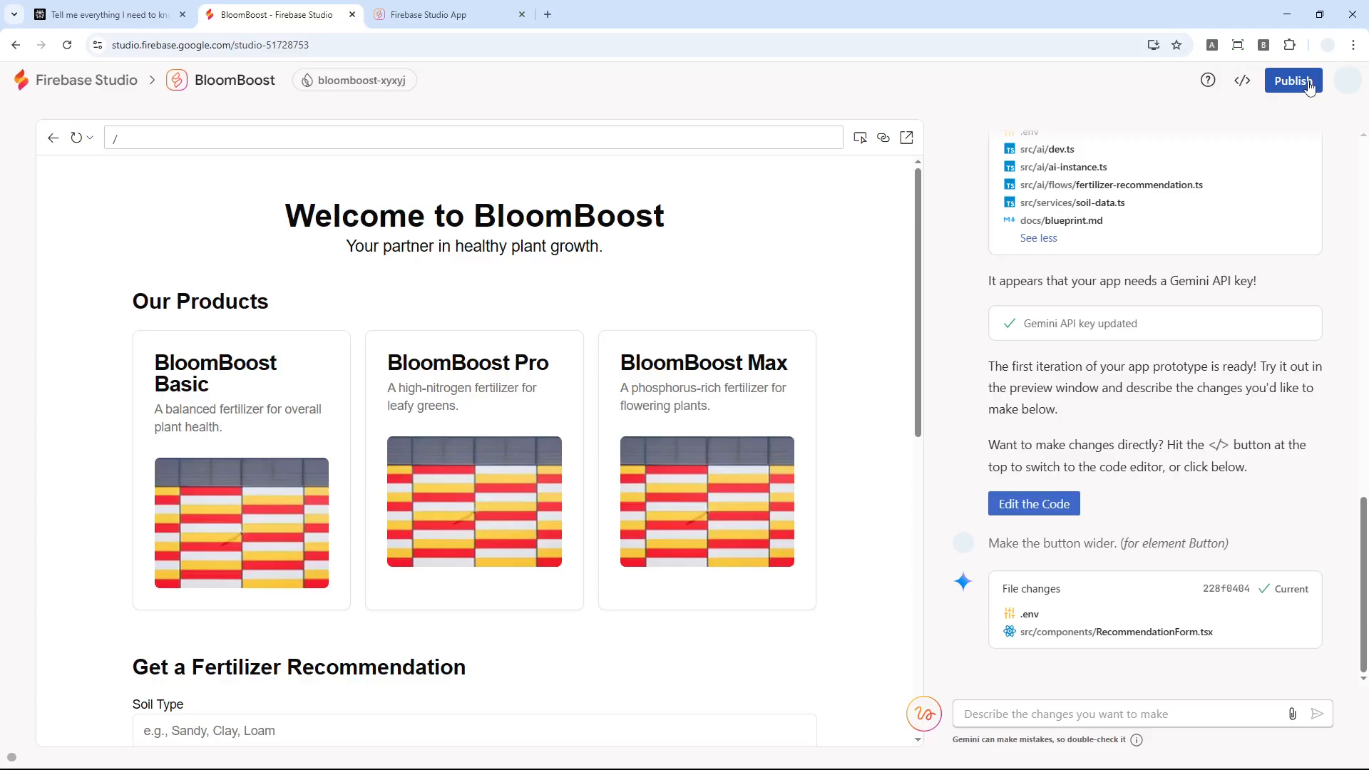
pyautogui.click(1243, 79)
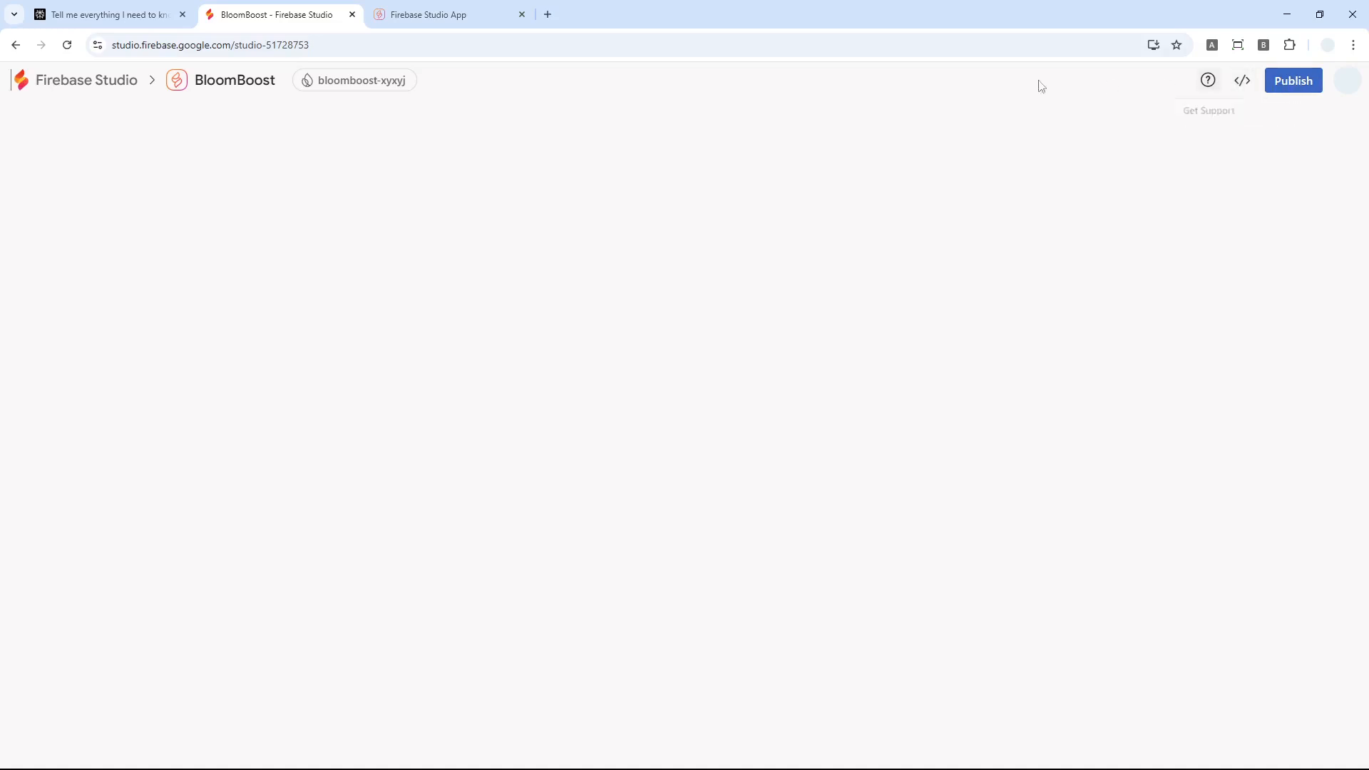
pyautogui.moveTo(1242, 79)
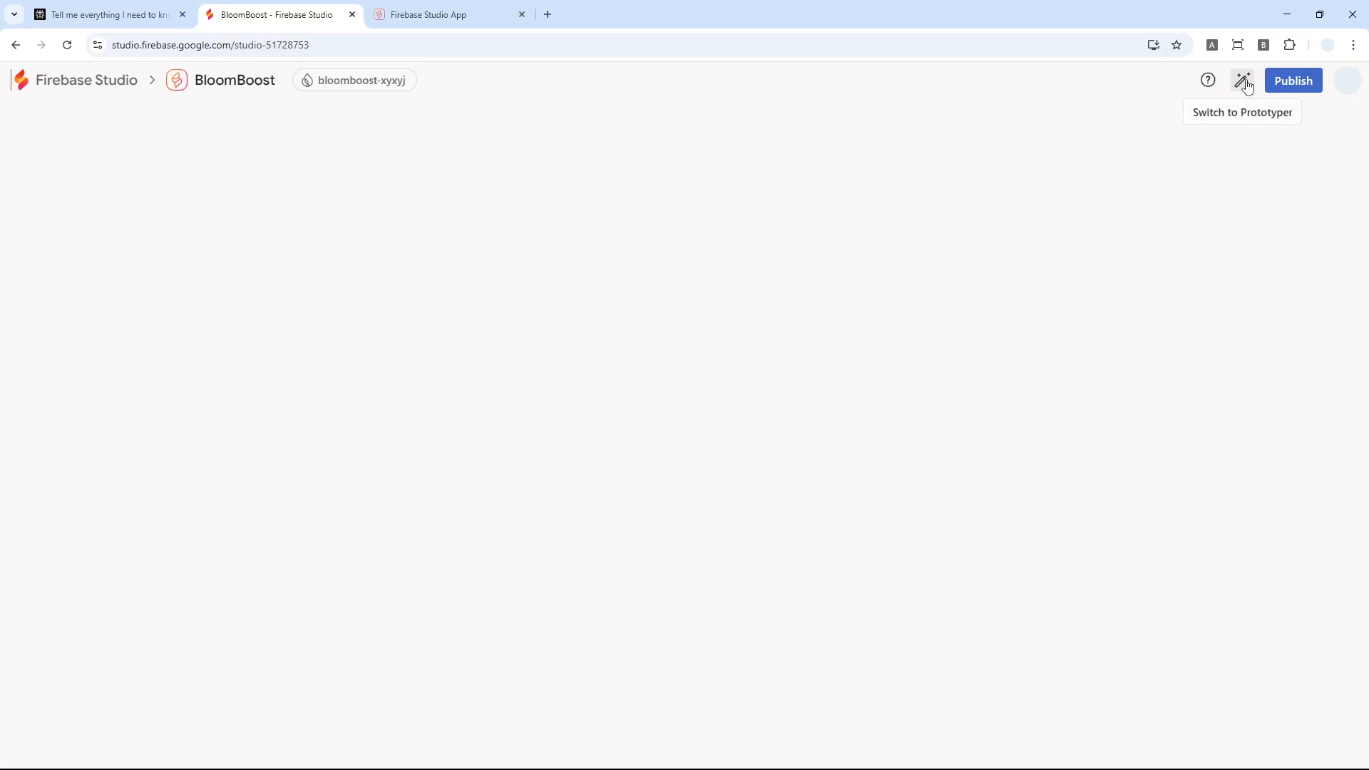
# Step: Load the code editor and browse the BloomBoost project files in the Explorer
pyautogui.click(1242, 80)
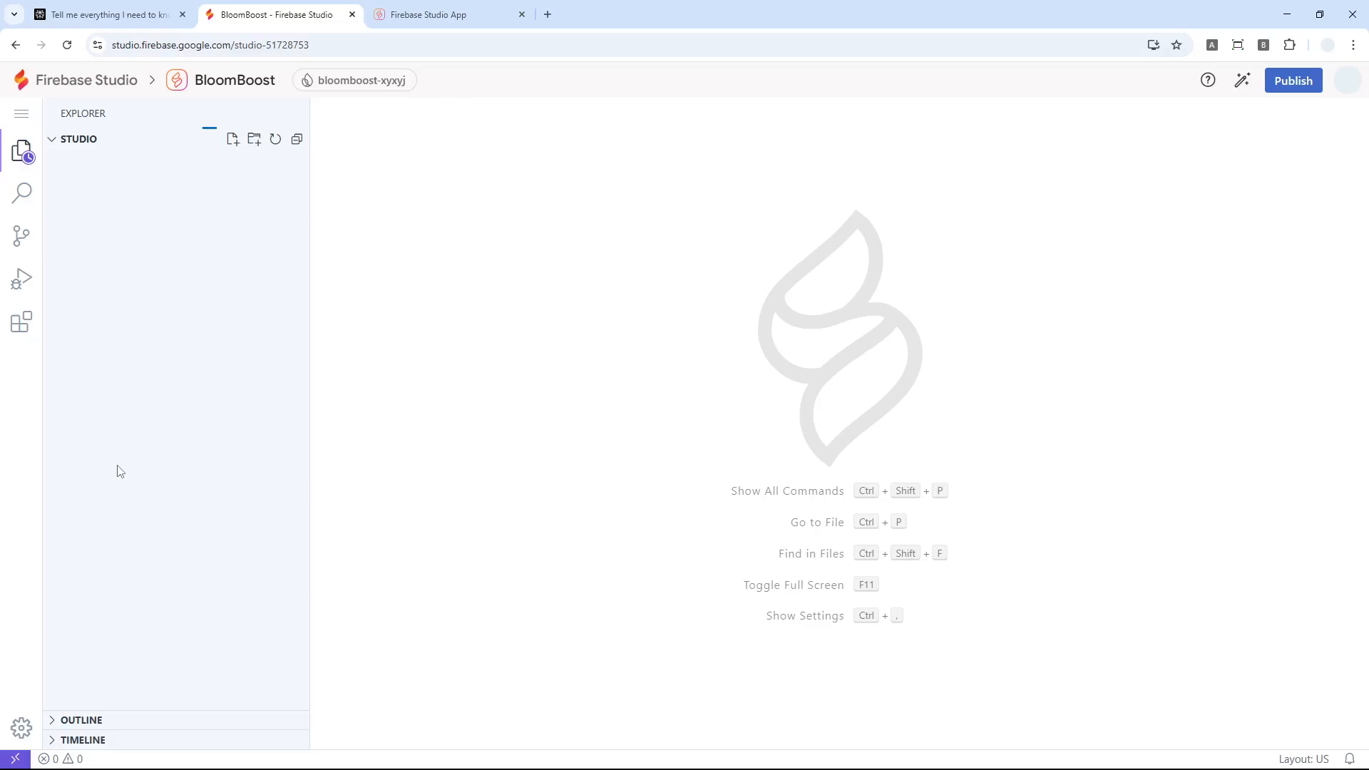
pyautogui.moveTo(70, 332)
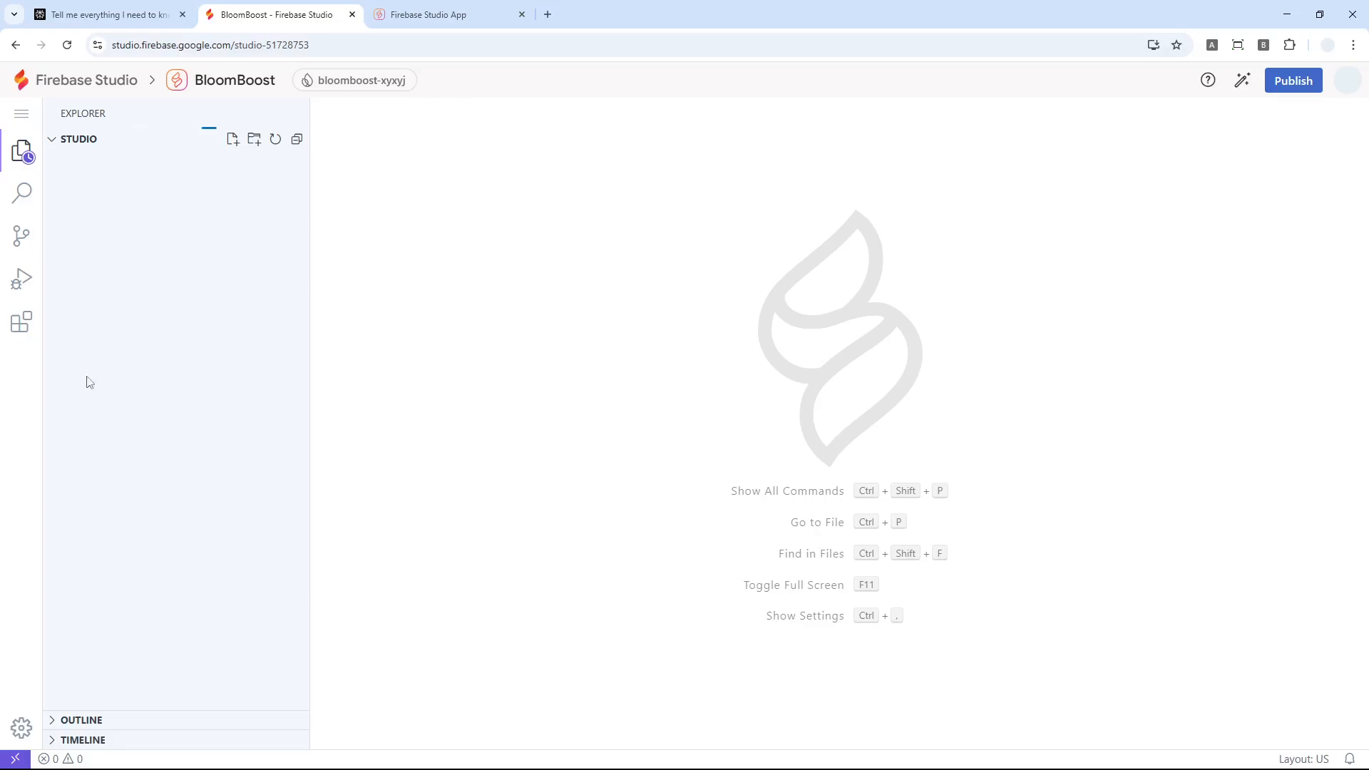
pyautogui.moveTo(193, 375)
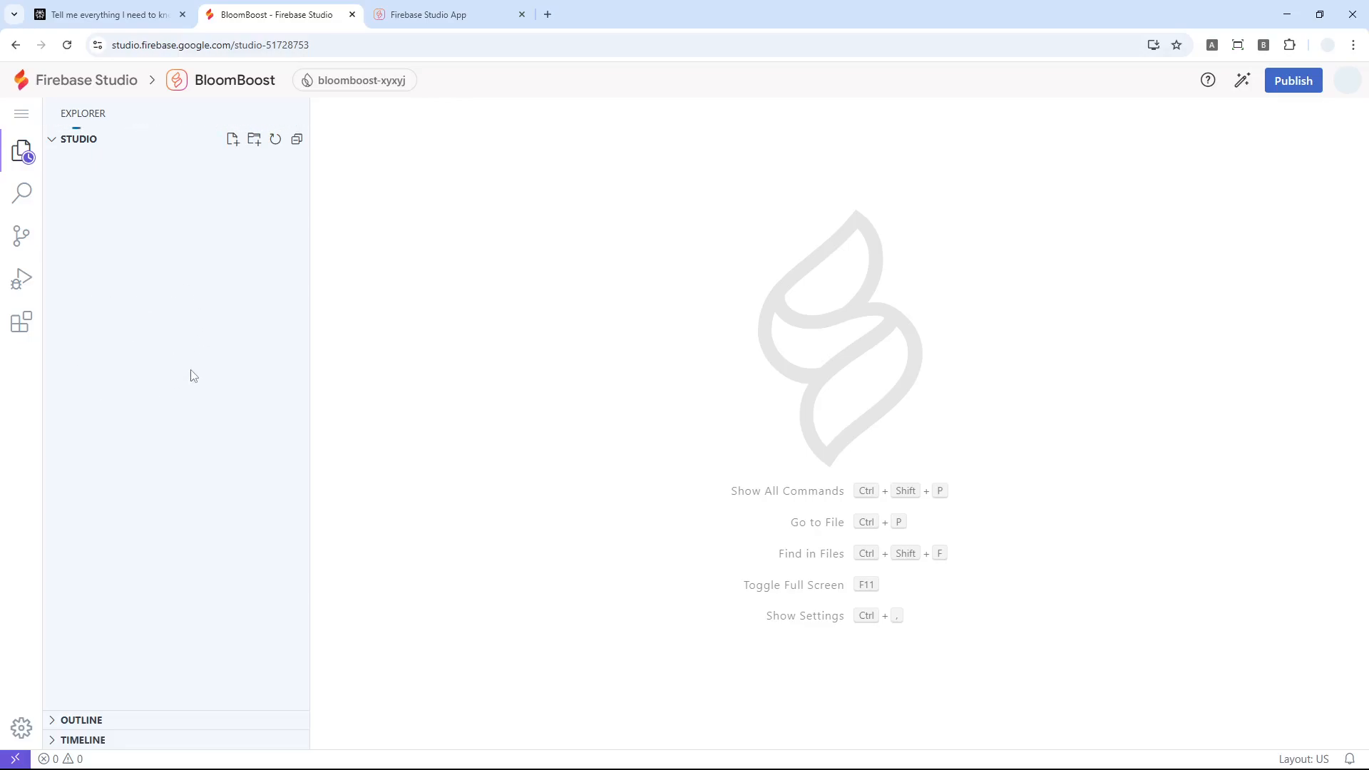
pyautogui.click(21, 728)
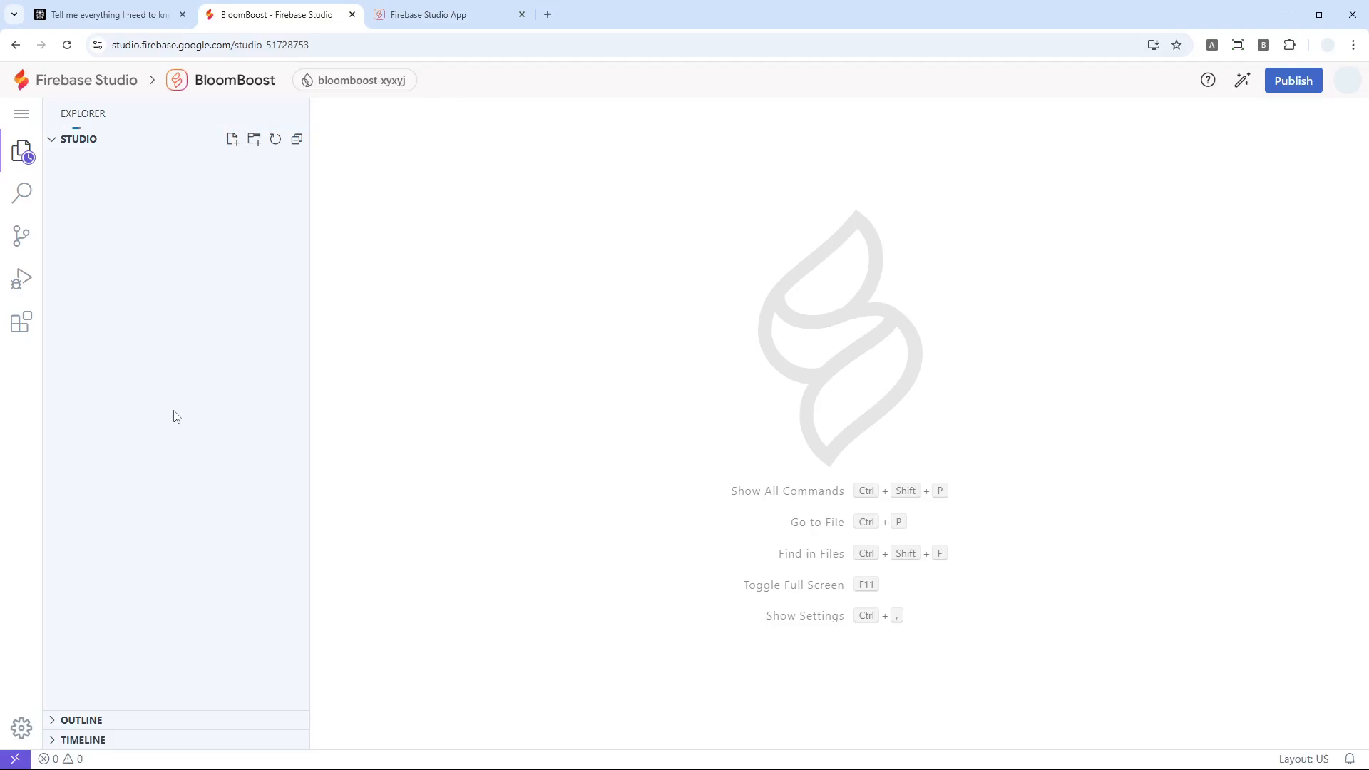
pyautogui.moveTo(542, 463)
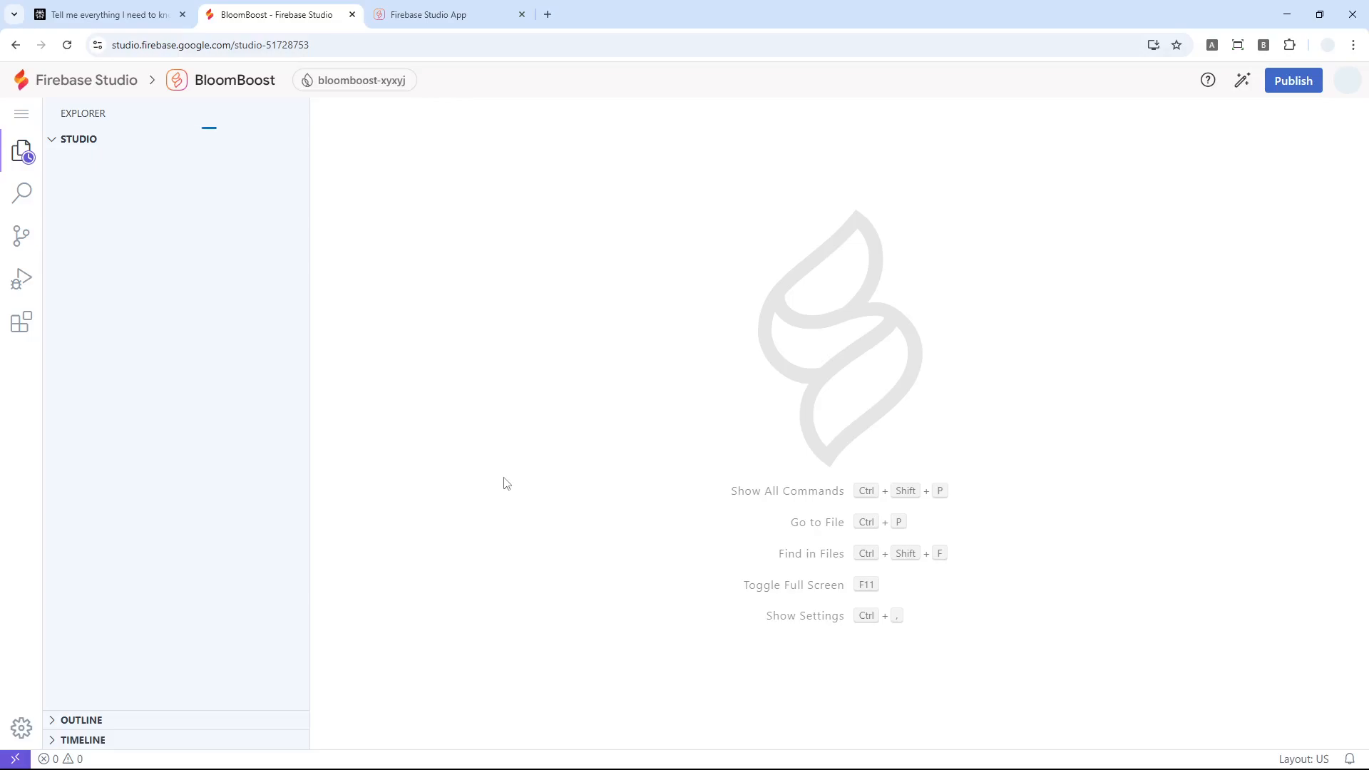
pyautogui.moveTo(465, 477)
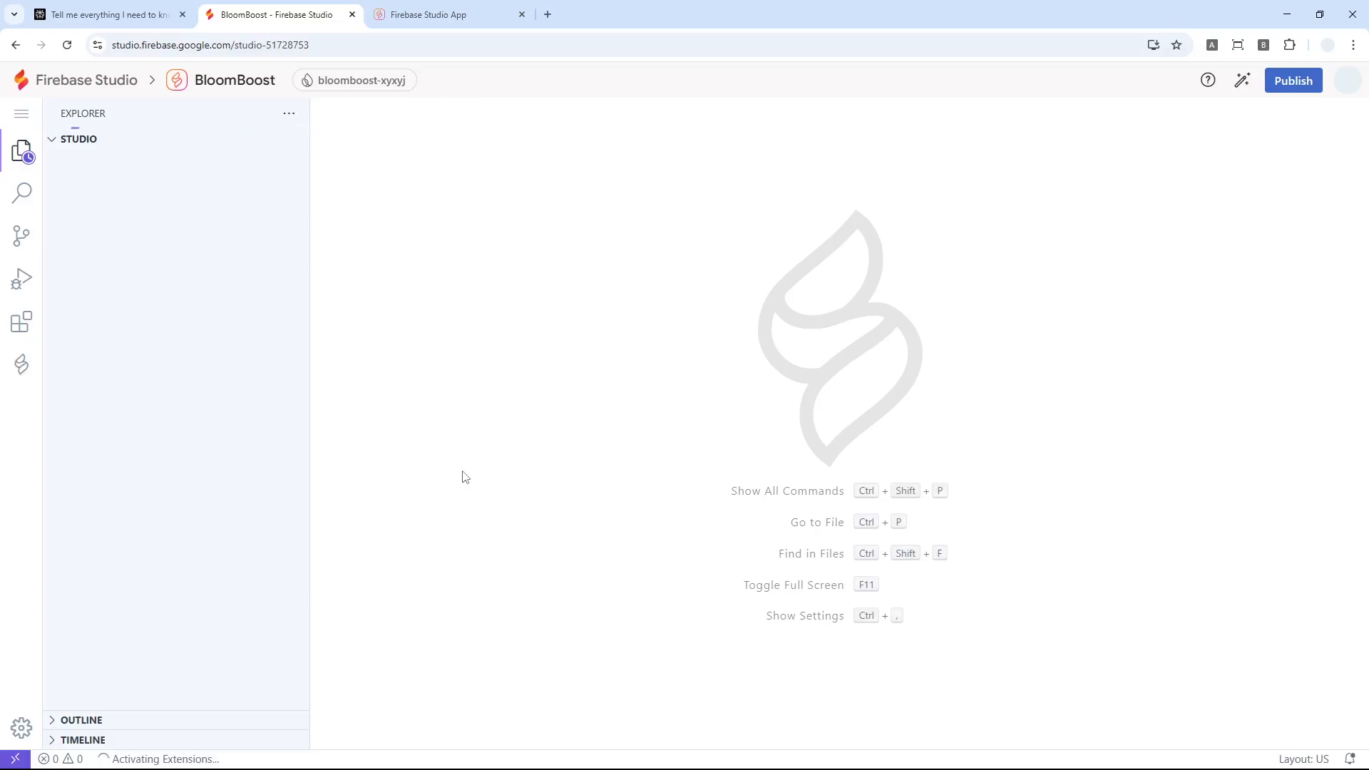
pyautogui.click(77, 138)
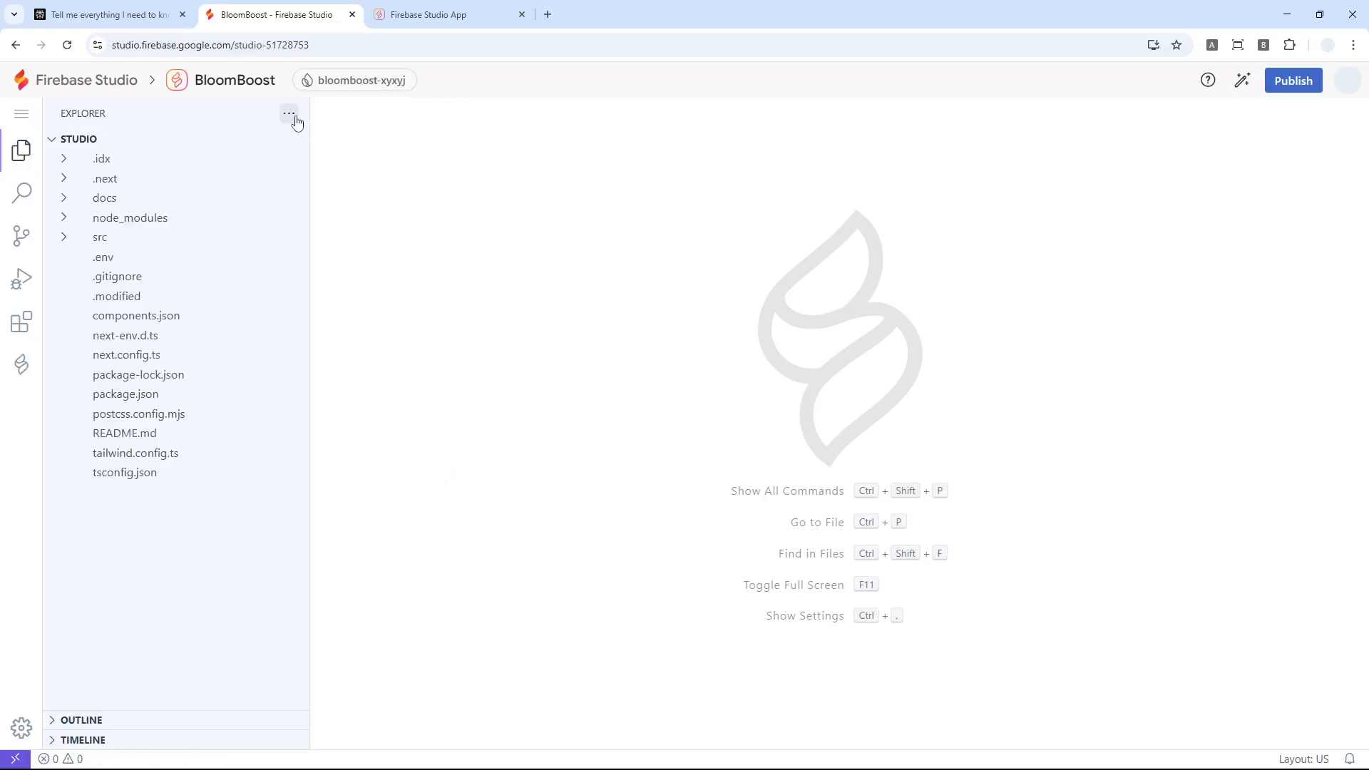
pyautogui.click(137, 315)
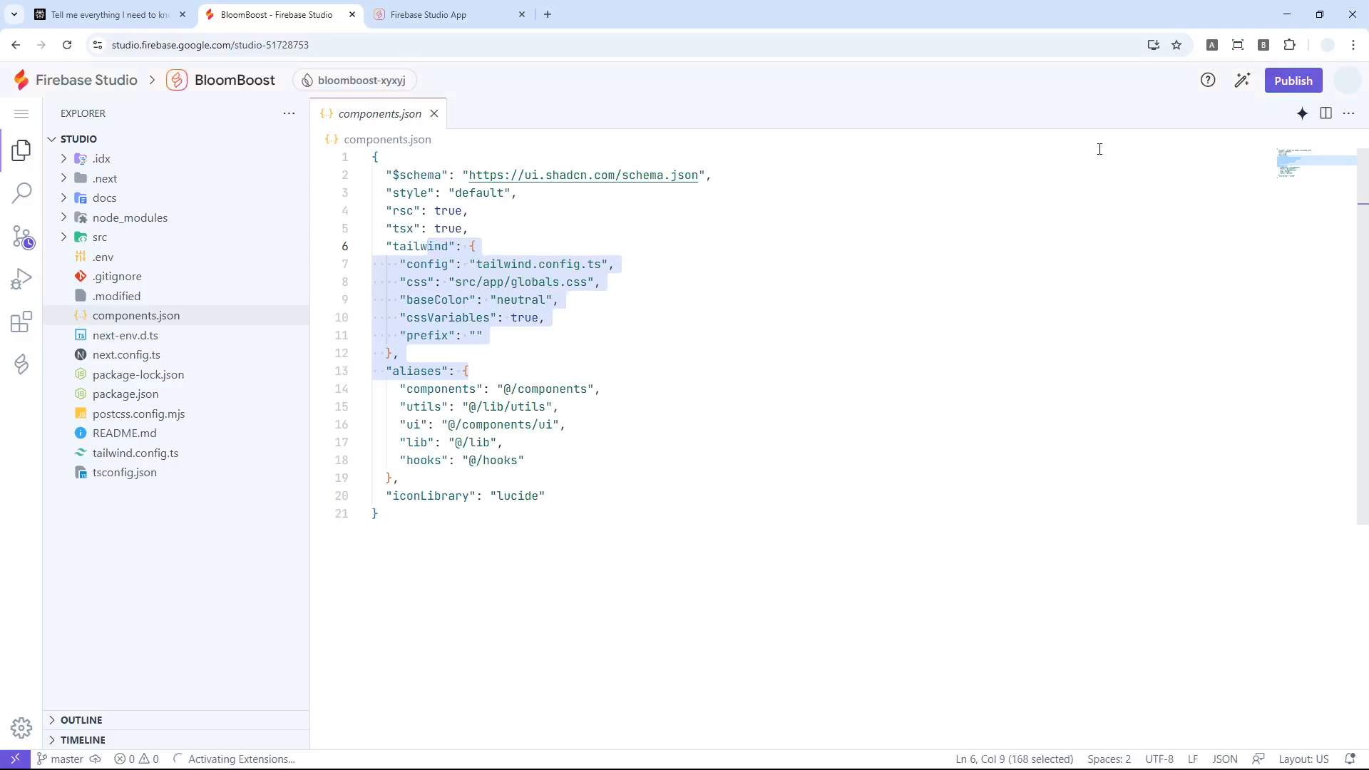
# Step: Show the live BloomBoost web preview panel beside components.json
pyautogui.click(1300, 114)
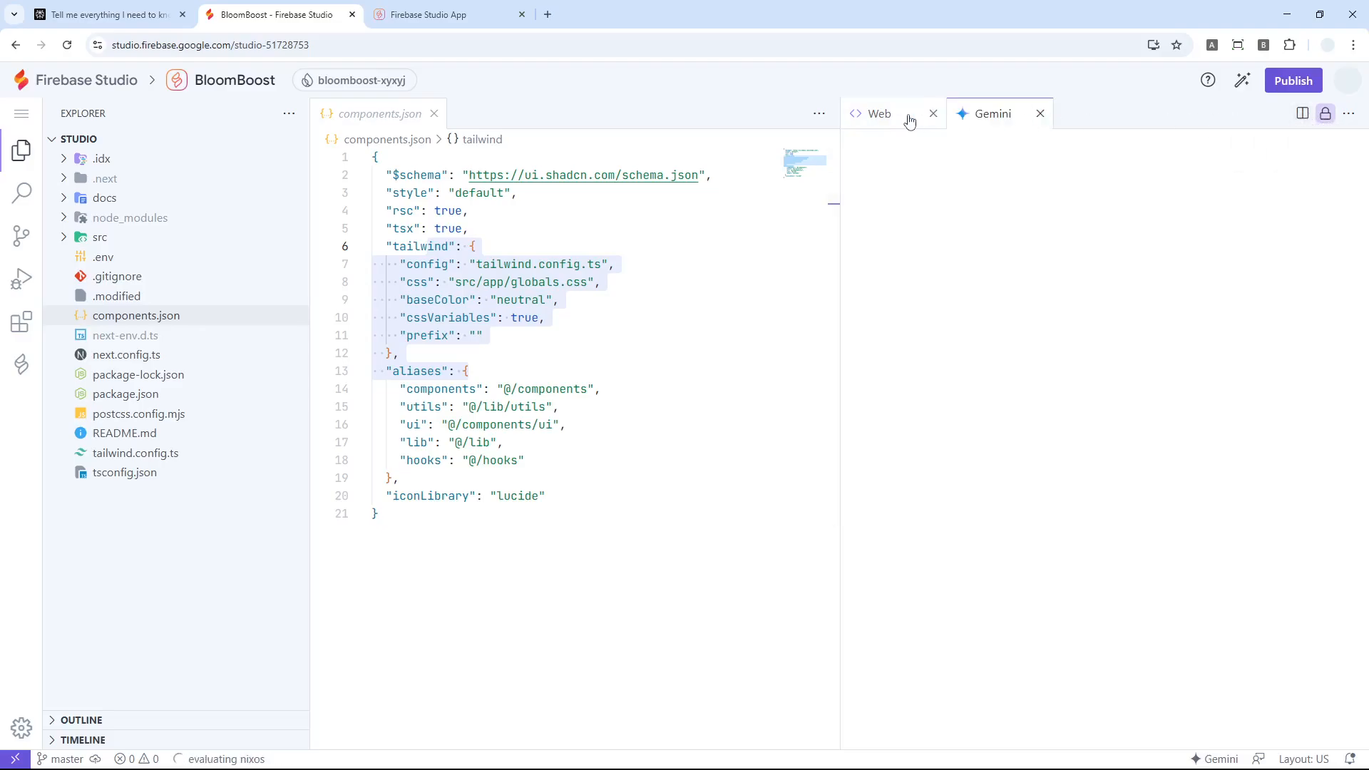
pyautogui.click(877, 114)
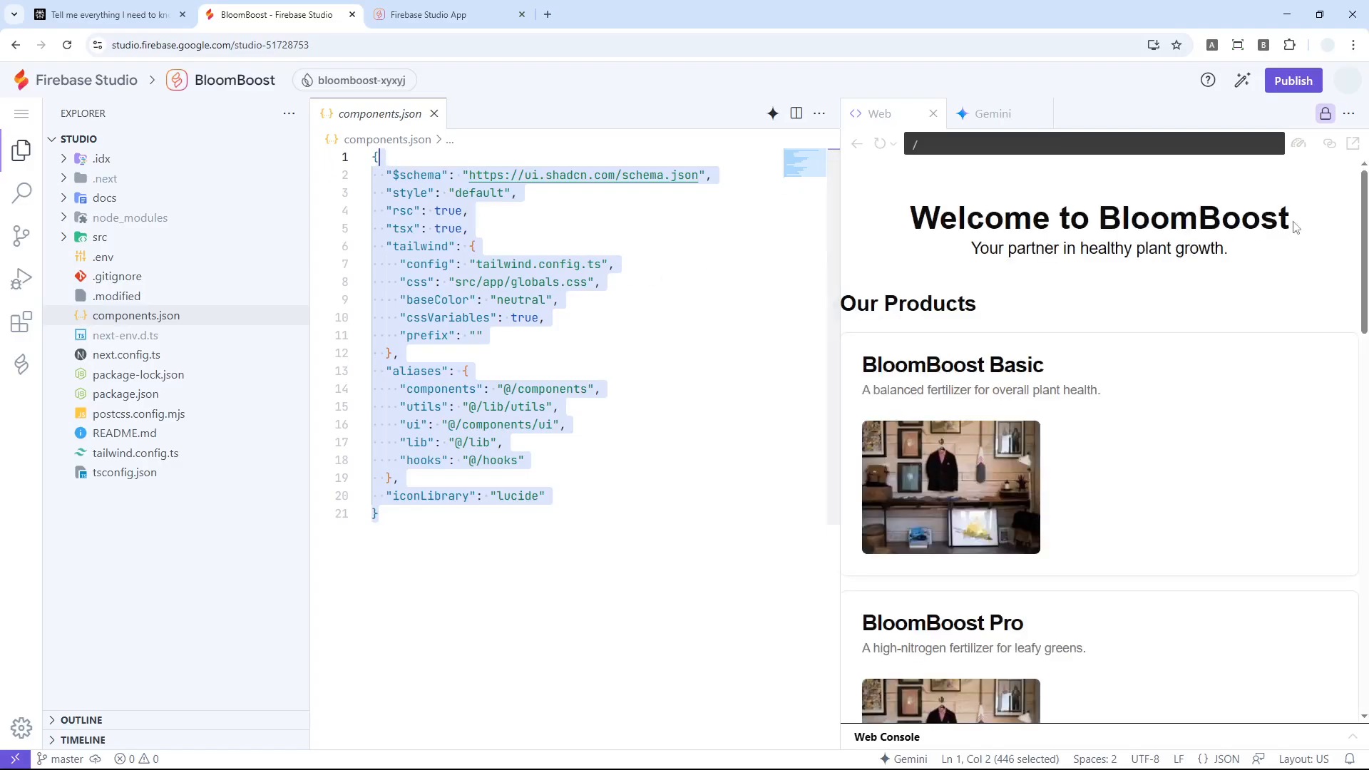
pyautogui.click(994, 114)
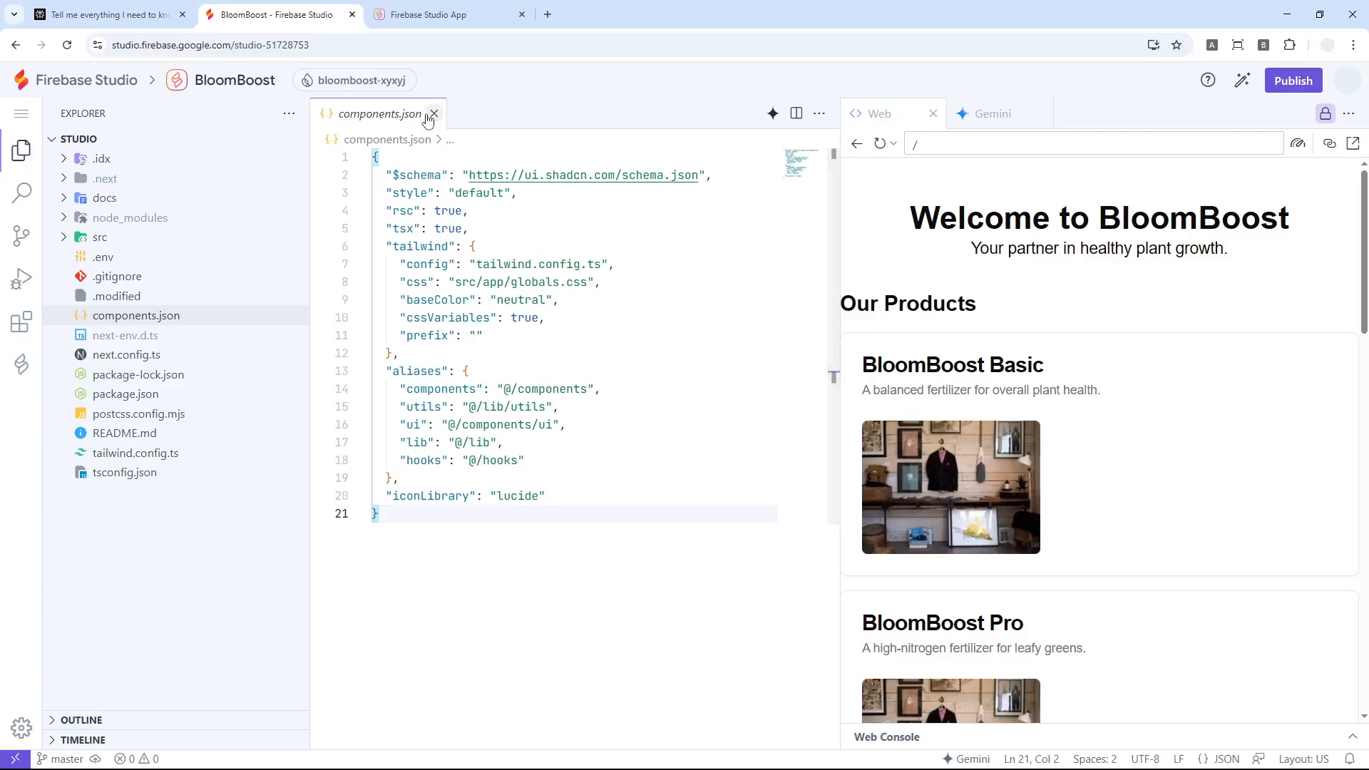
pyautogui.moveTo(432, 114)
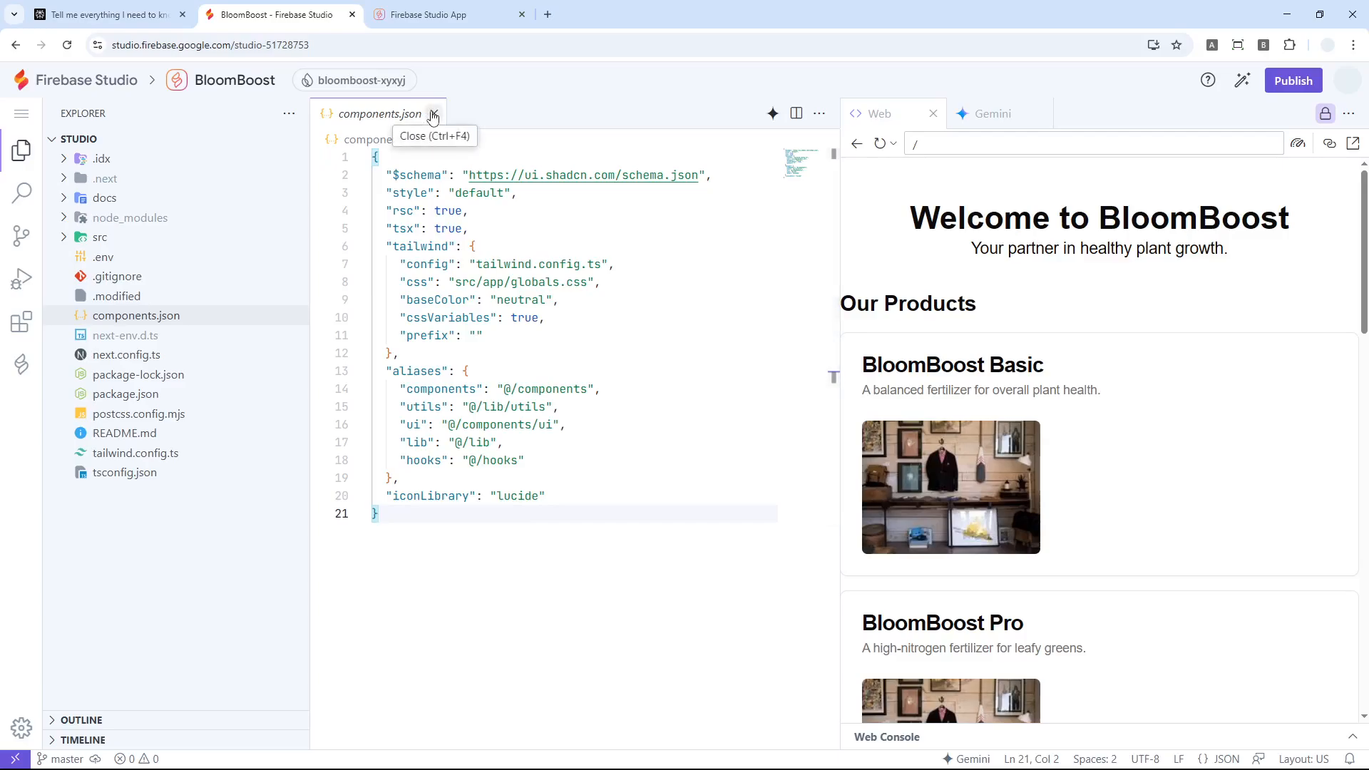